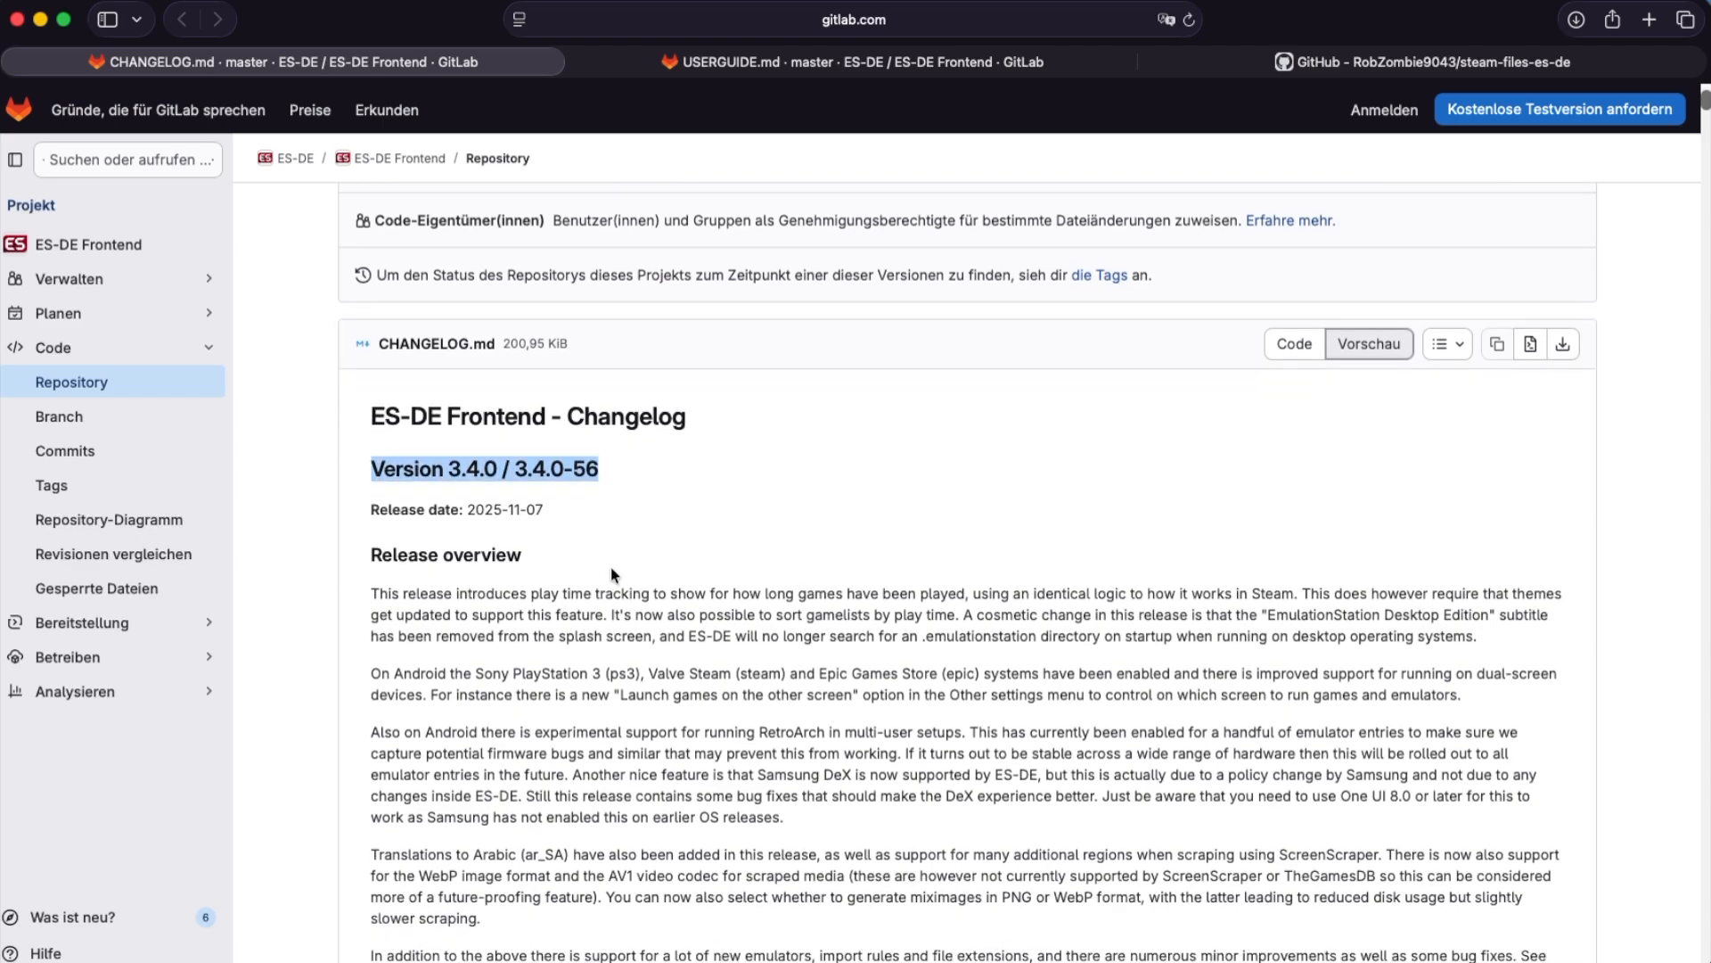
Scroll through the Steam files repository page on GitHub to locate its file tree.
scroll("down", 3)
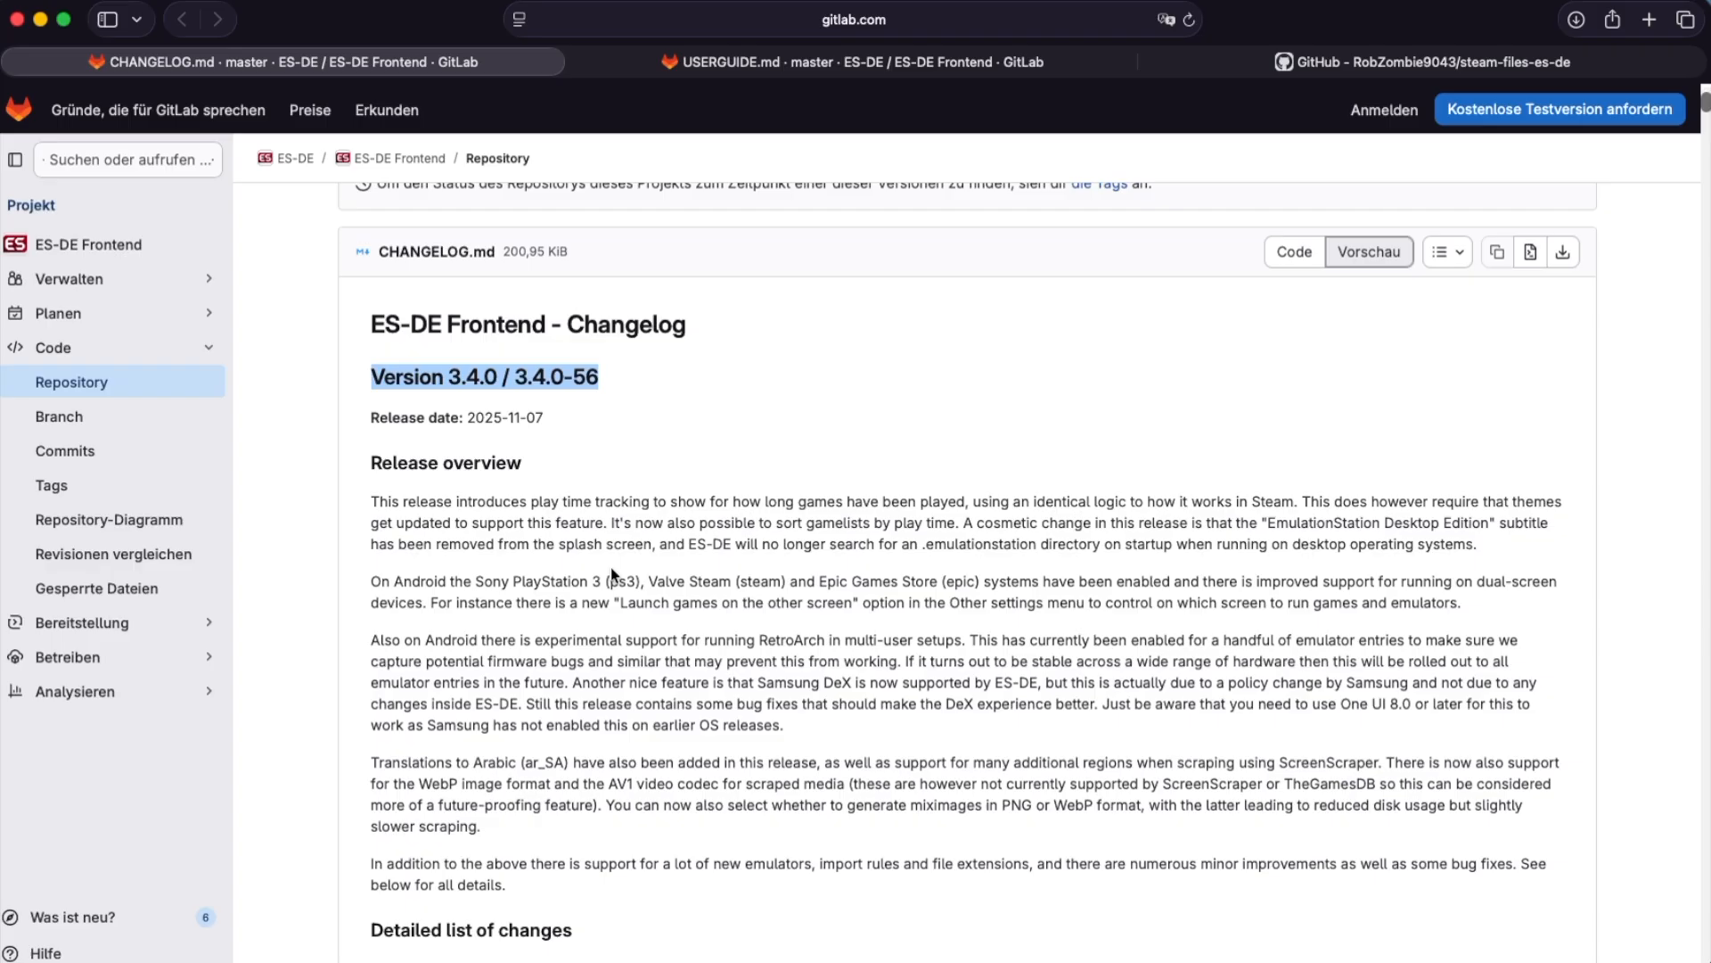
scroll("up", 3)
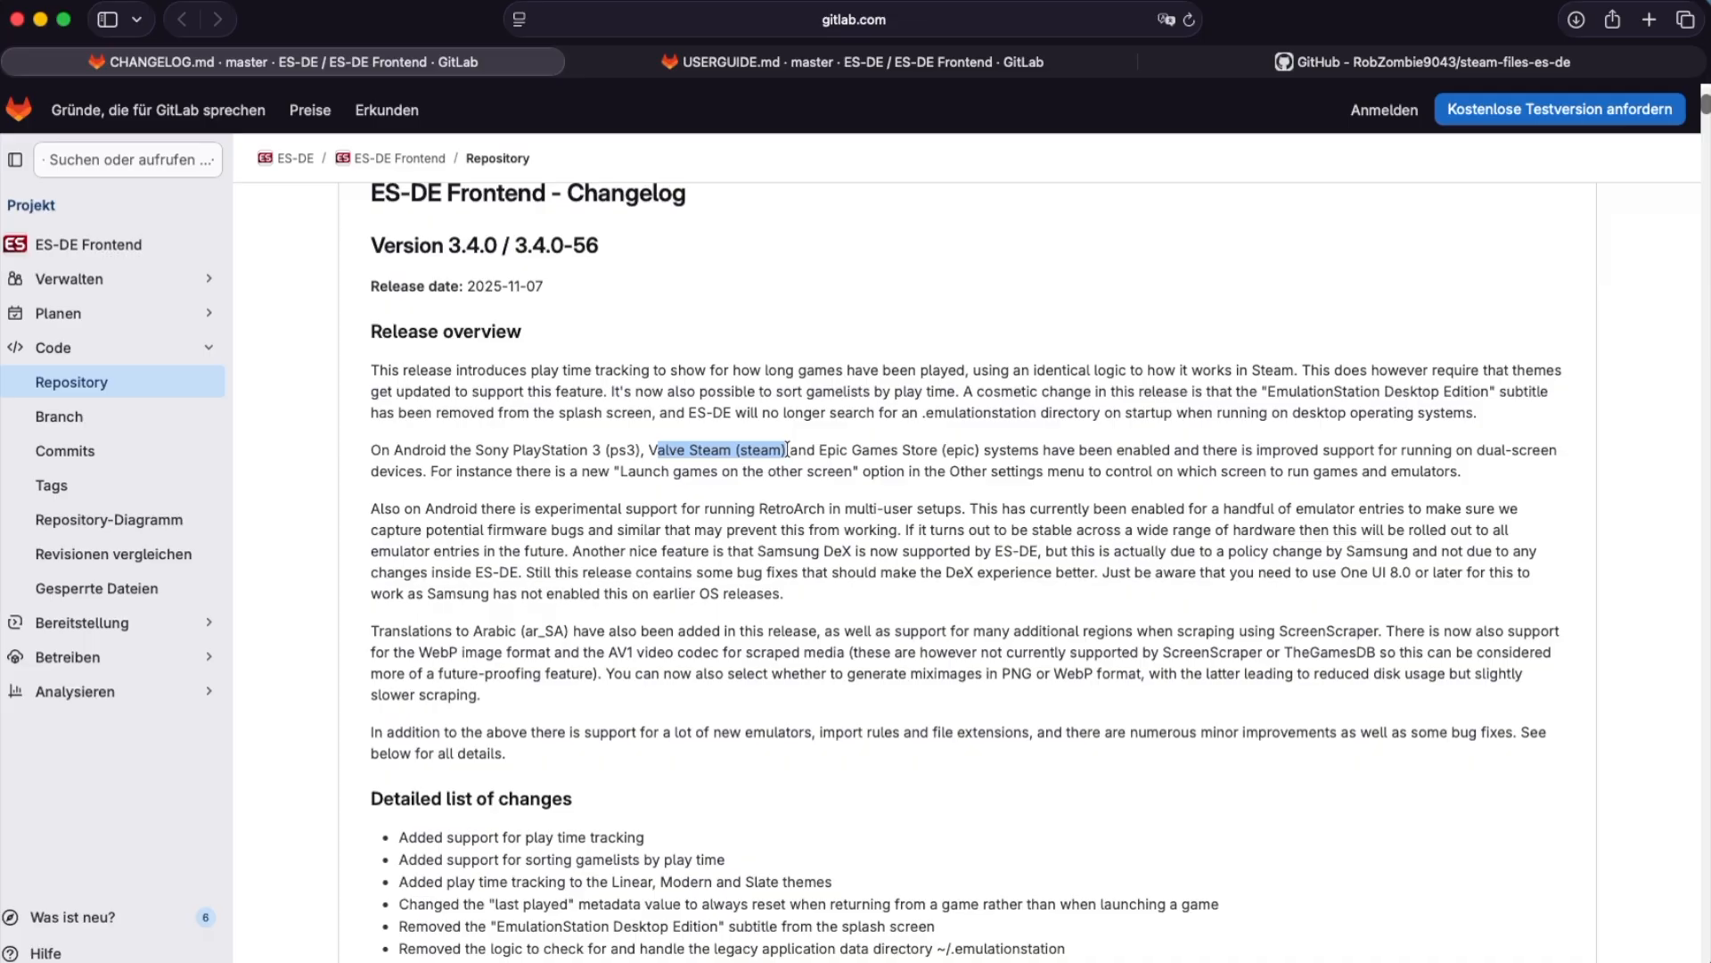
mouse_move(772, 587)
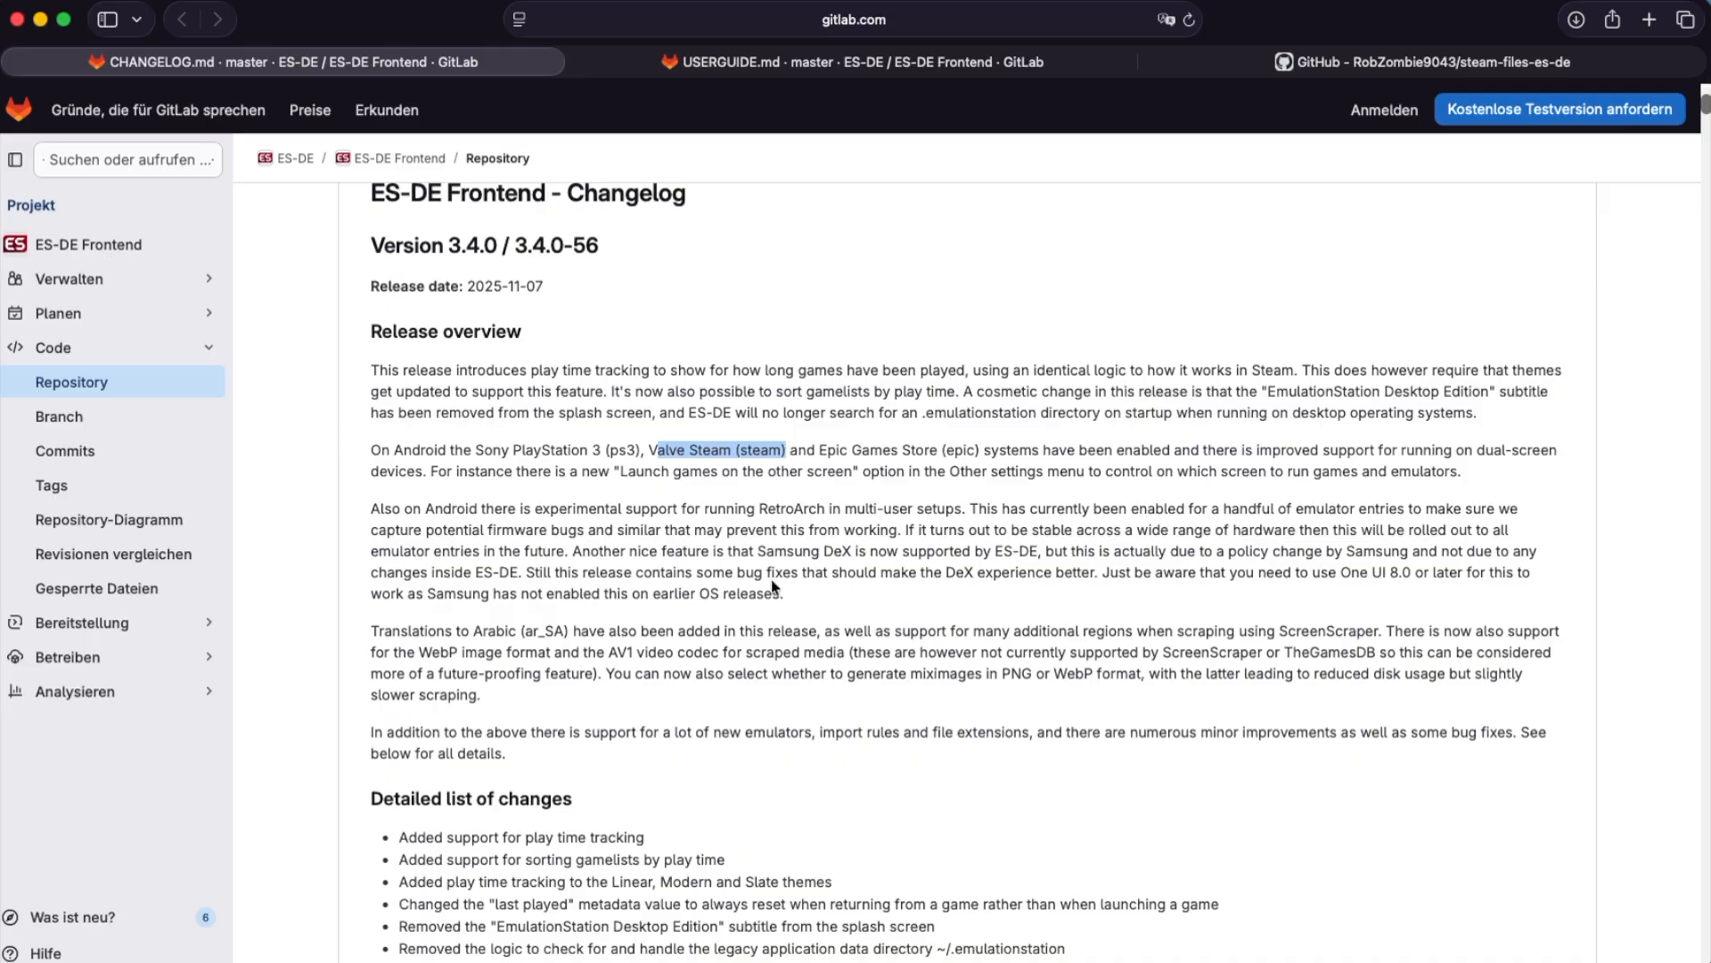
scroll("down", 3)
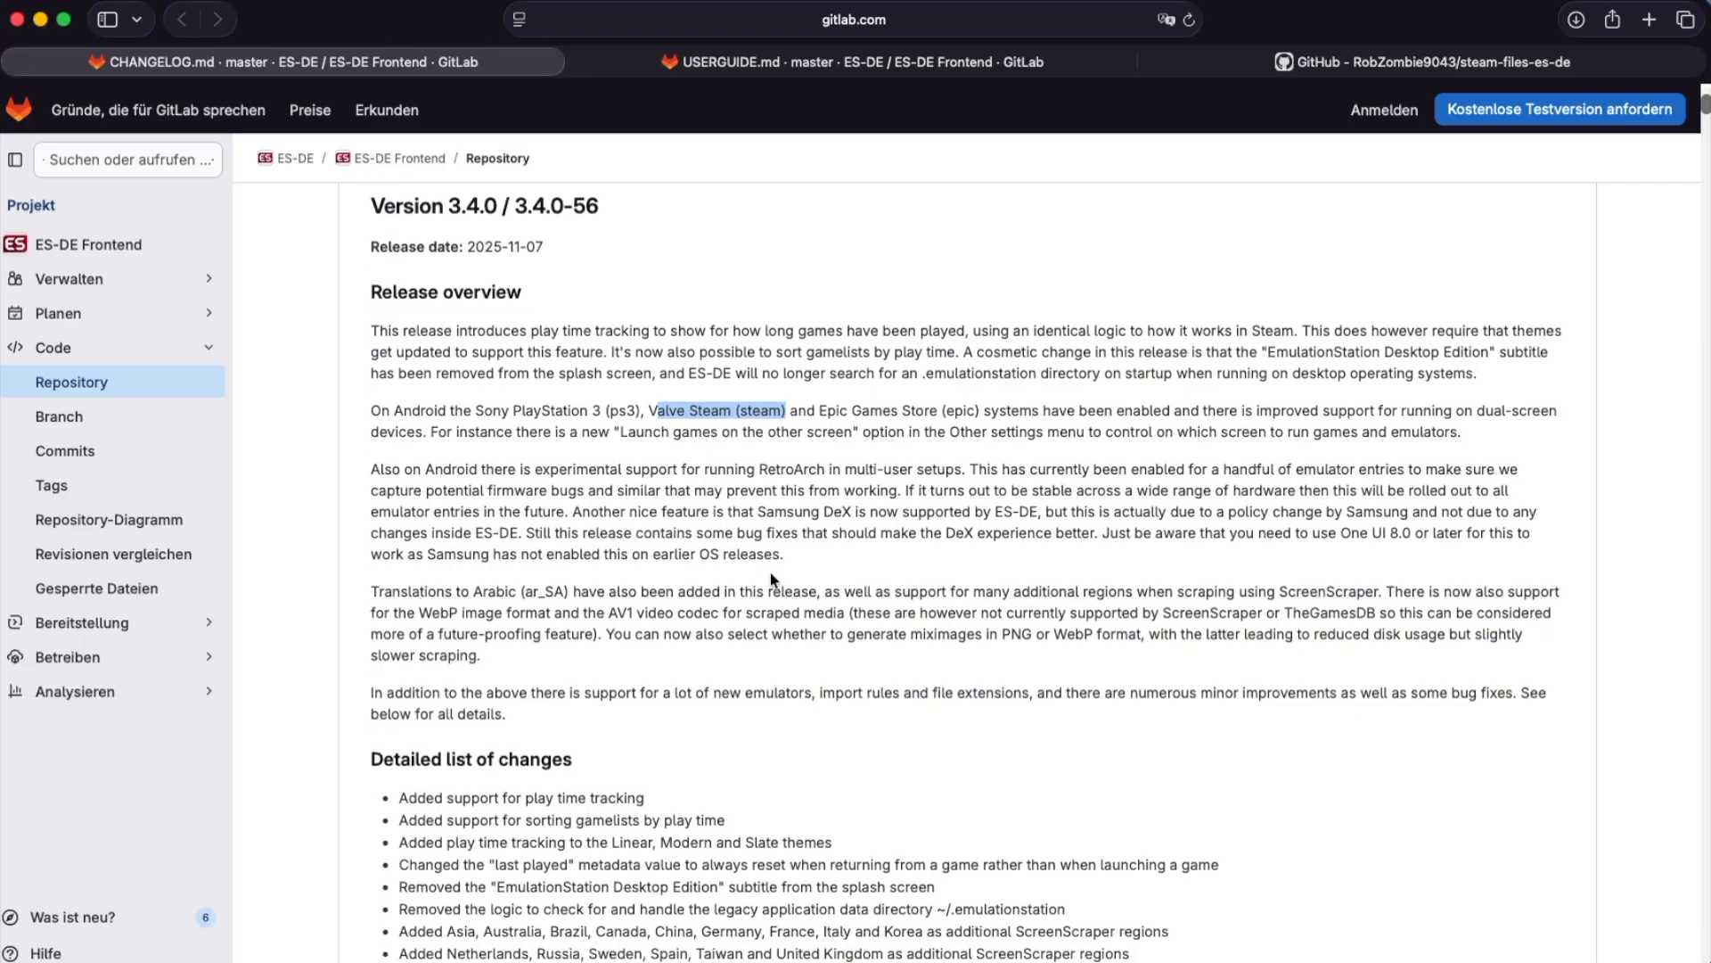
scroll("up", 3)
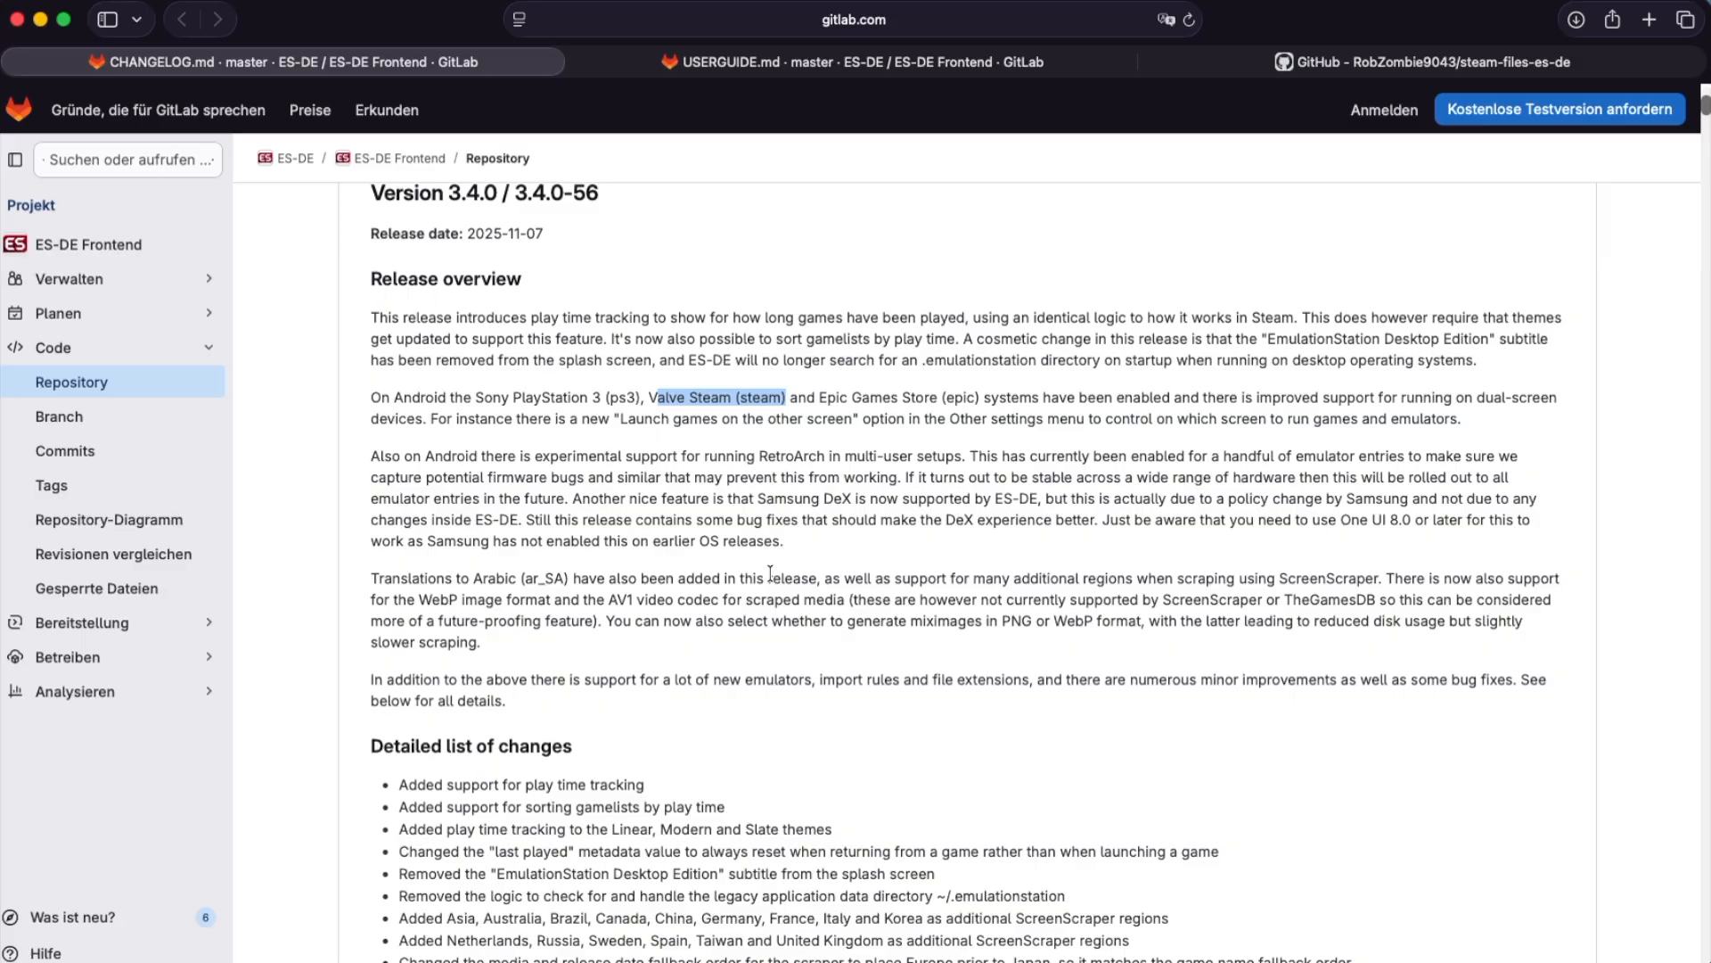
scroll("up", 3)
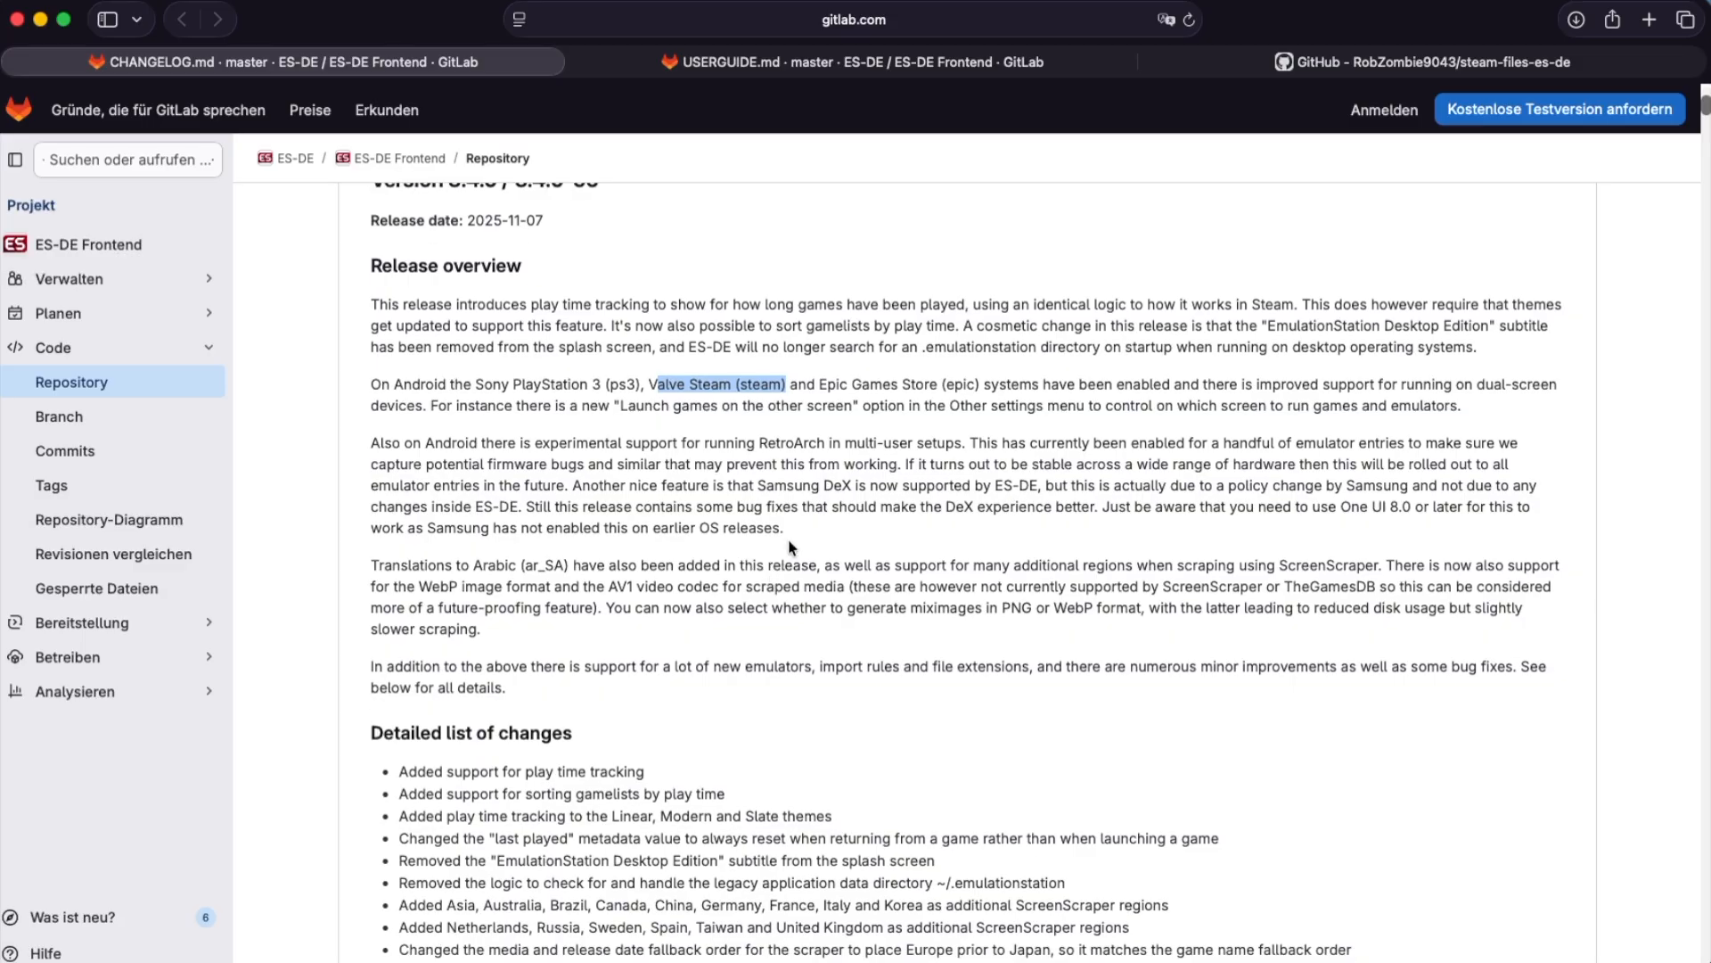
mouse_move(959, 337)
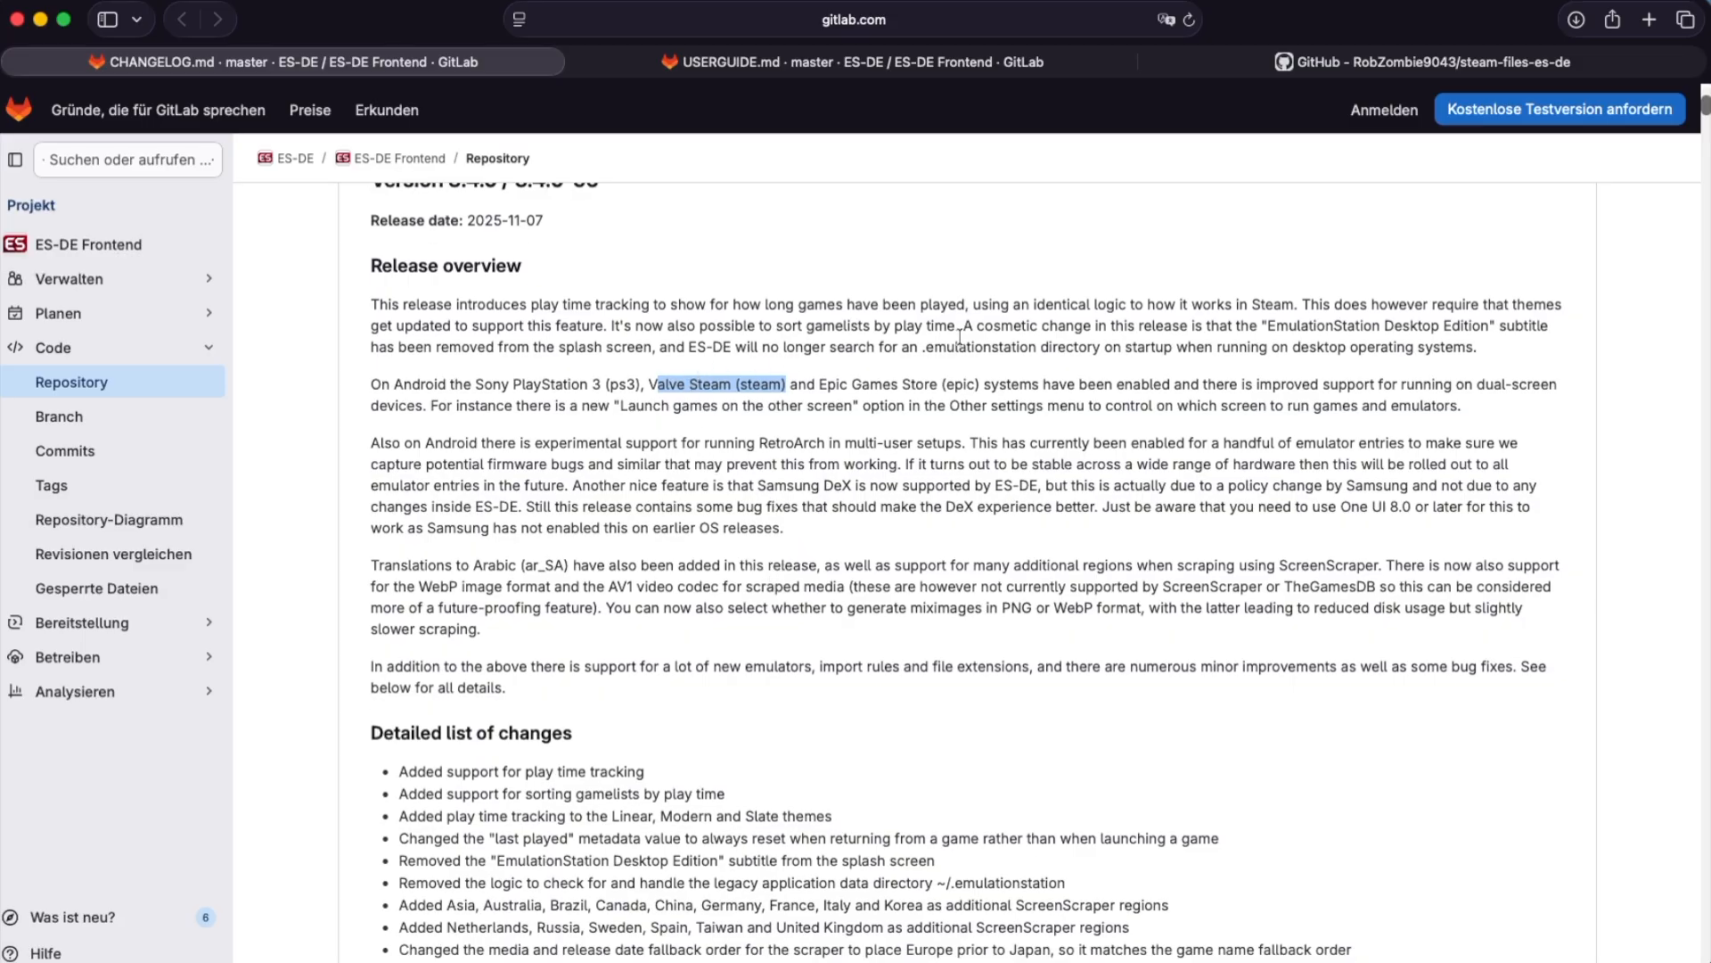
scroll("down", 3)
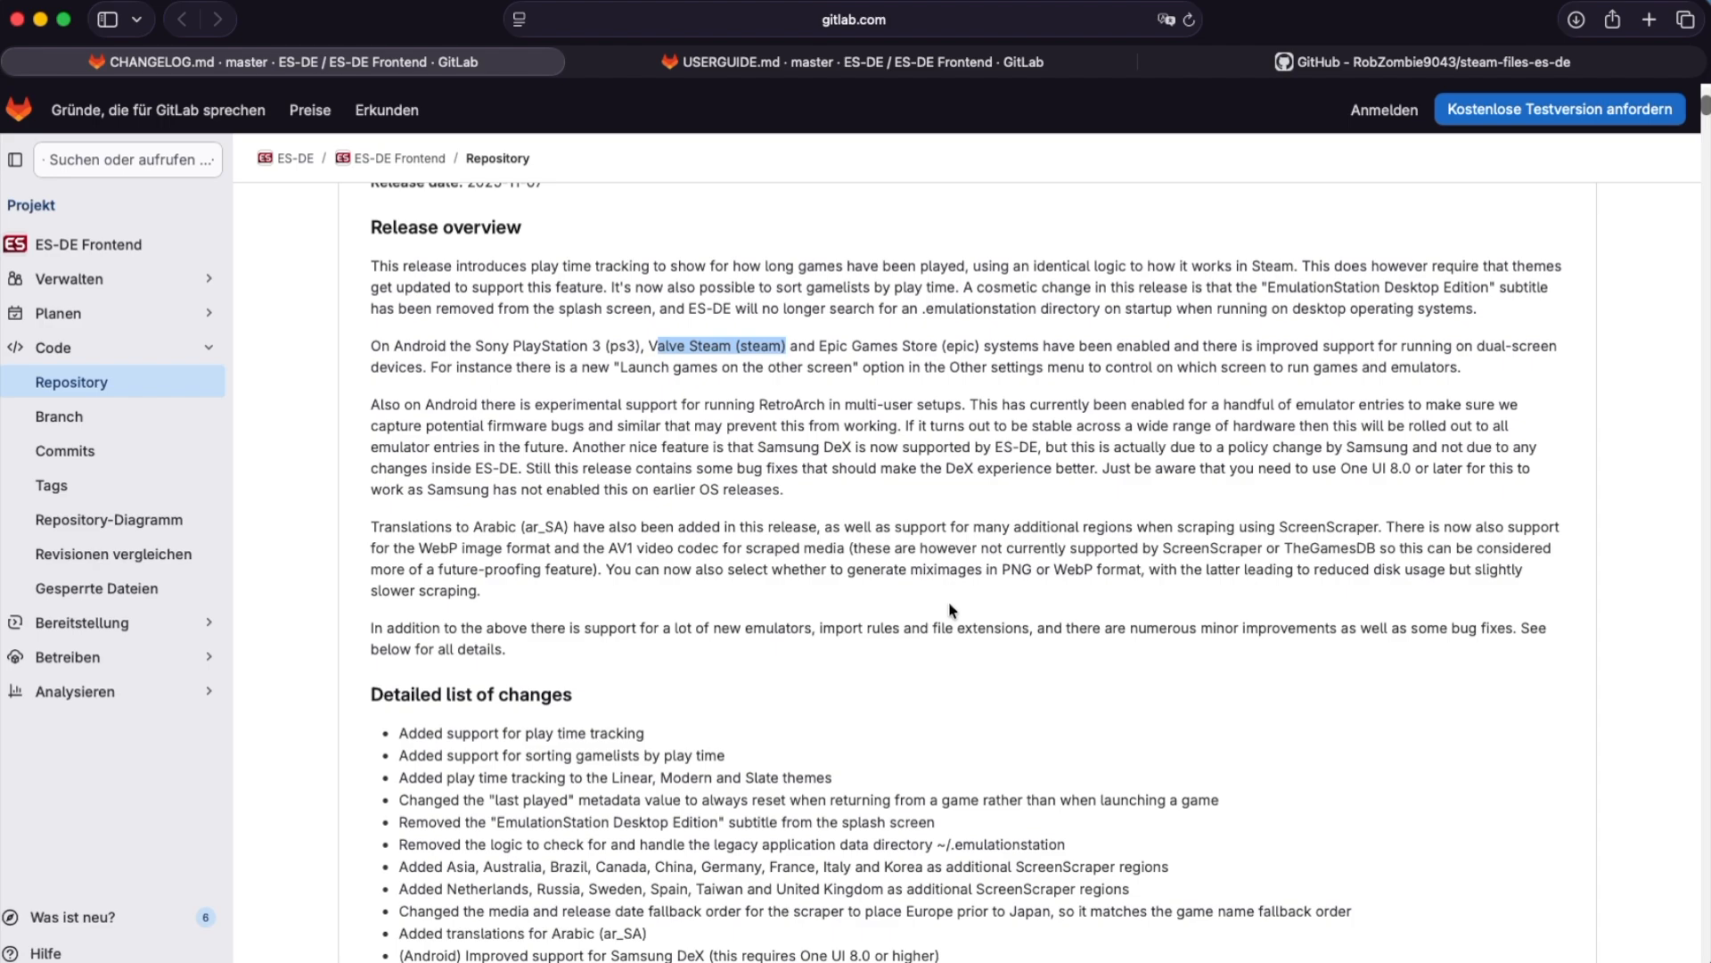
scroll("down", 3)
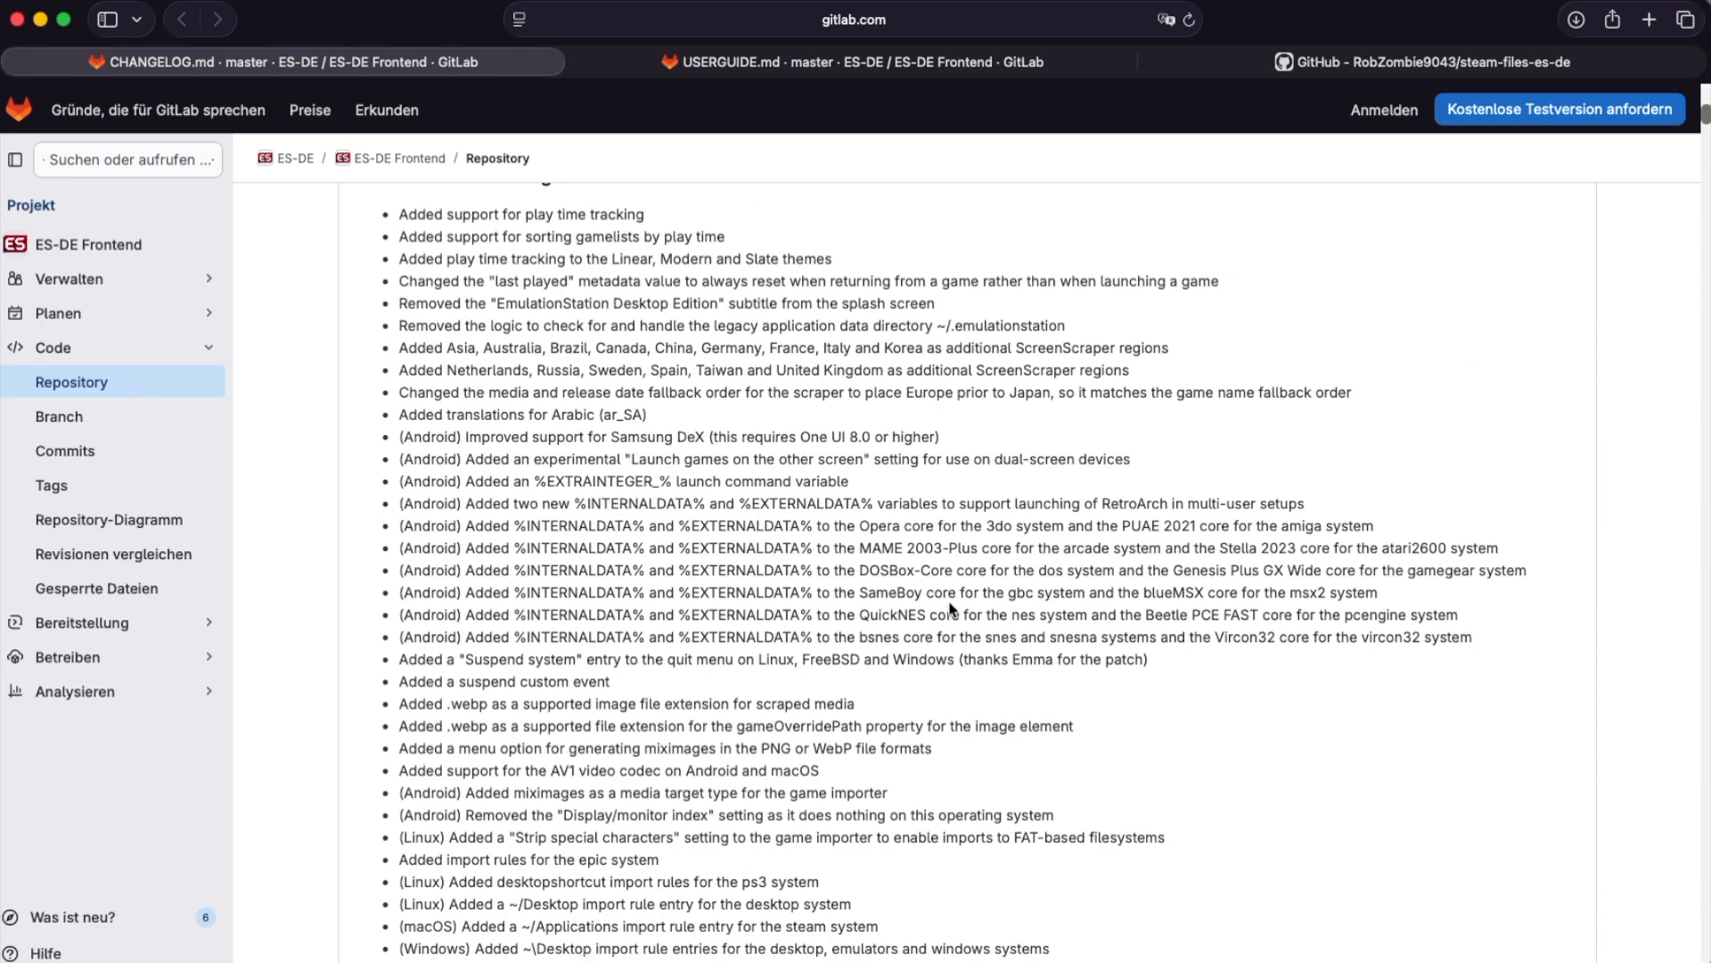
scroll("down", 3)
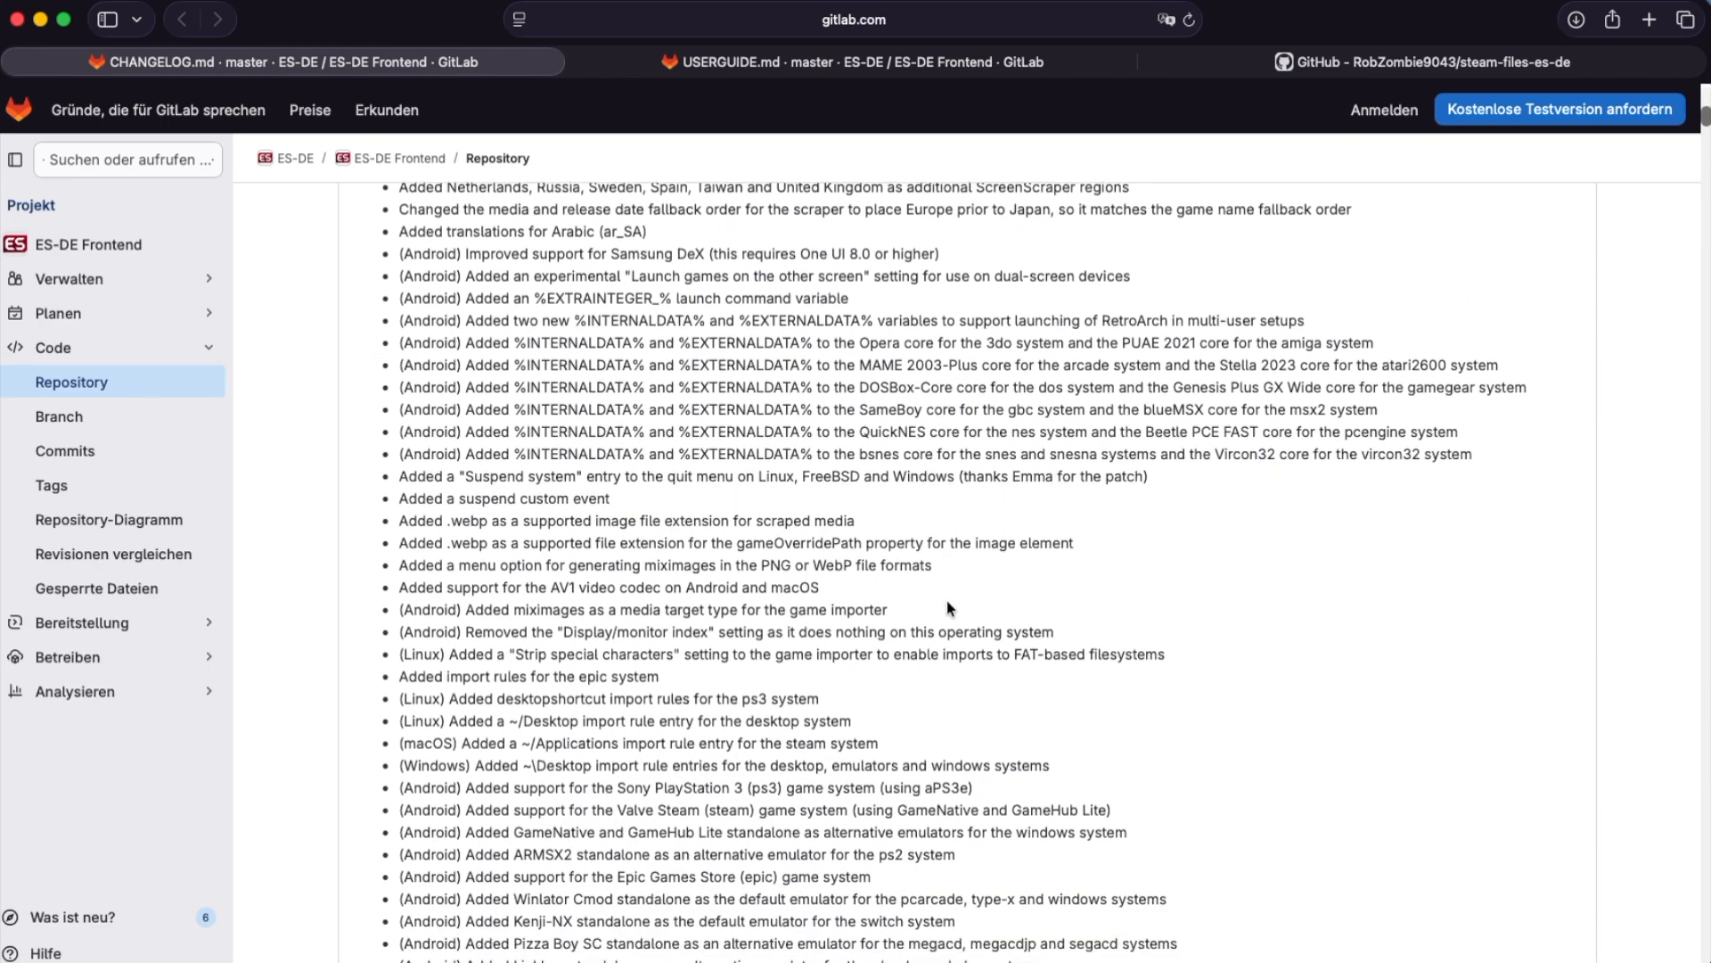
scroll("down", 3)
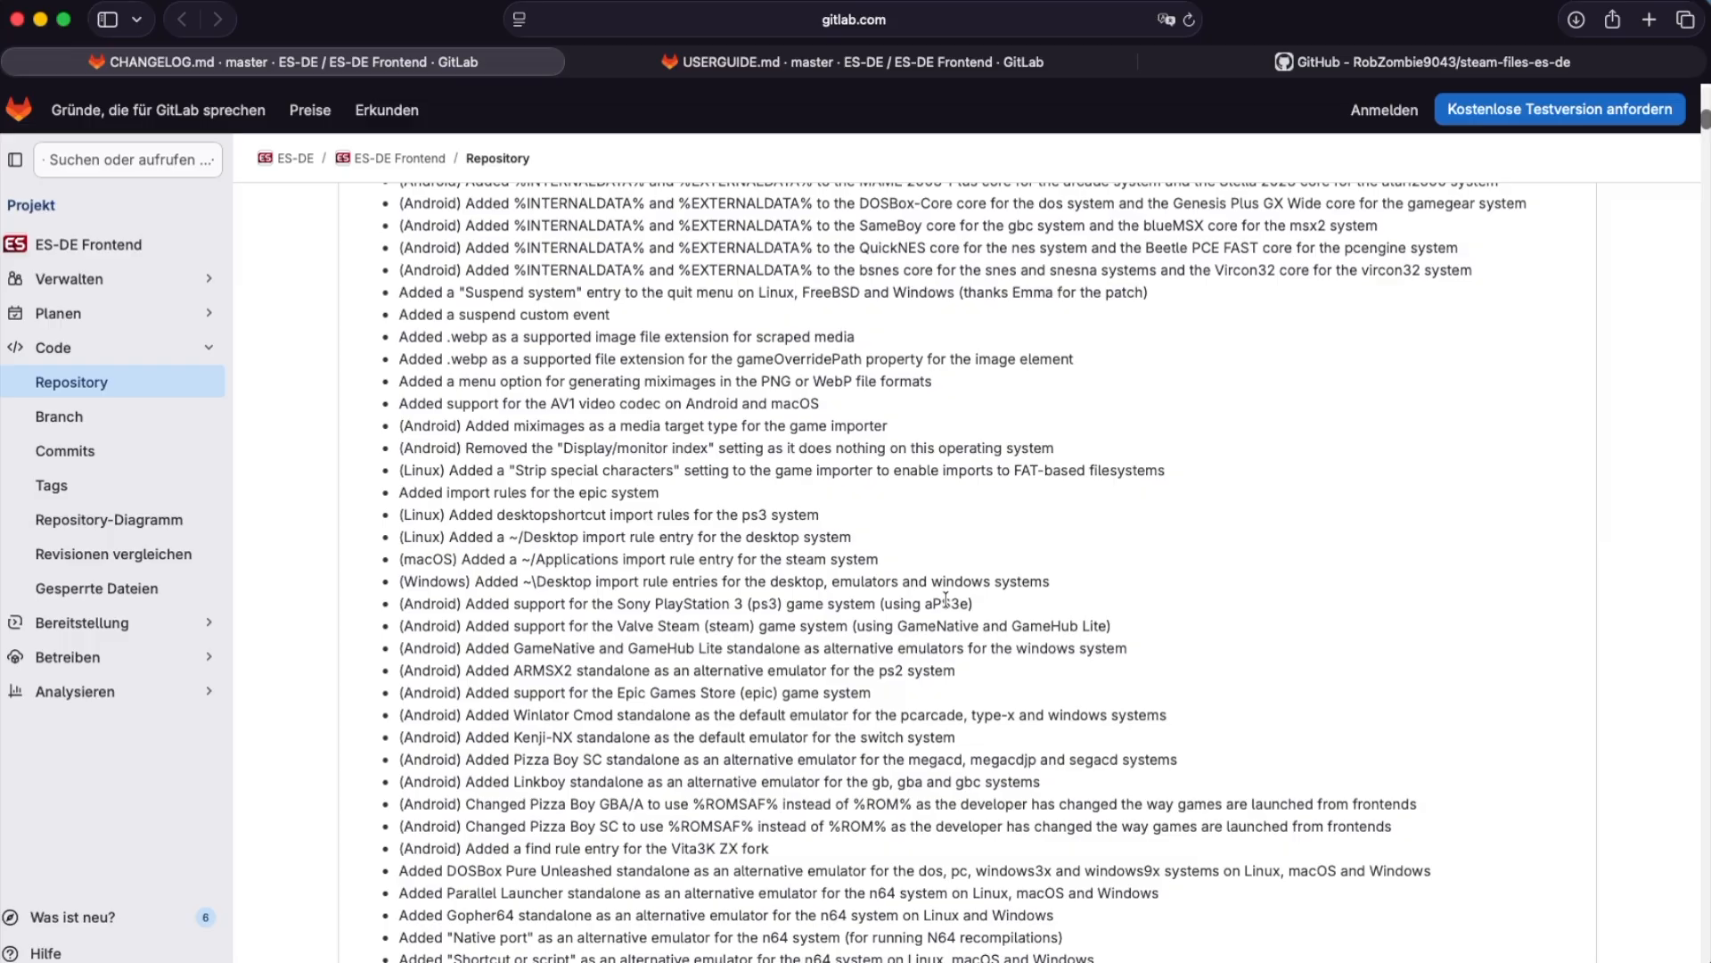
scroll("down", 3)
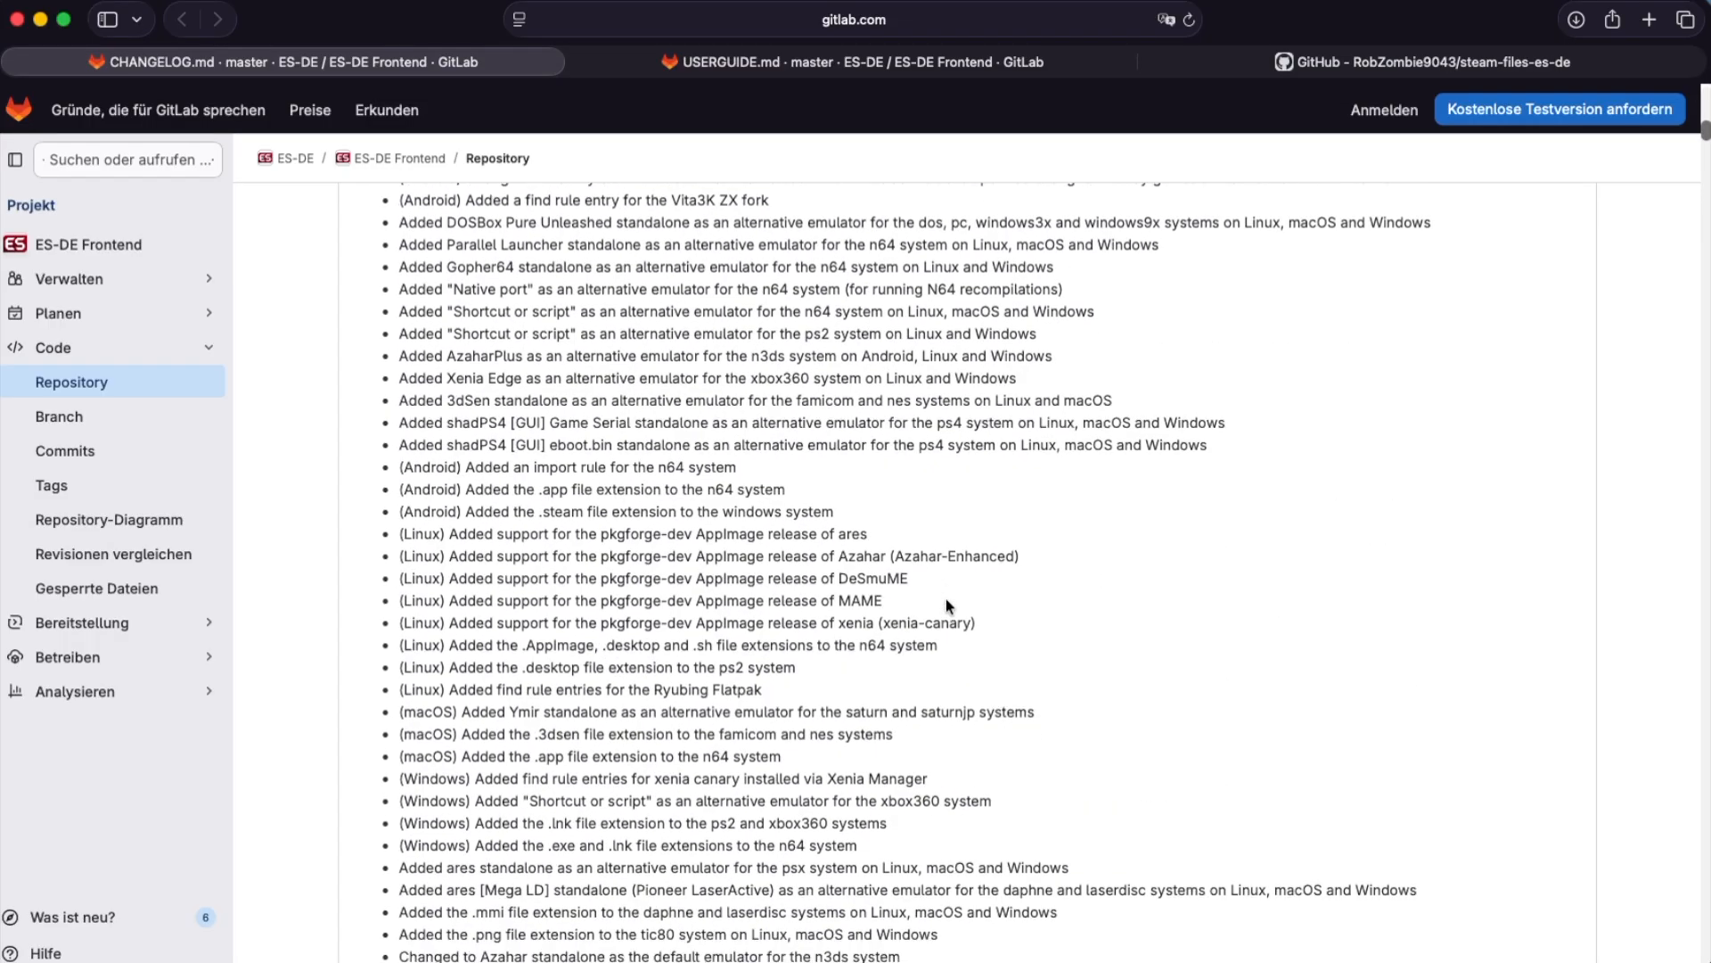
scroll("down", 3)
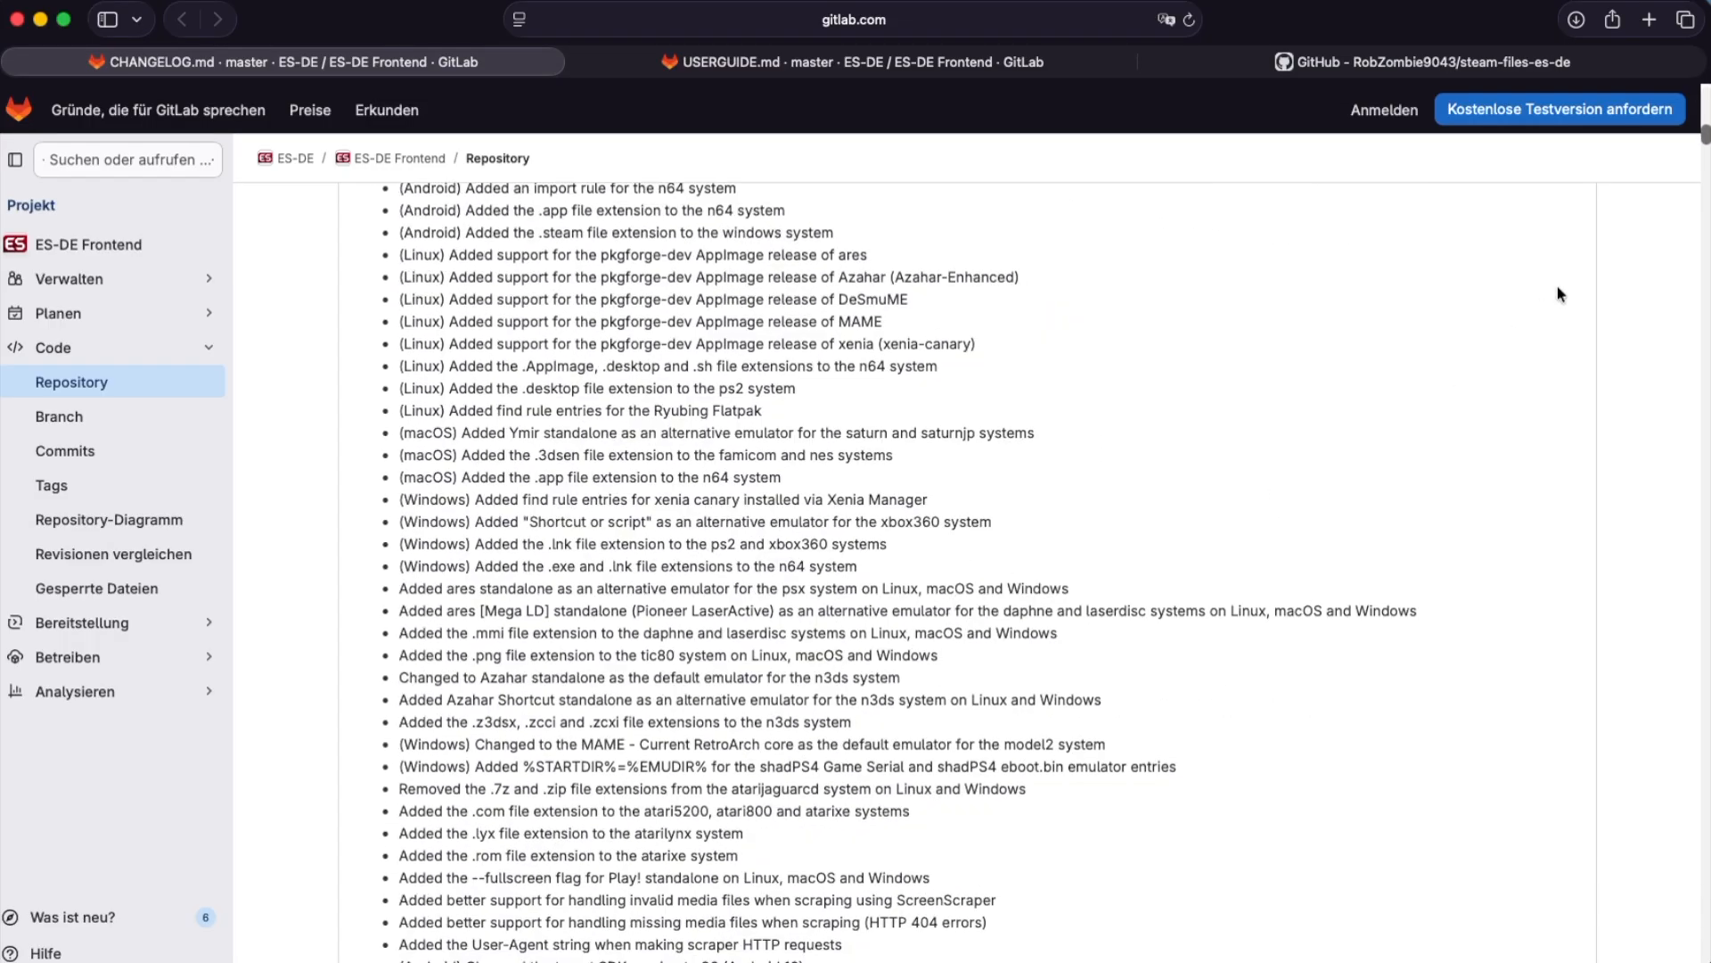
scroll("up", 3)
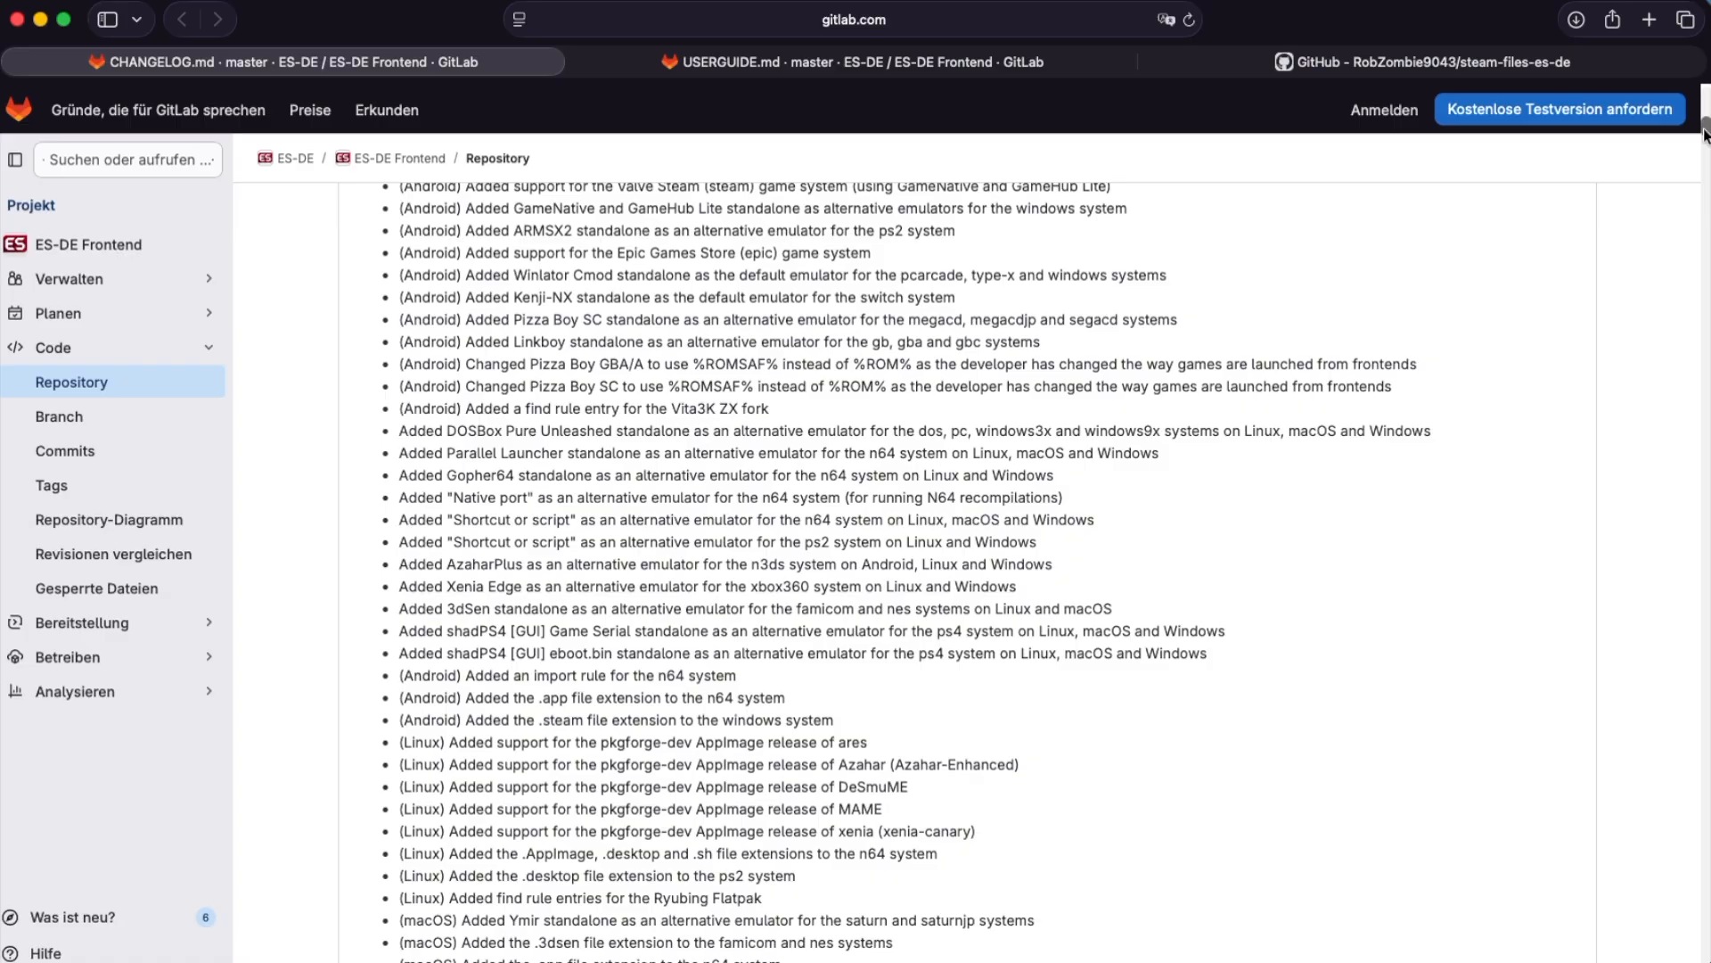
scroll("up", 3)
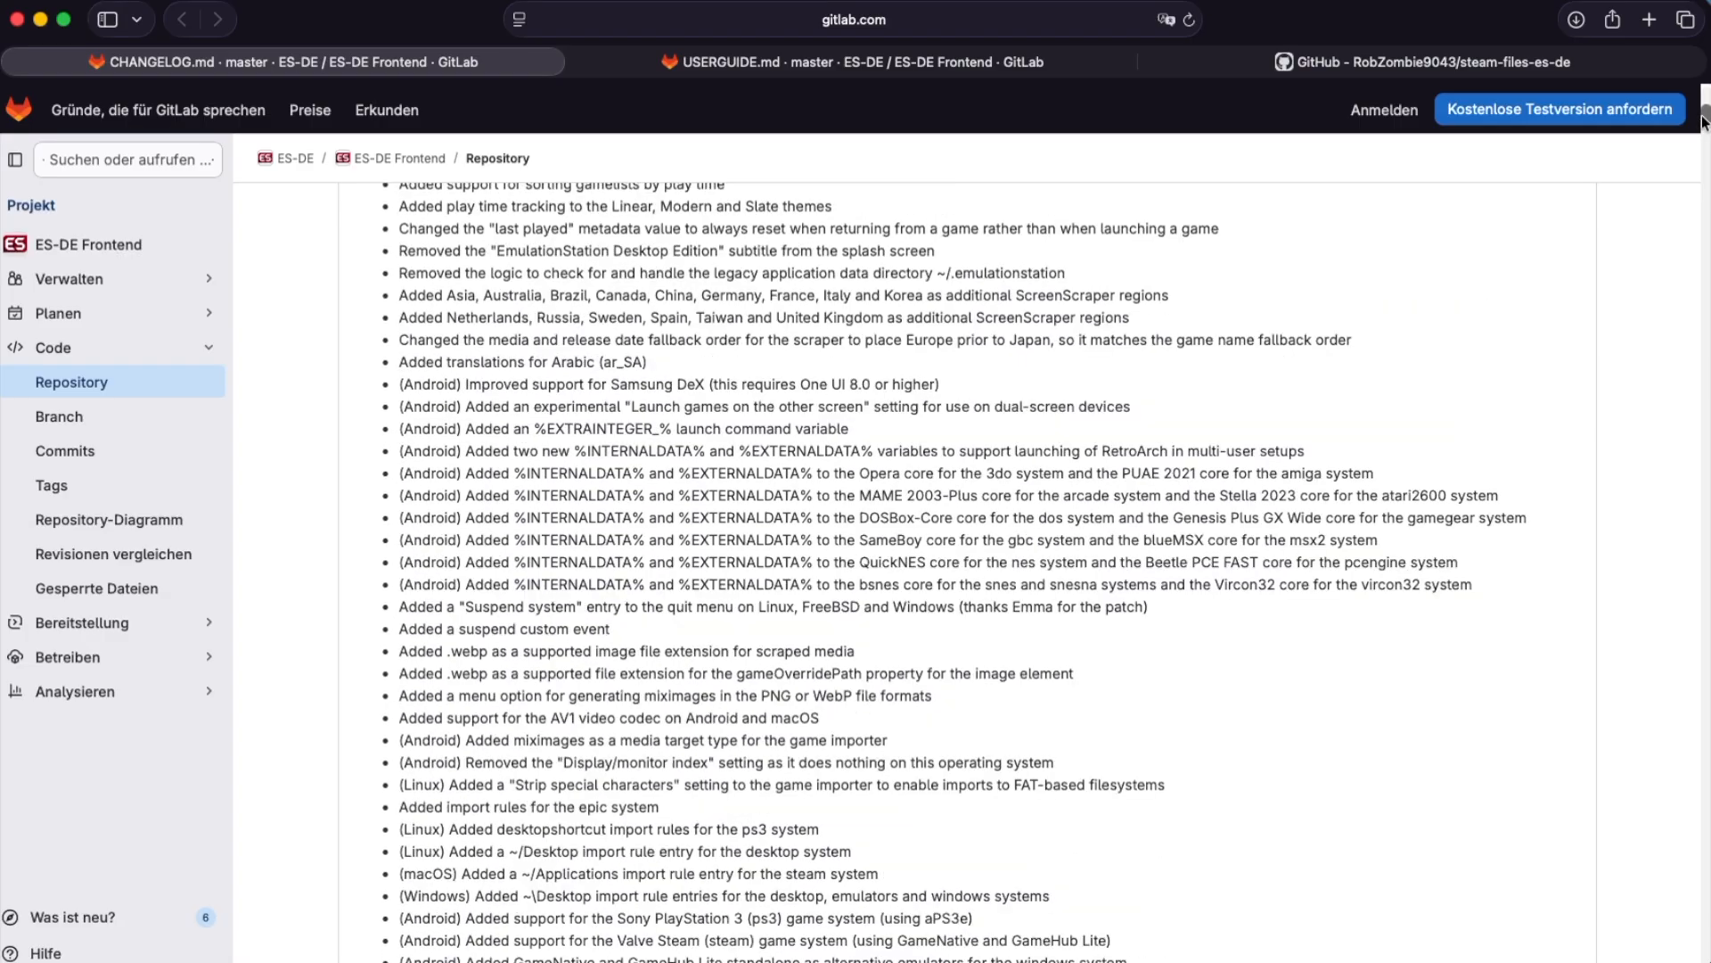
scroll("up", 3)
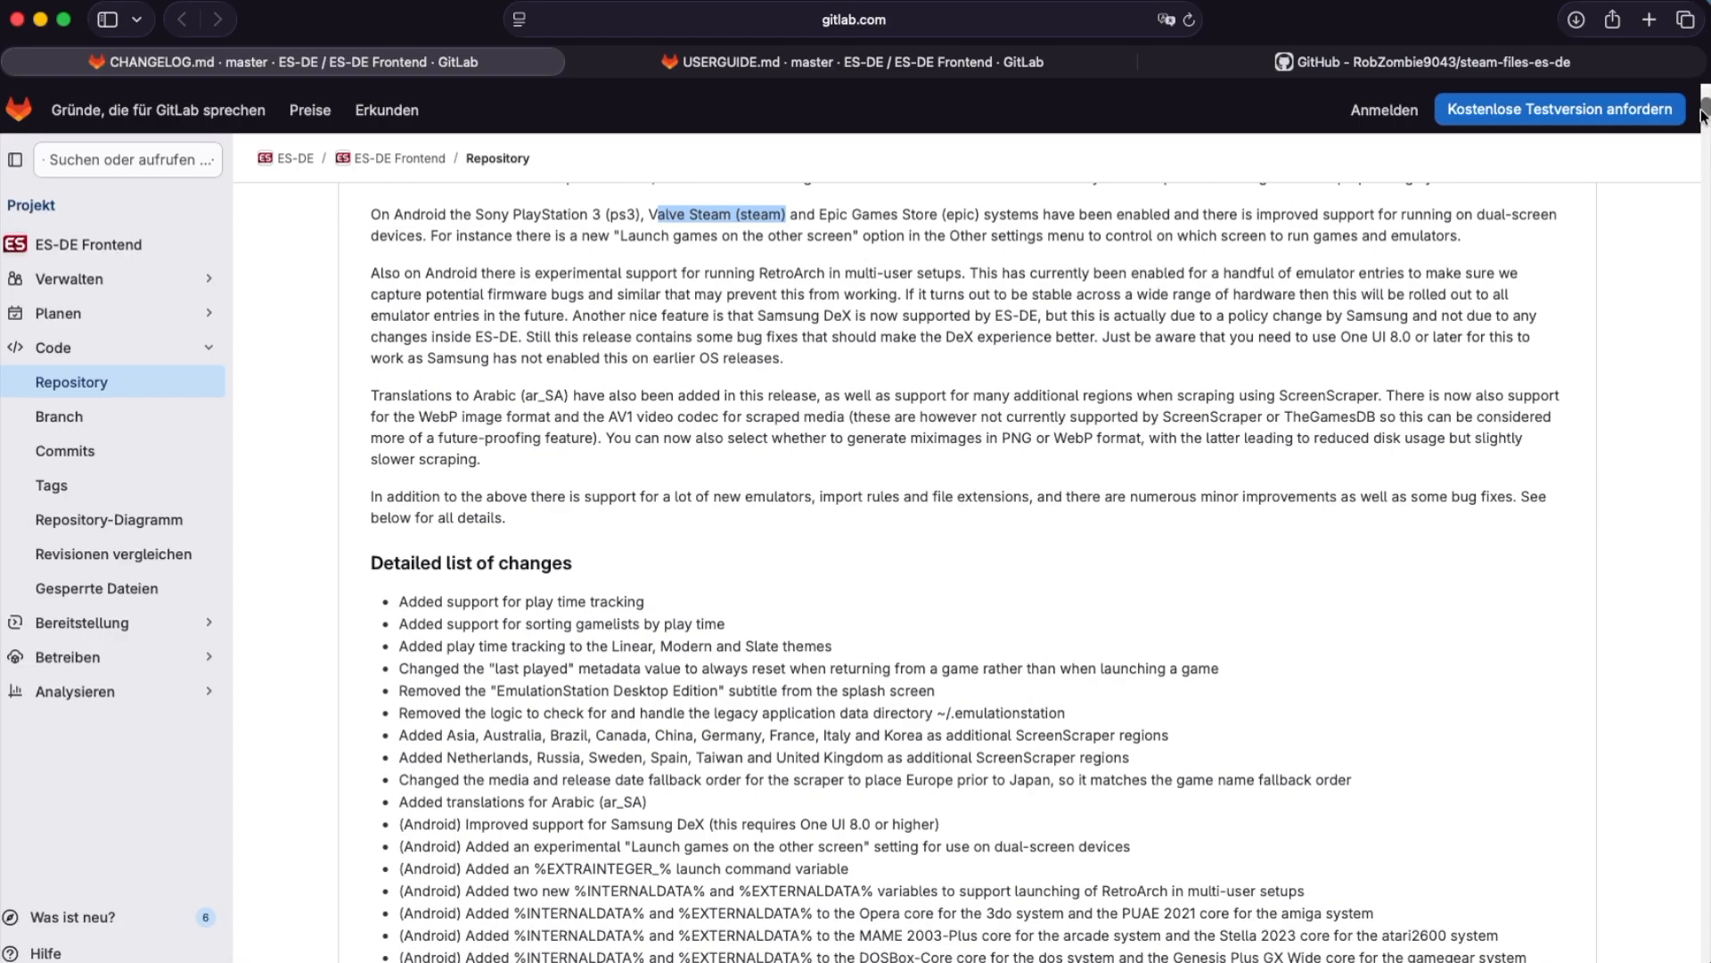
scroll("up", 3)
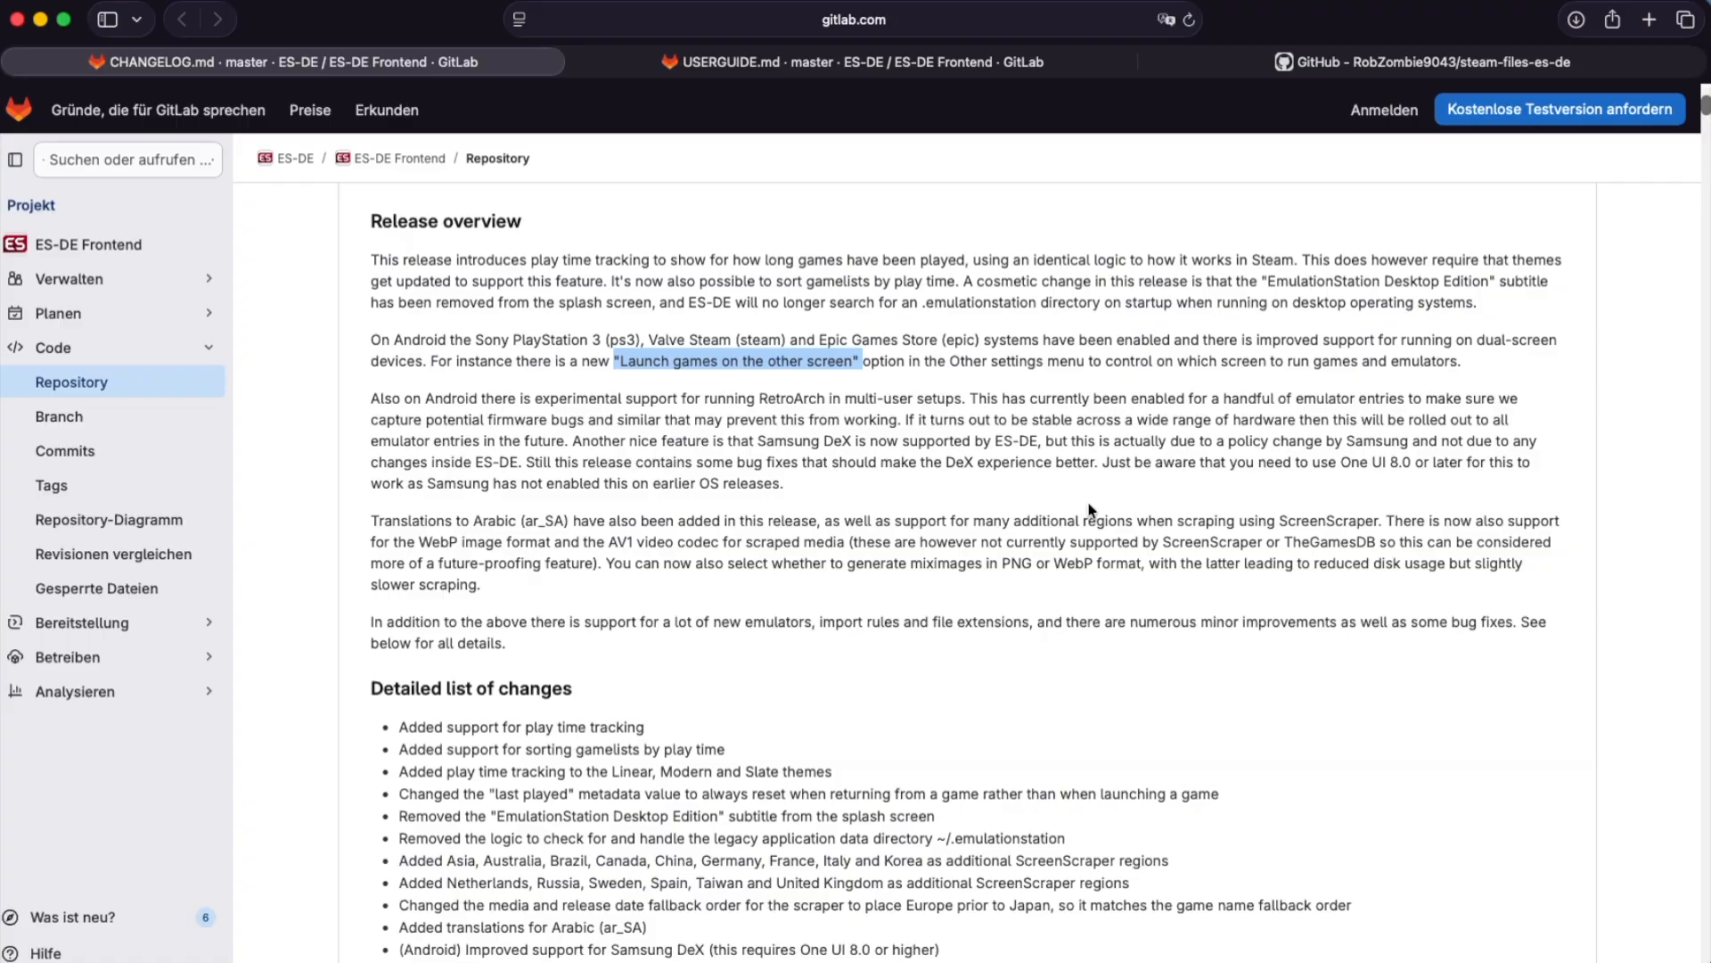
left_click(1428, 60)
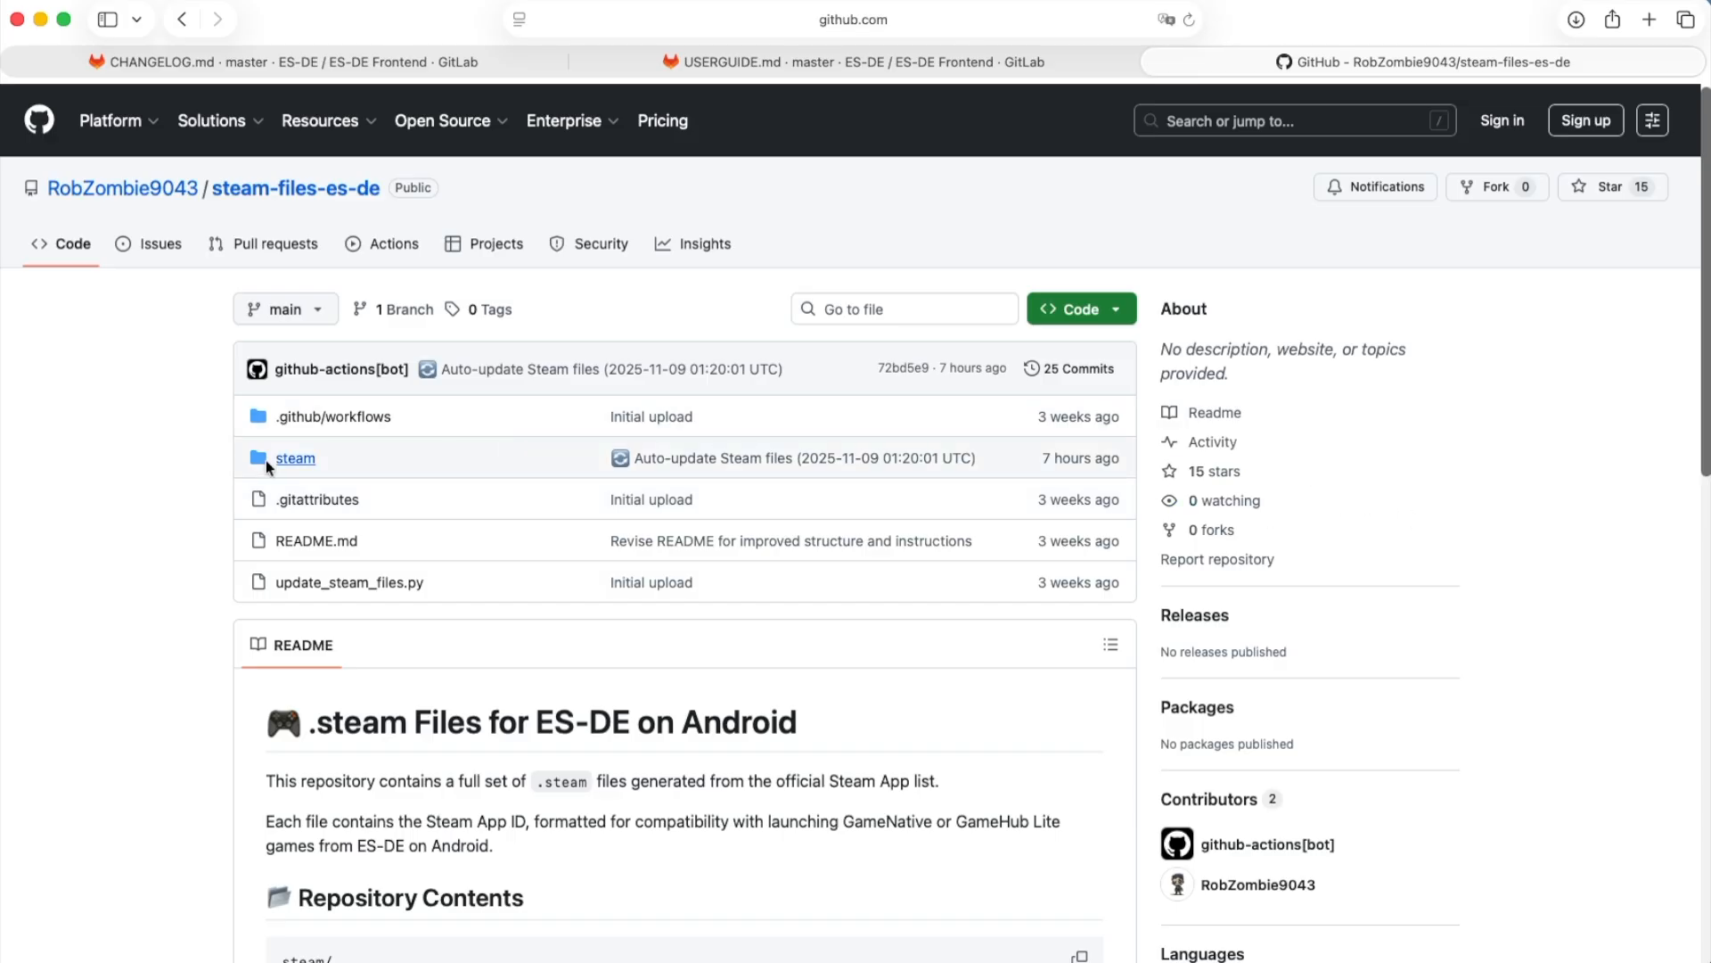
Browse into the steam/B folder and search the repository files for 'broforce'.
left_click(294, 458)
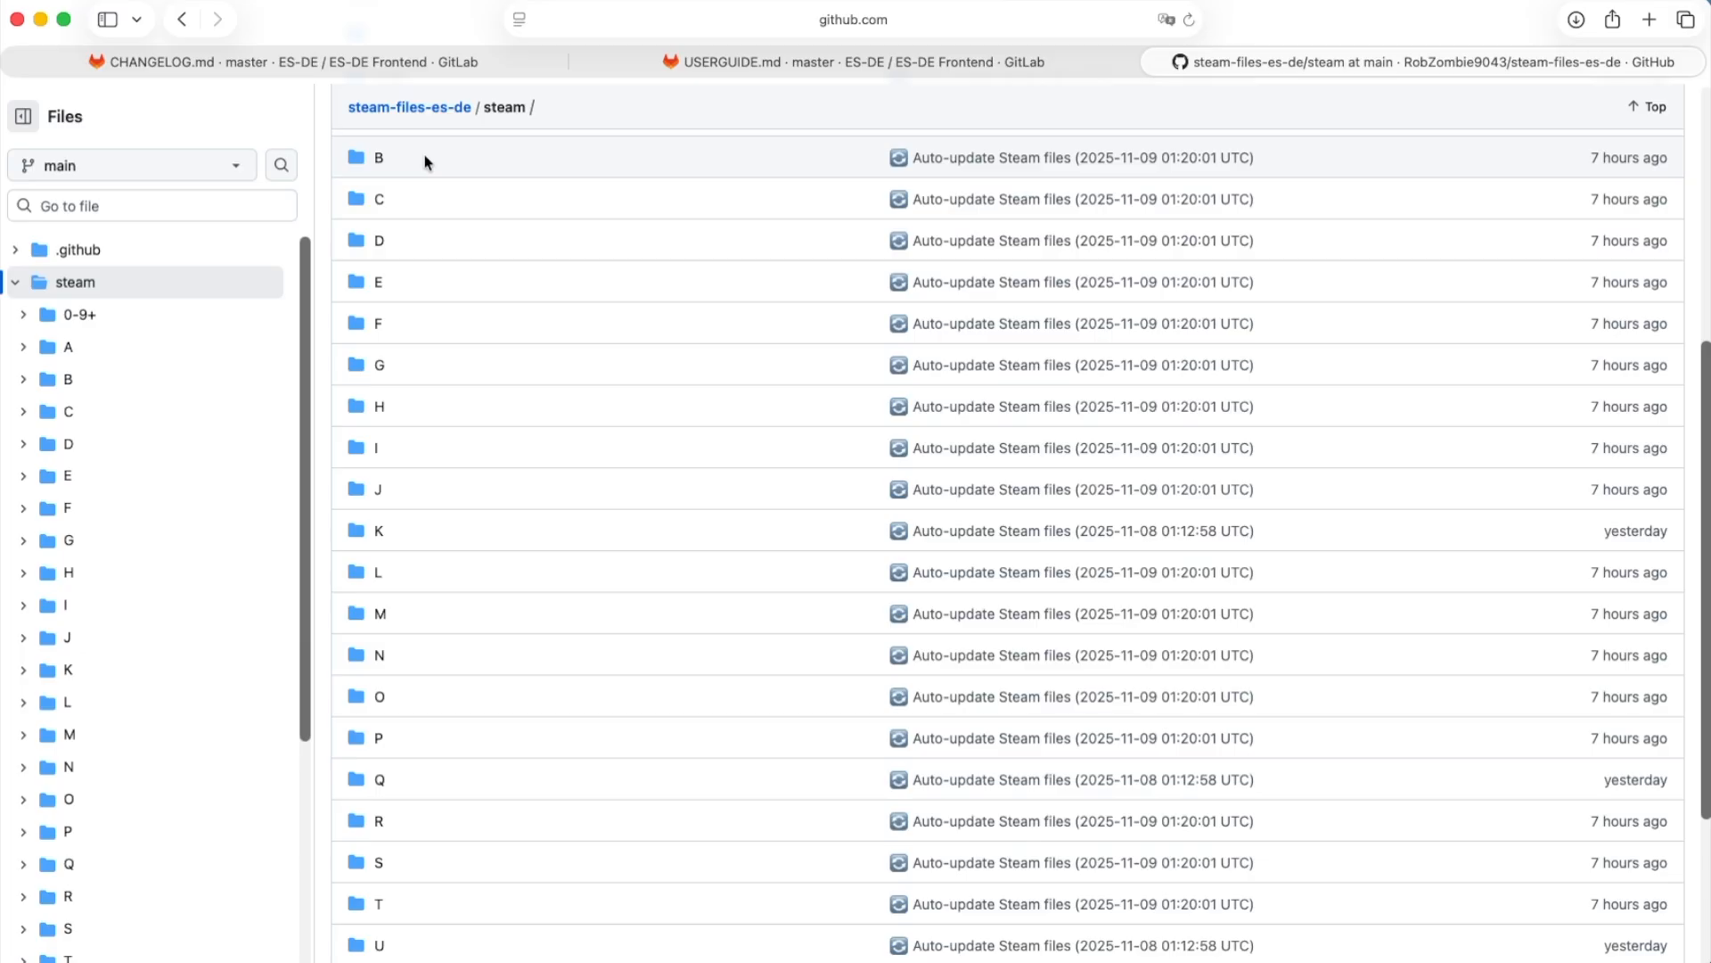
mouse_move(378, 162)
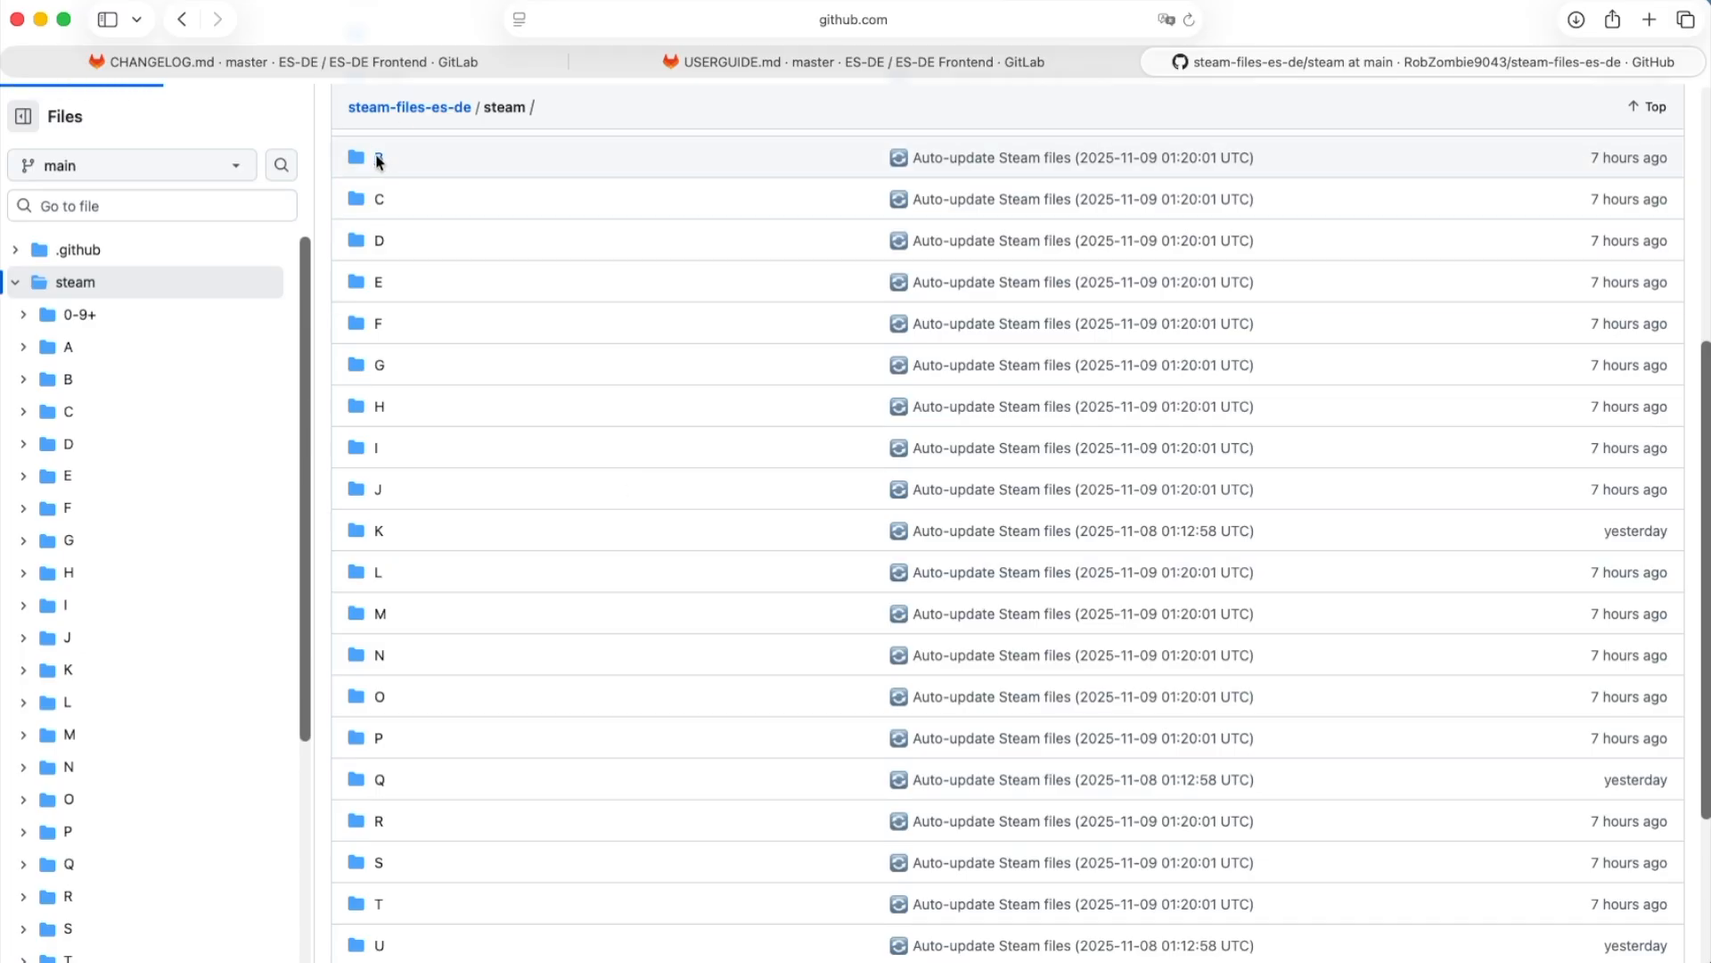
left_click(378, 157)
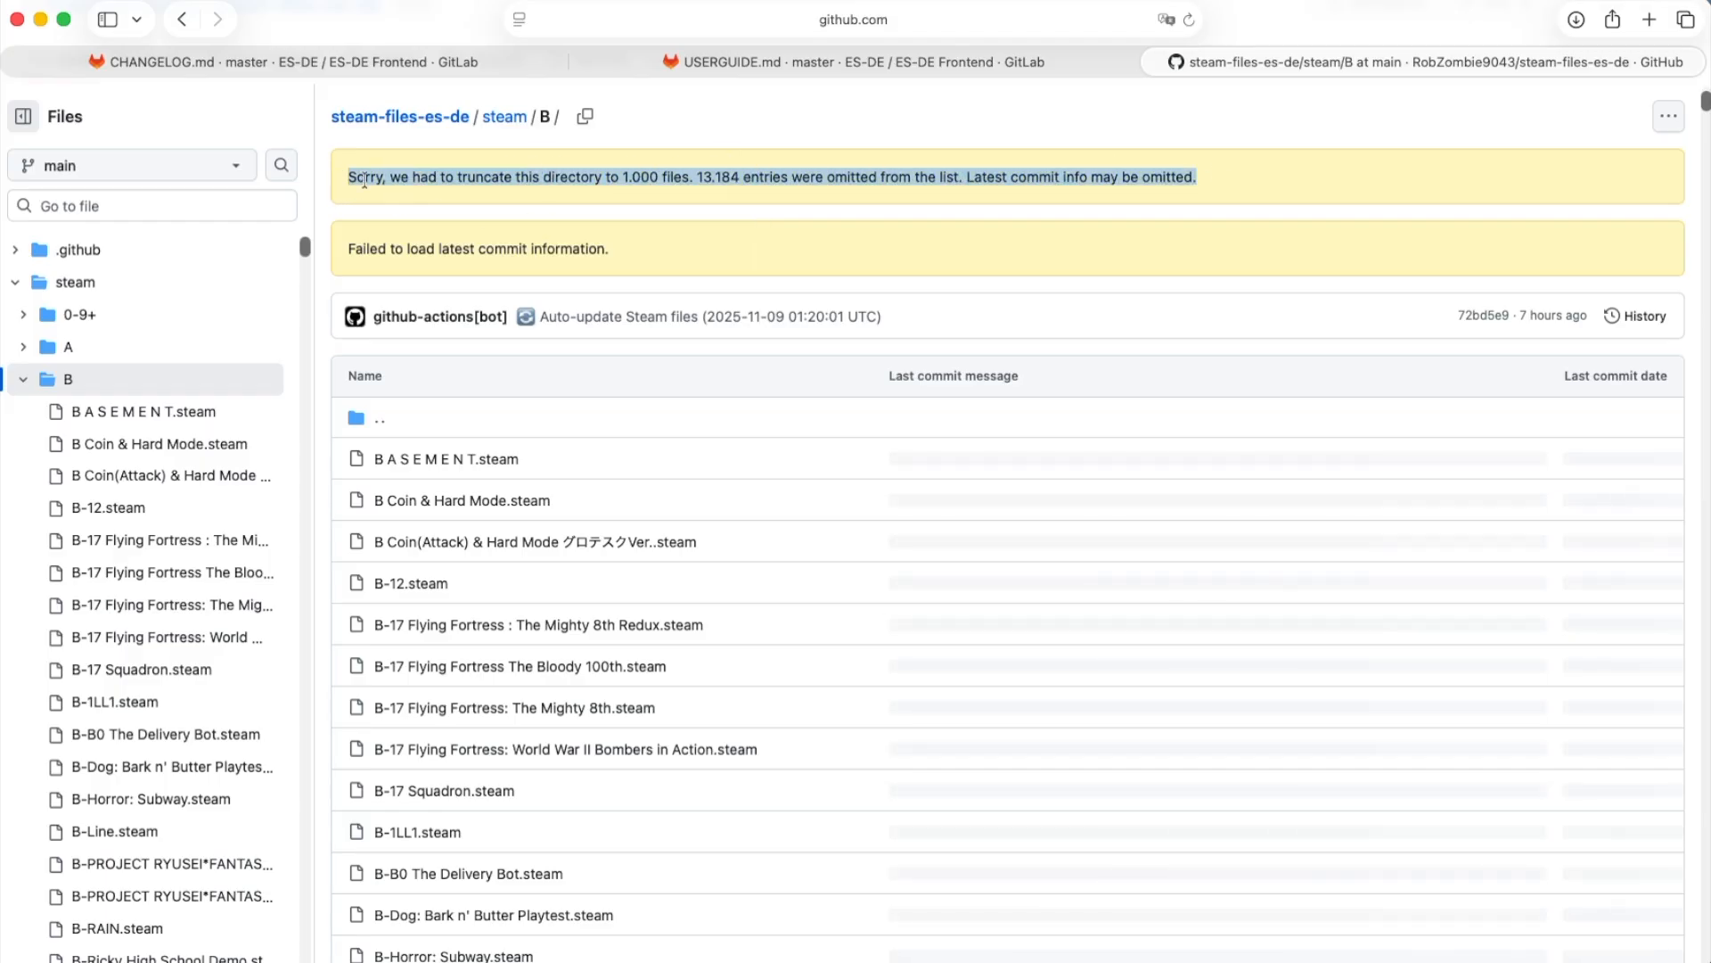
left_click(149, 205)
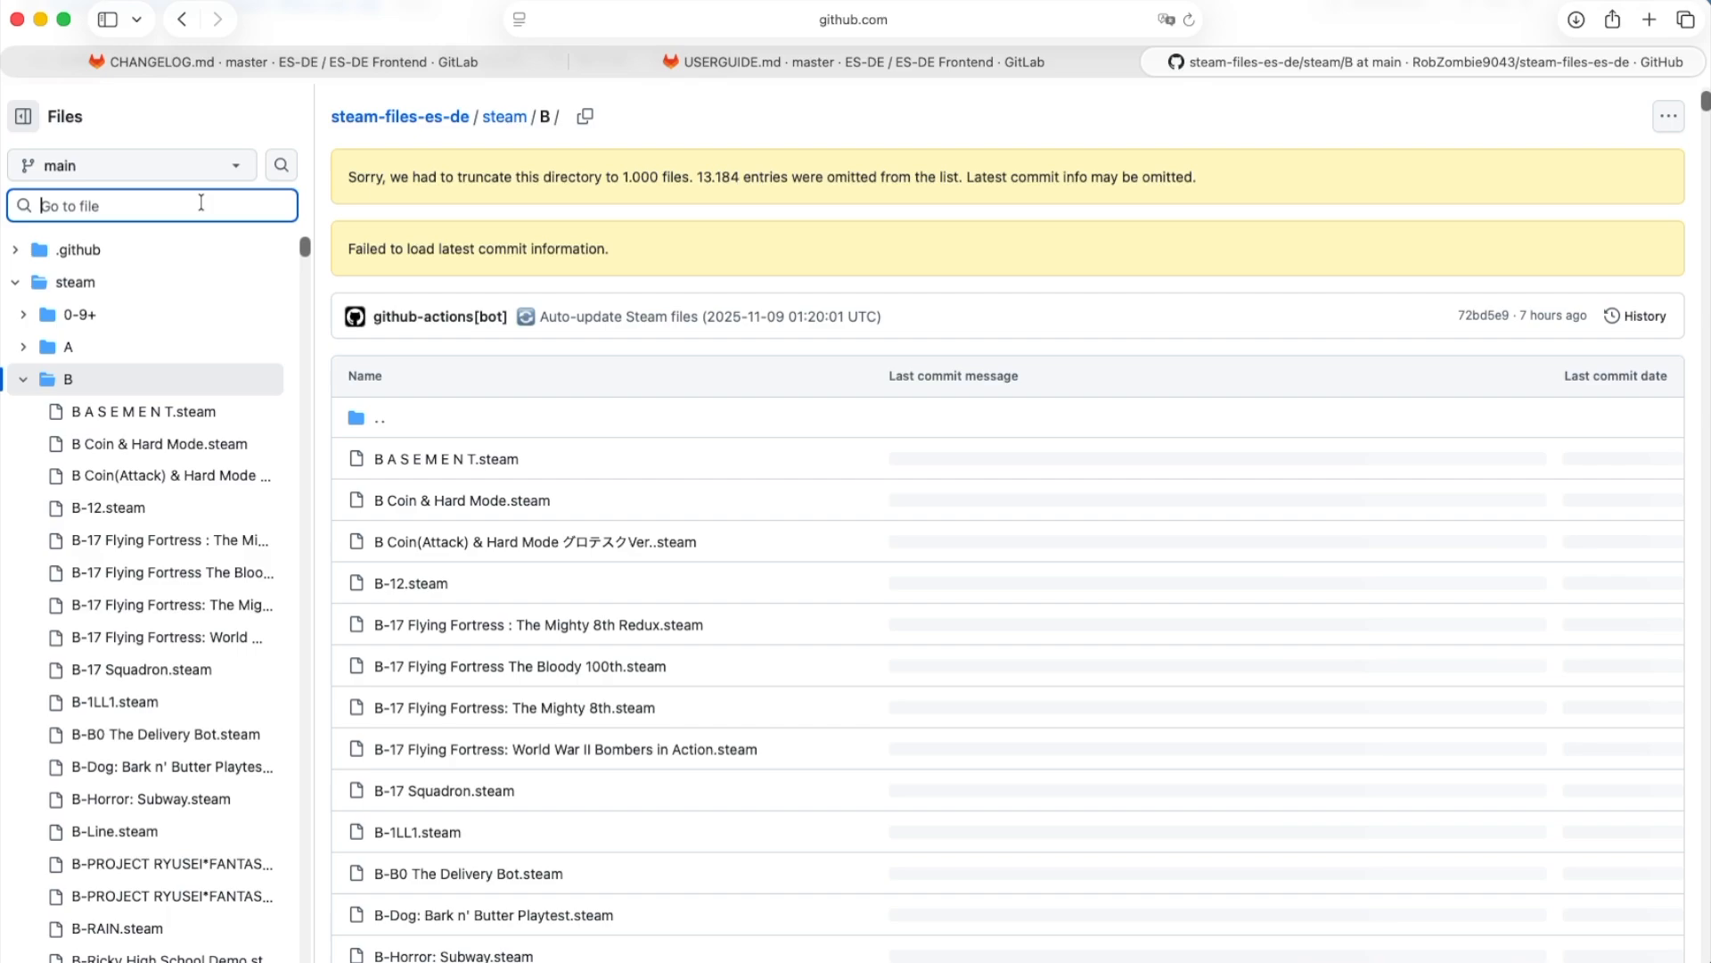
type("broforce")
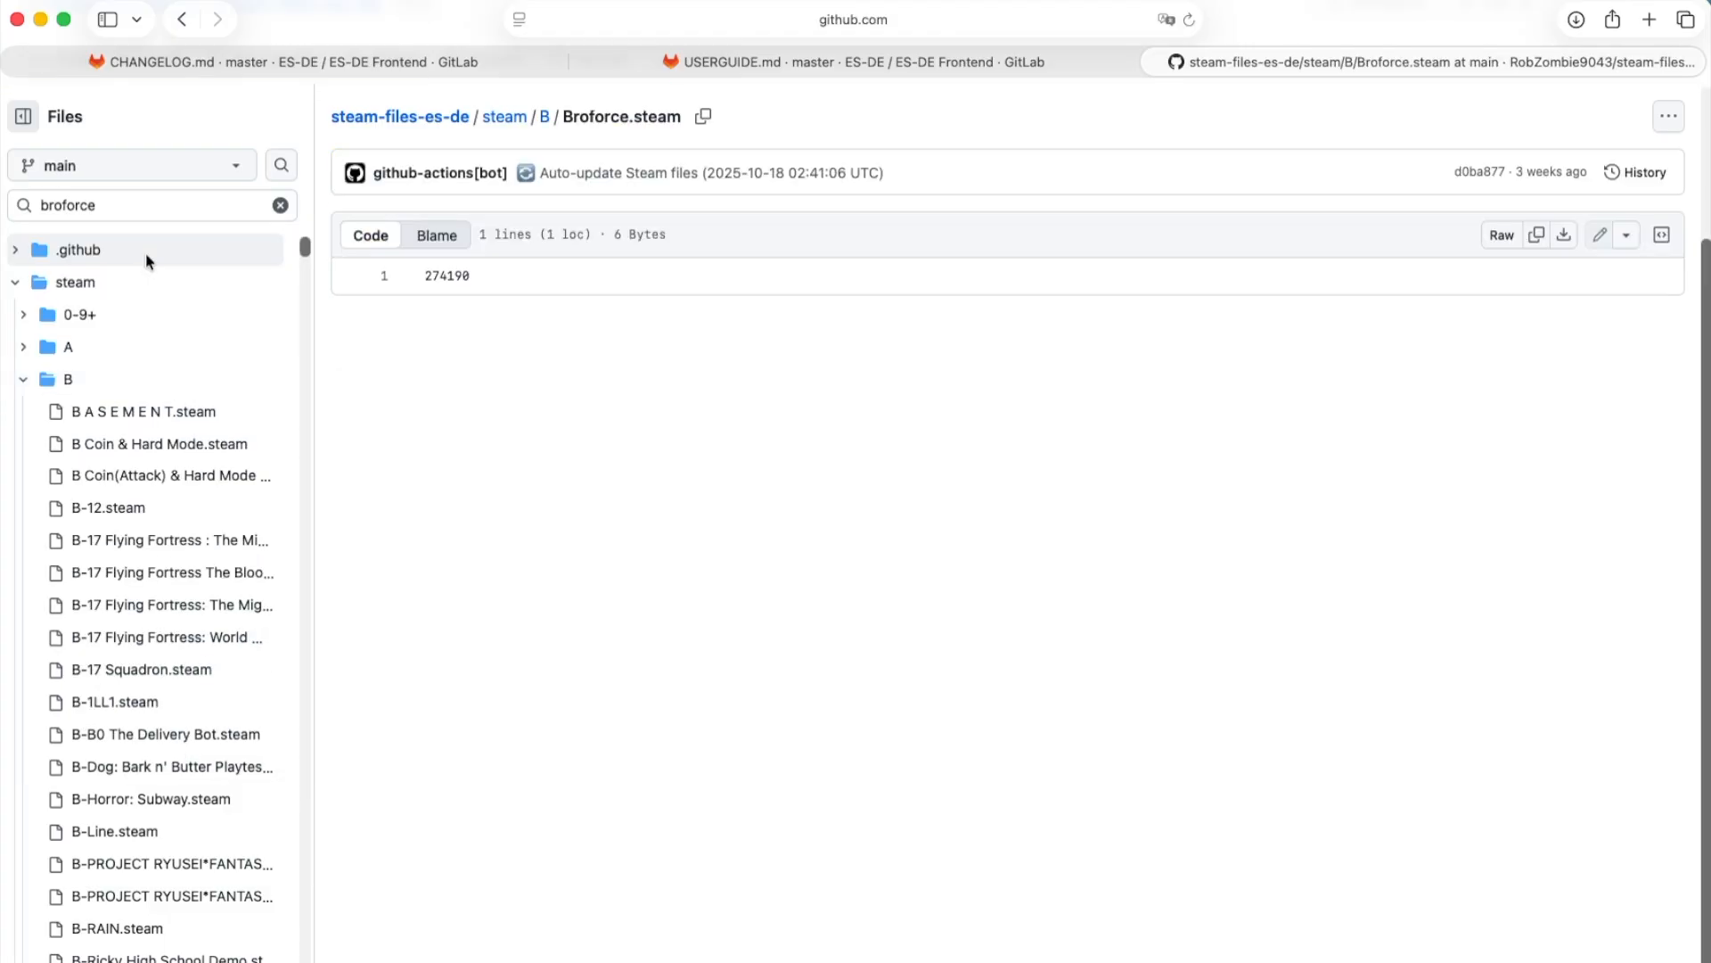
mouse_move(1094, 269)
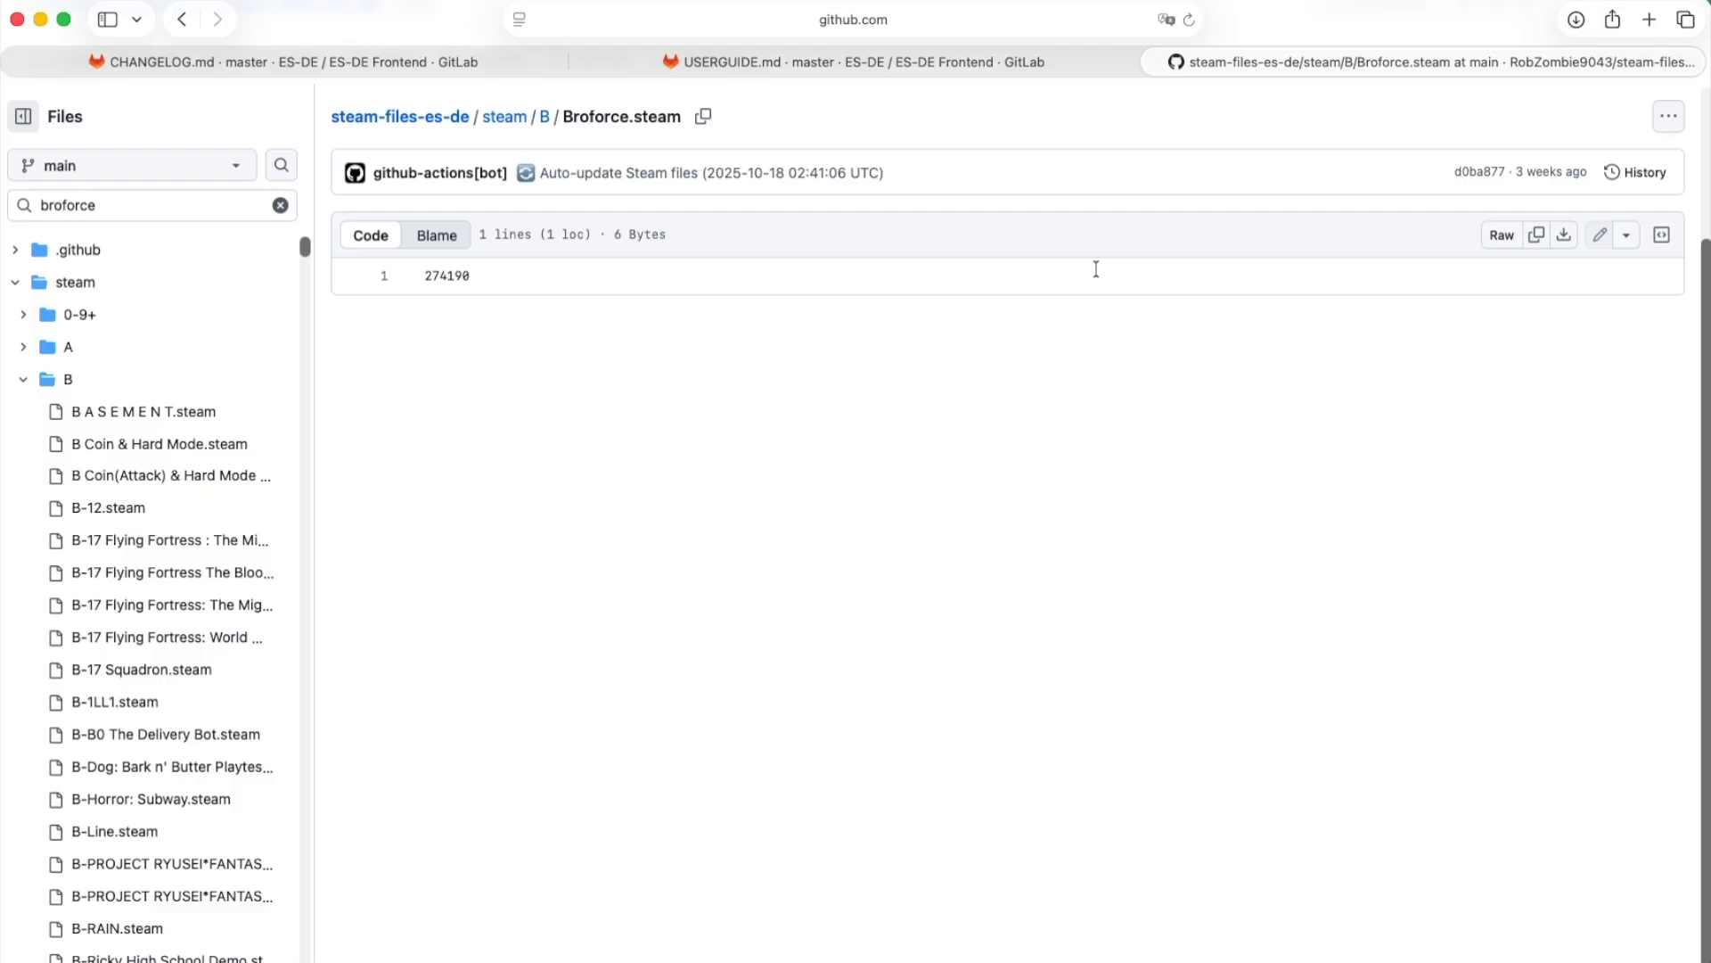
mouse_move(1567, 236)
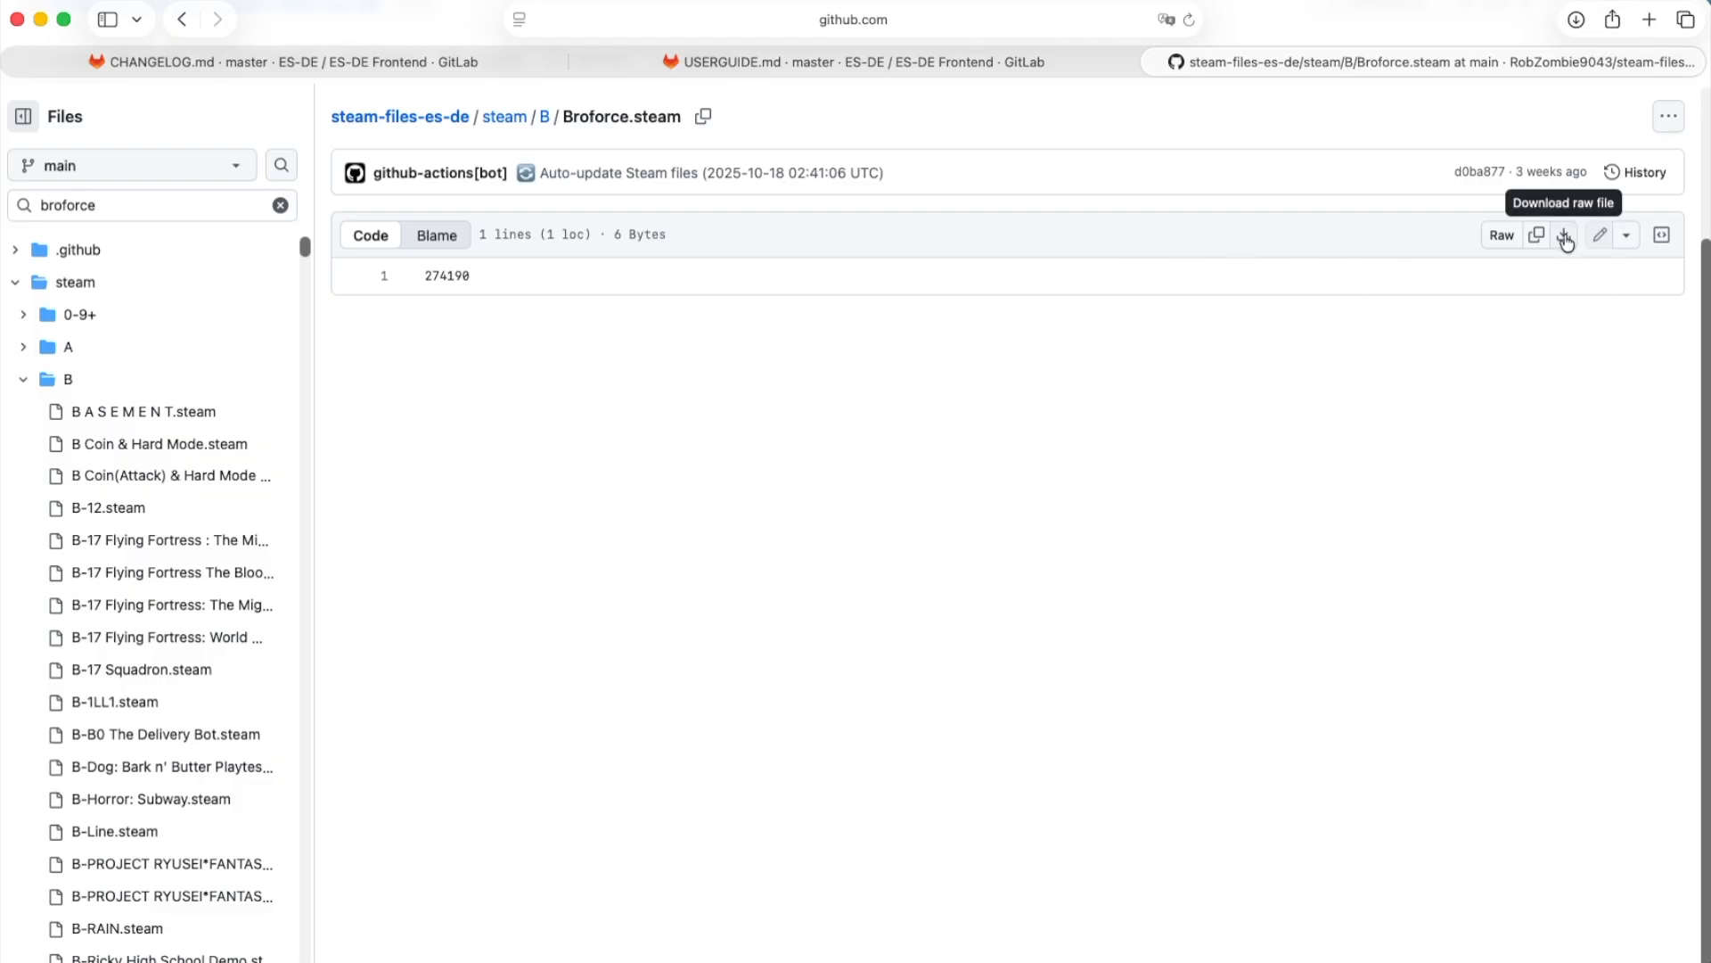
mouse_move(1565, 240)
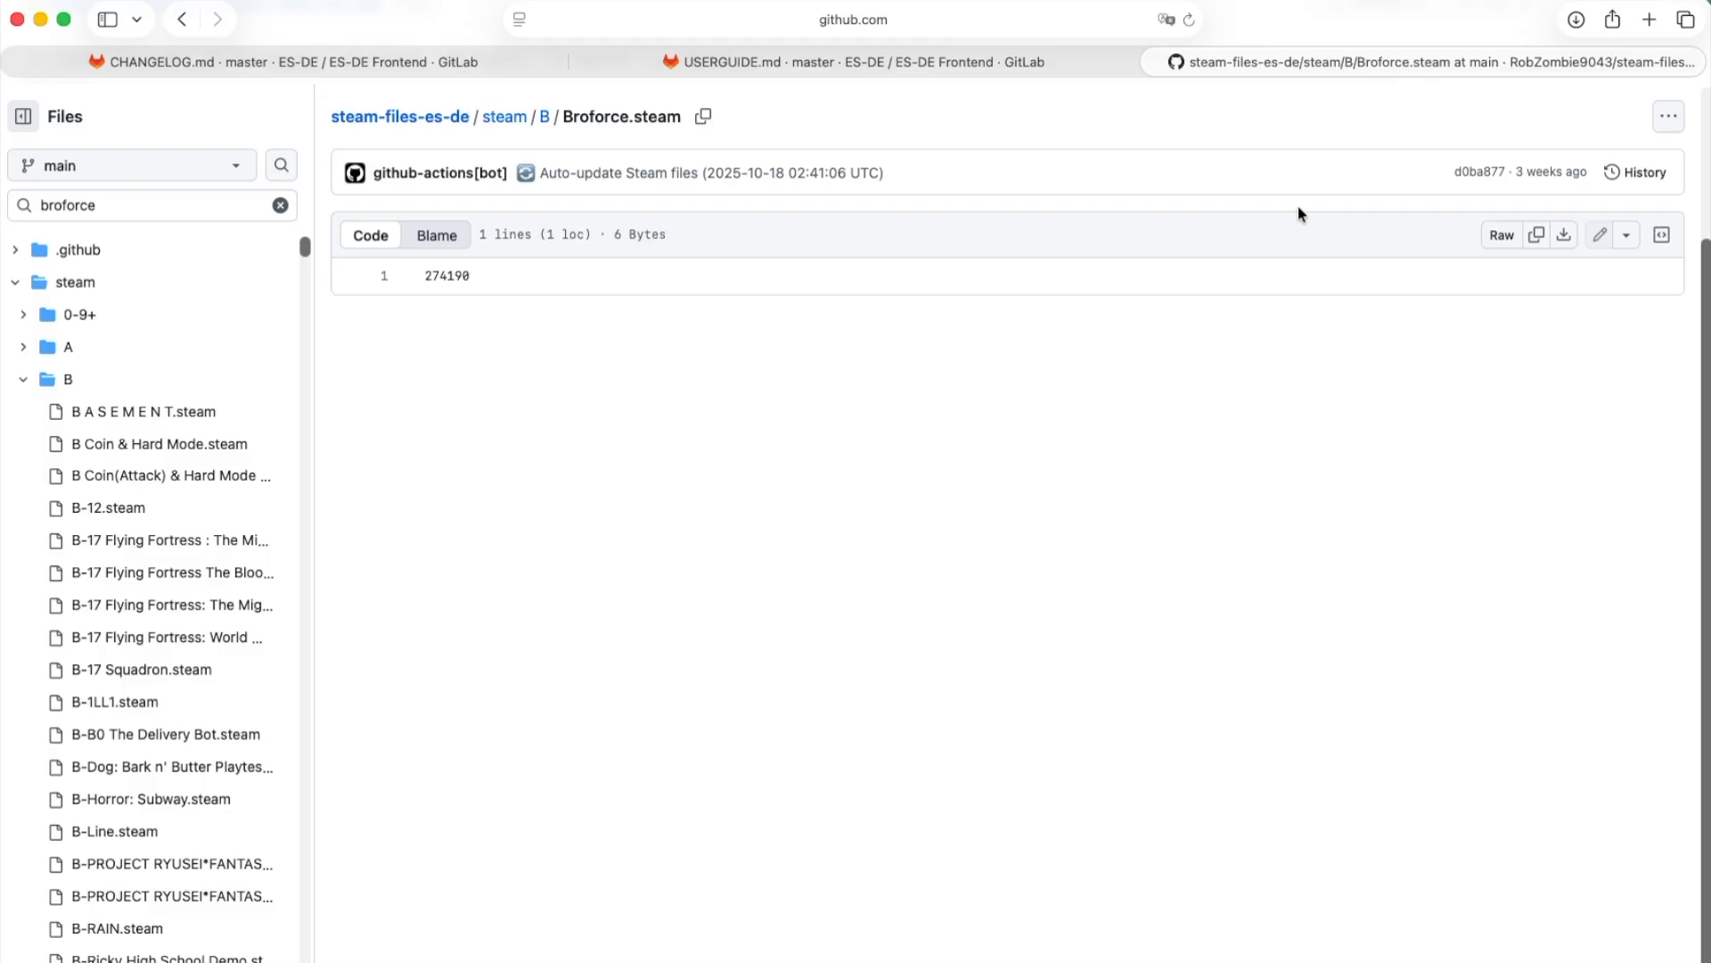
mouse_move(1251, 213)
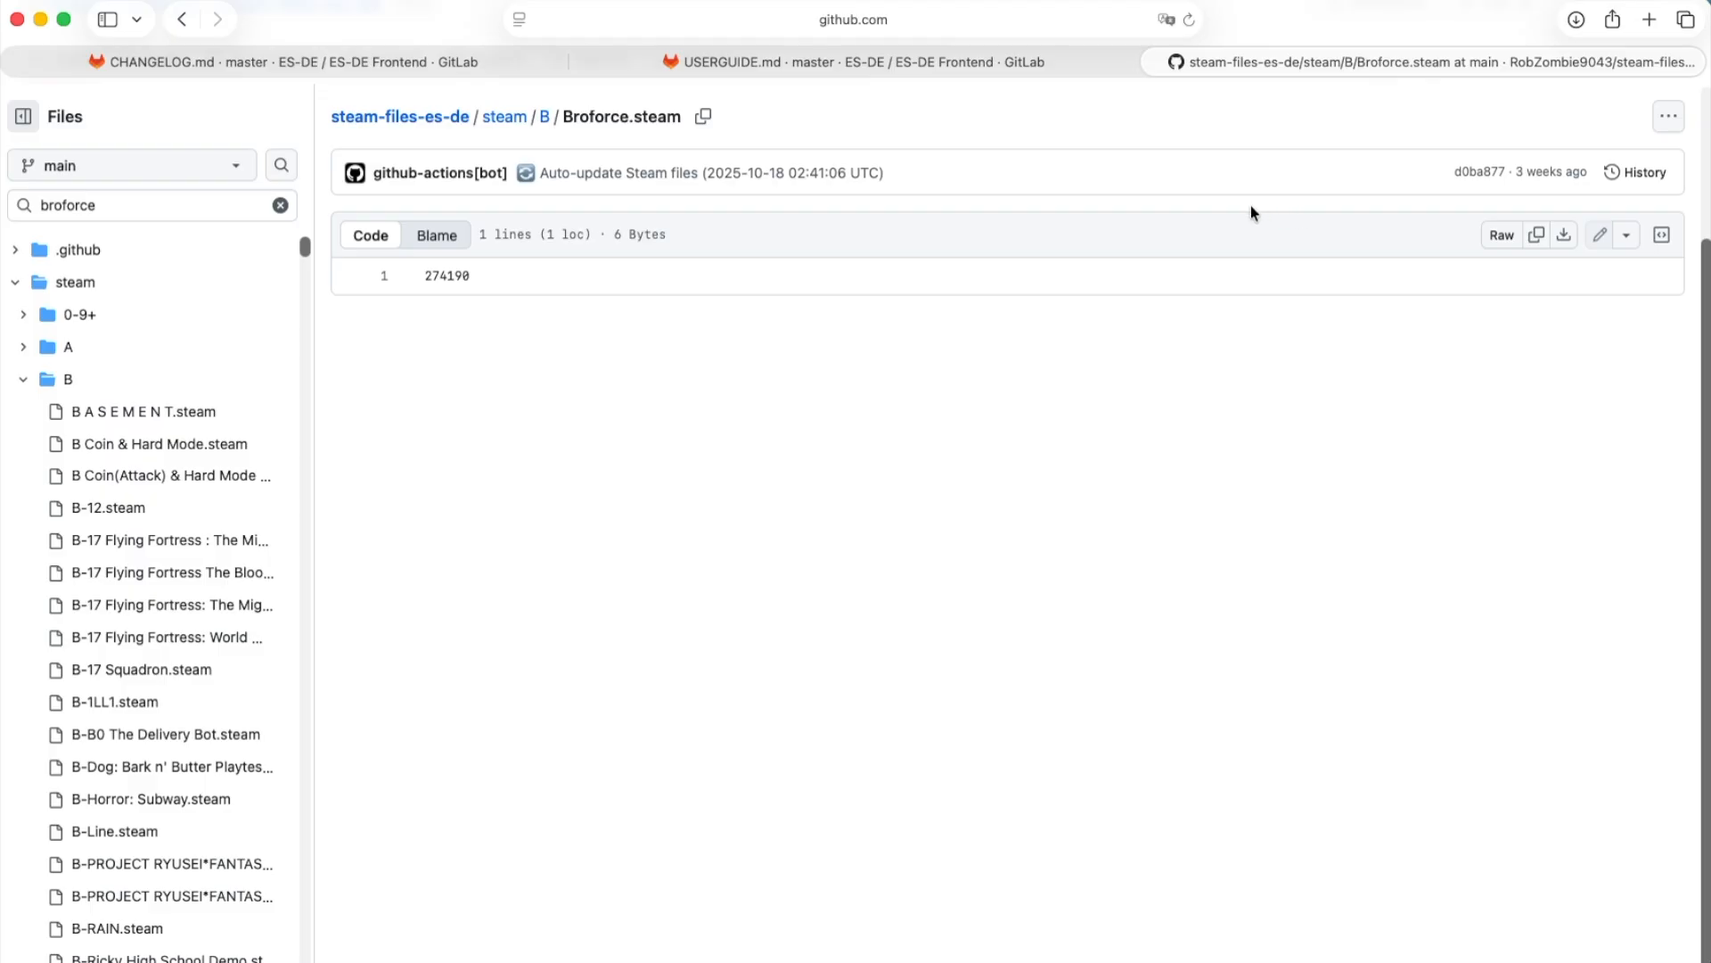
mouse_move(957, 489)
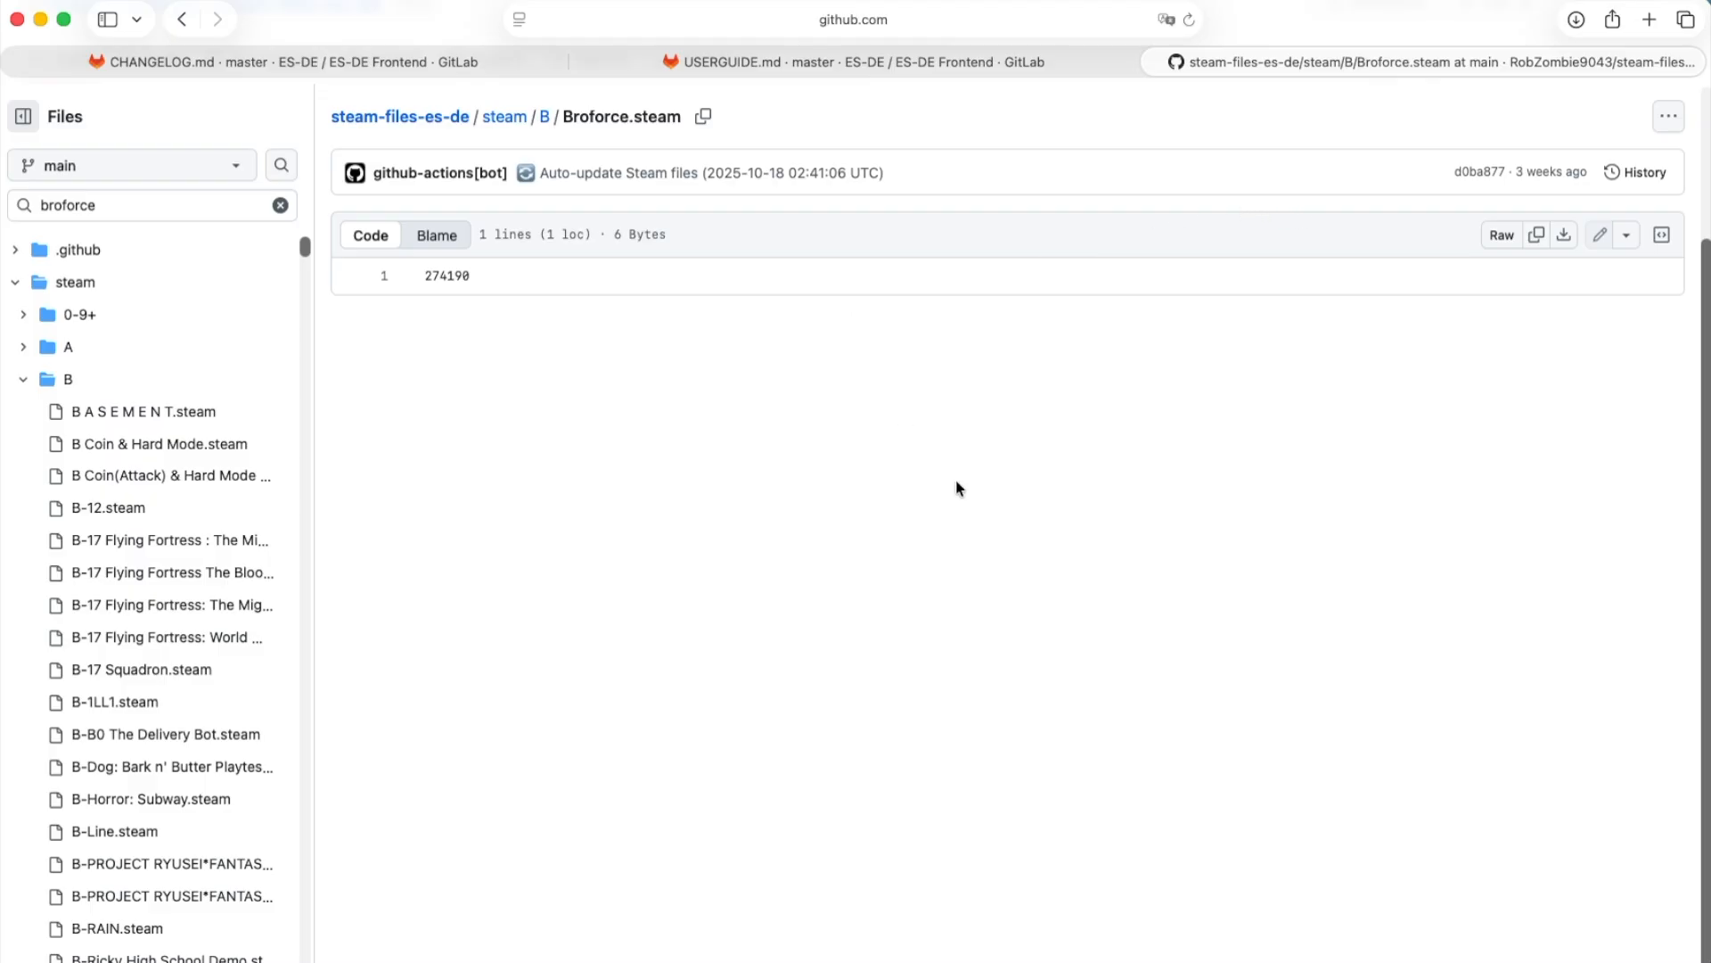
mouse_move(525, 187)
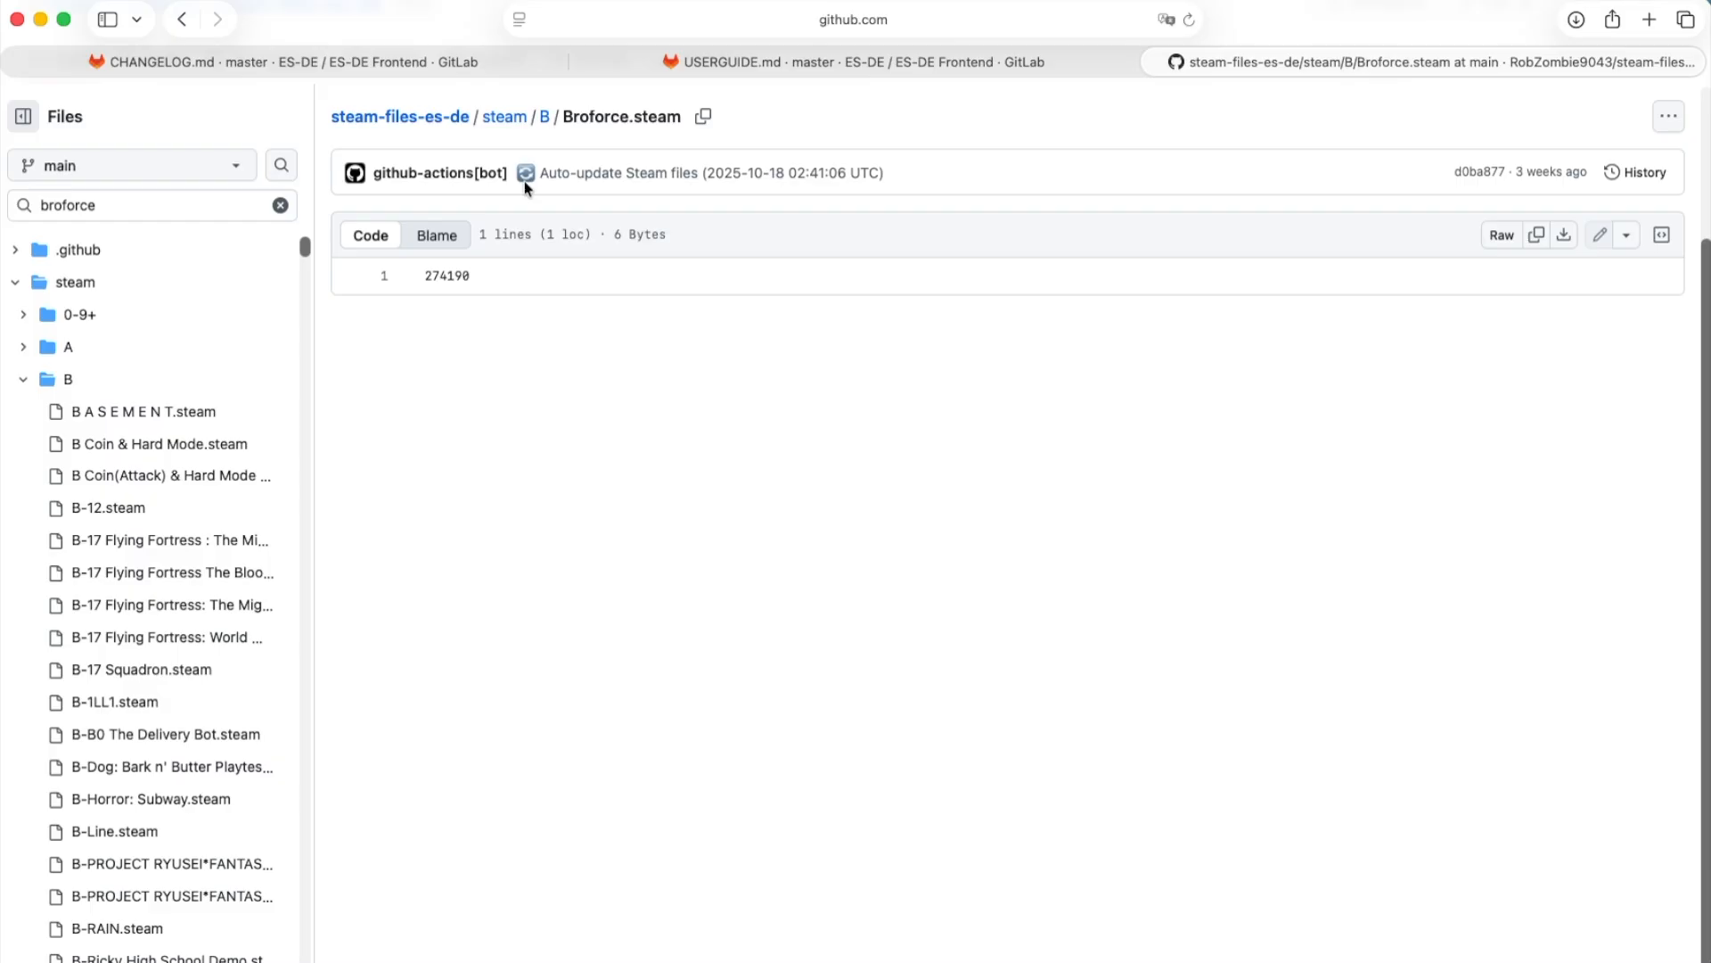
mouse_move(528, 187)
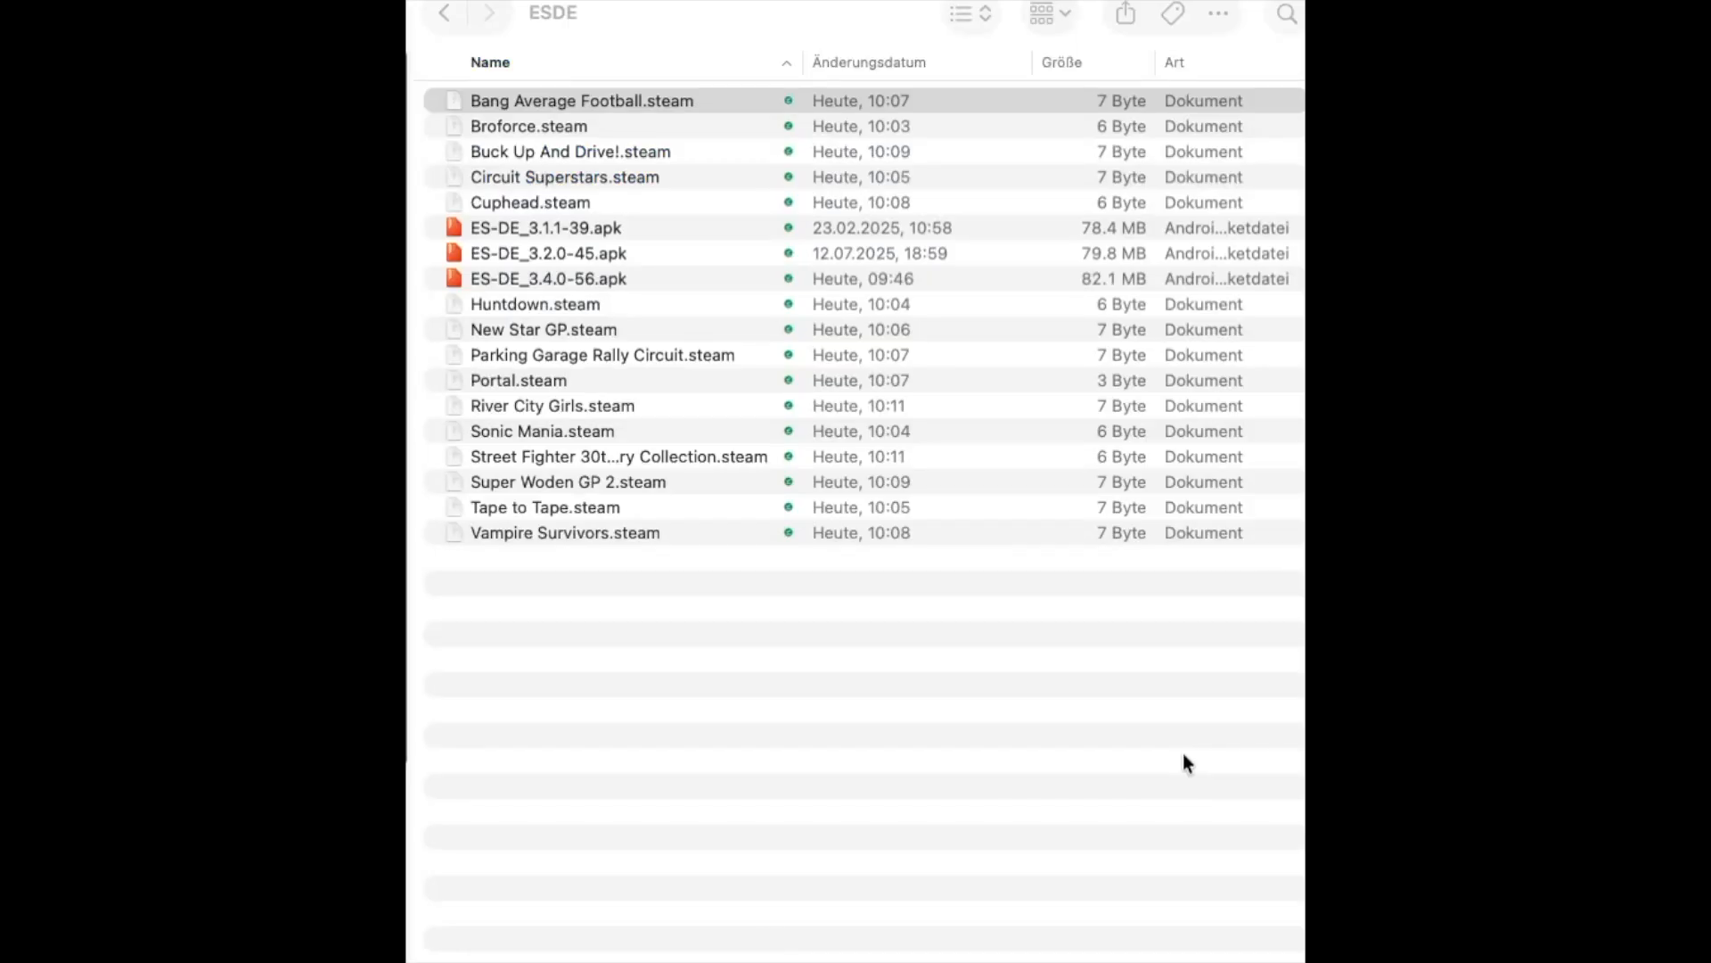
left_click(582, 100)
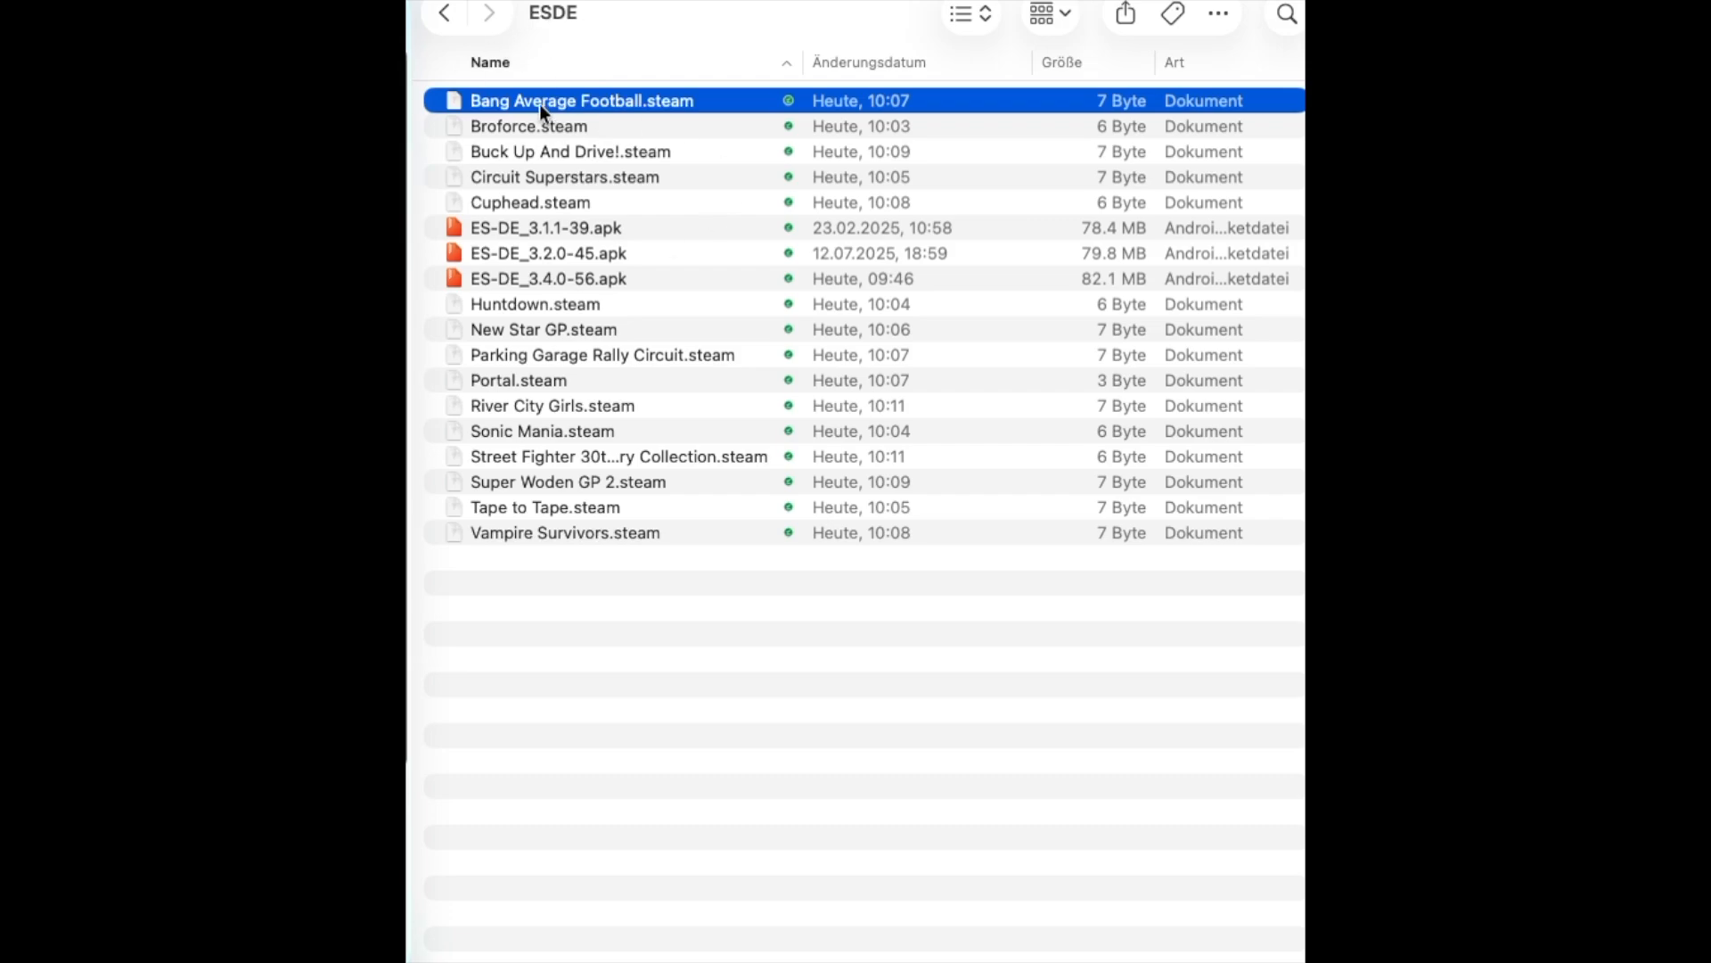
left_click(565, 176)
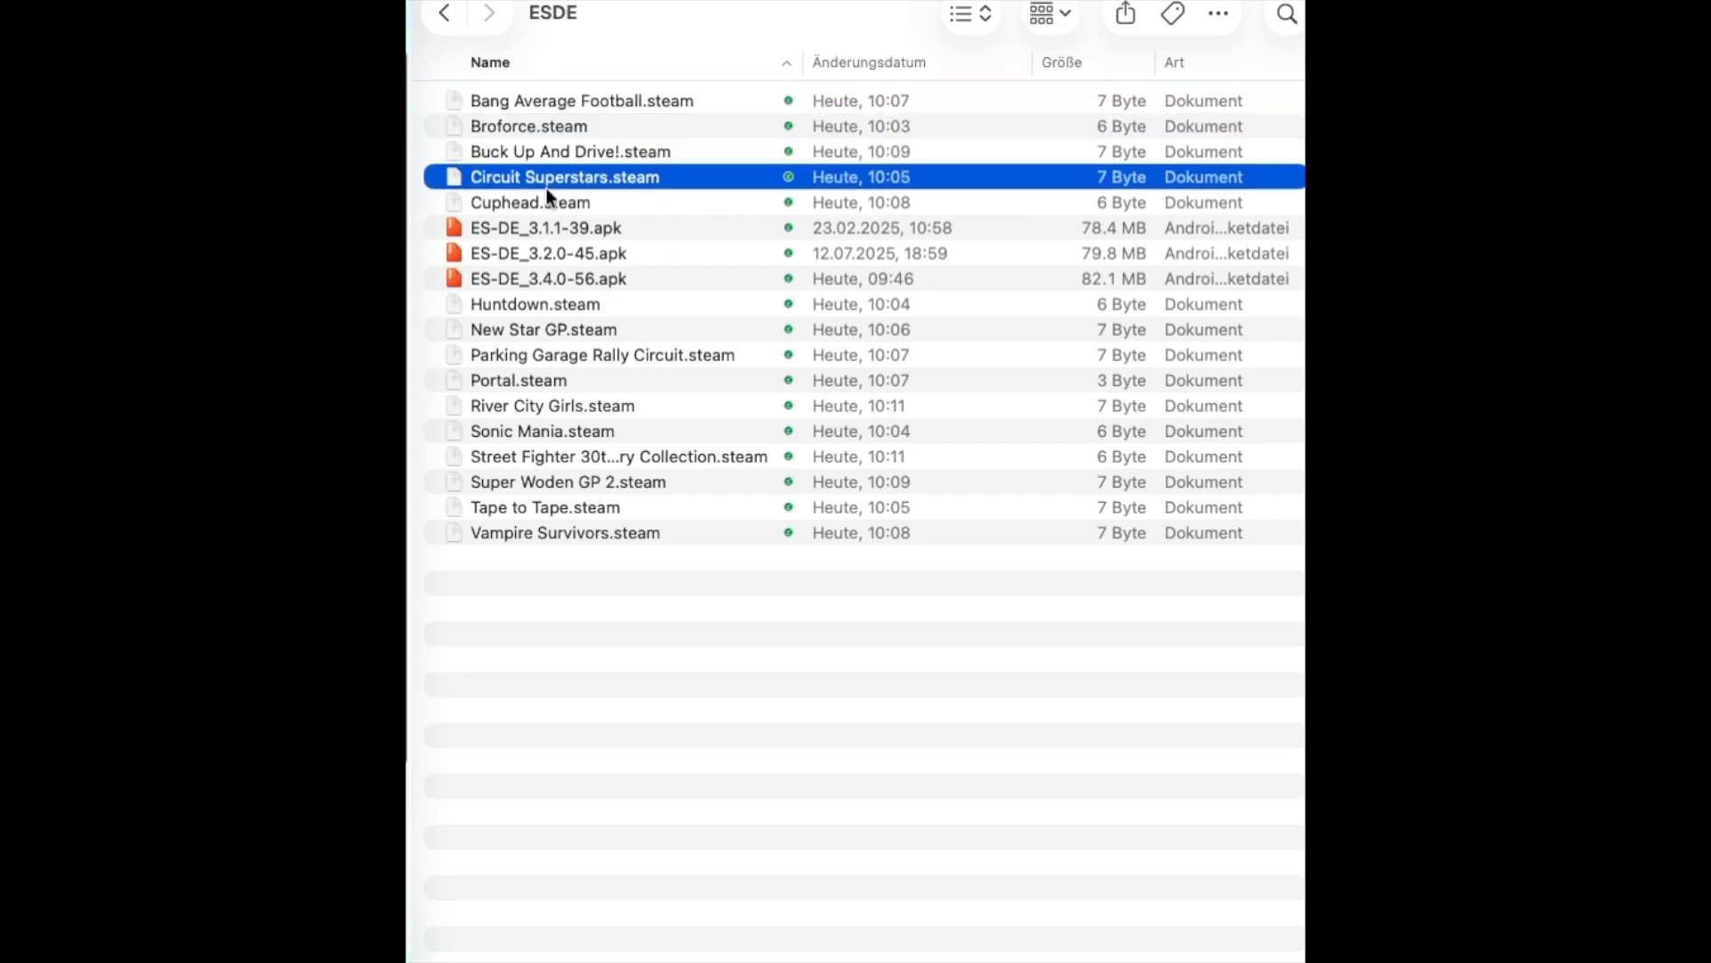
left_click(566, 278)
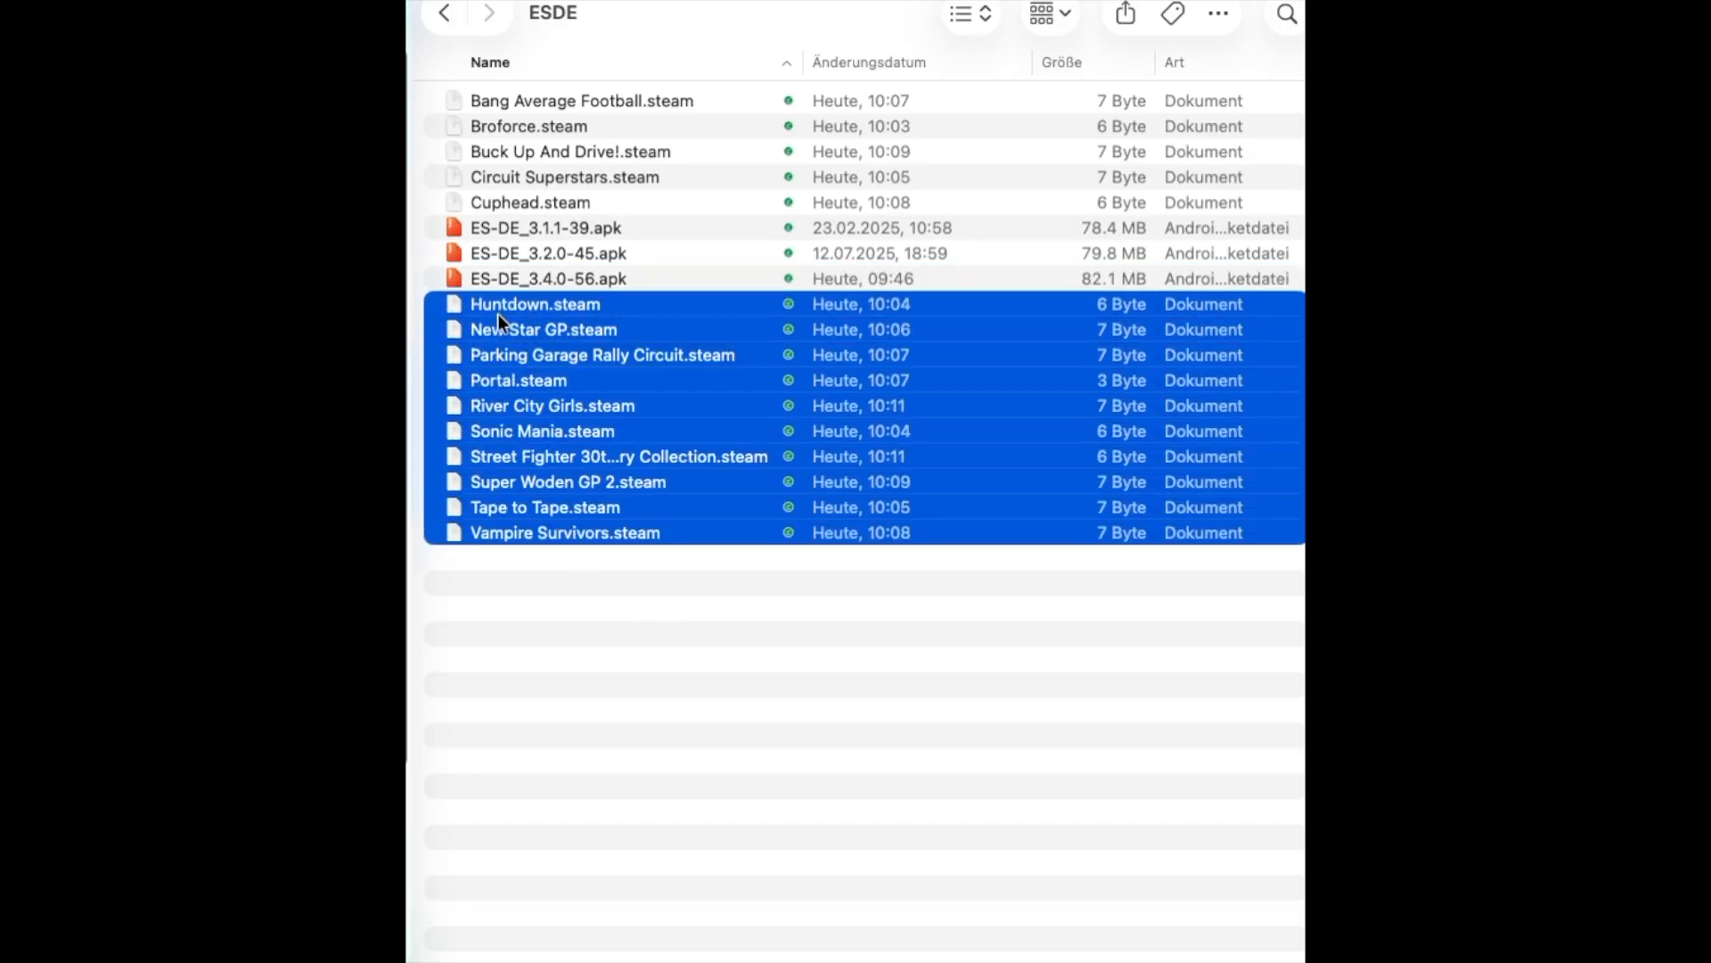
left_click(565, 531)
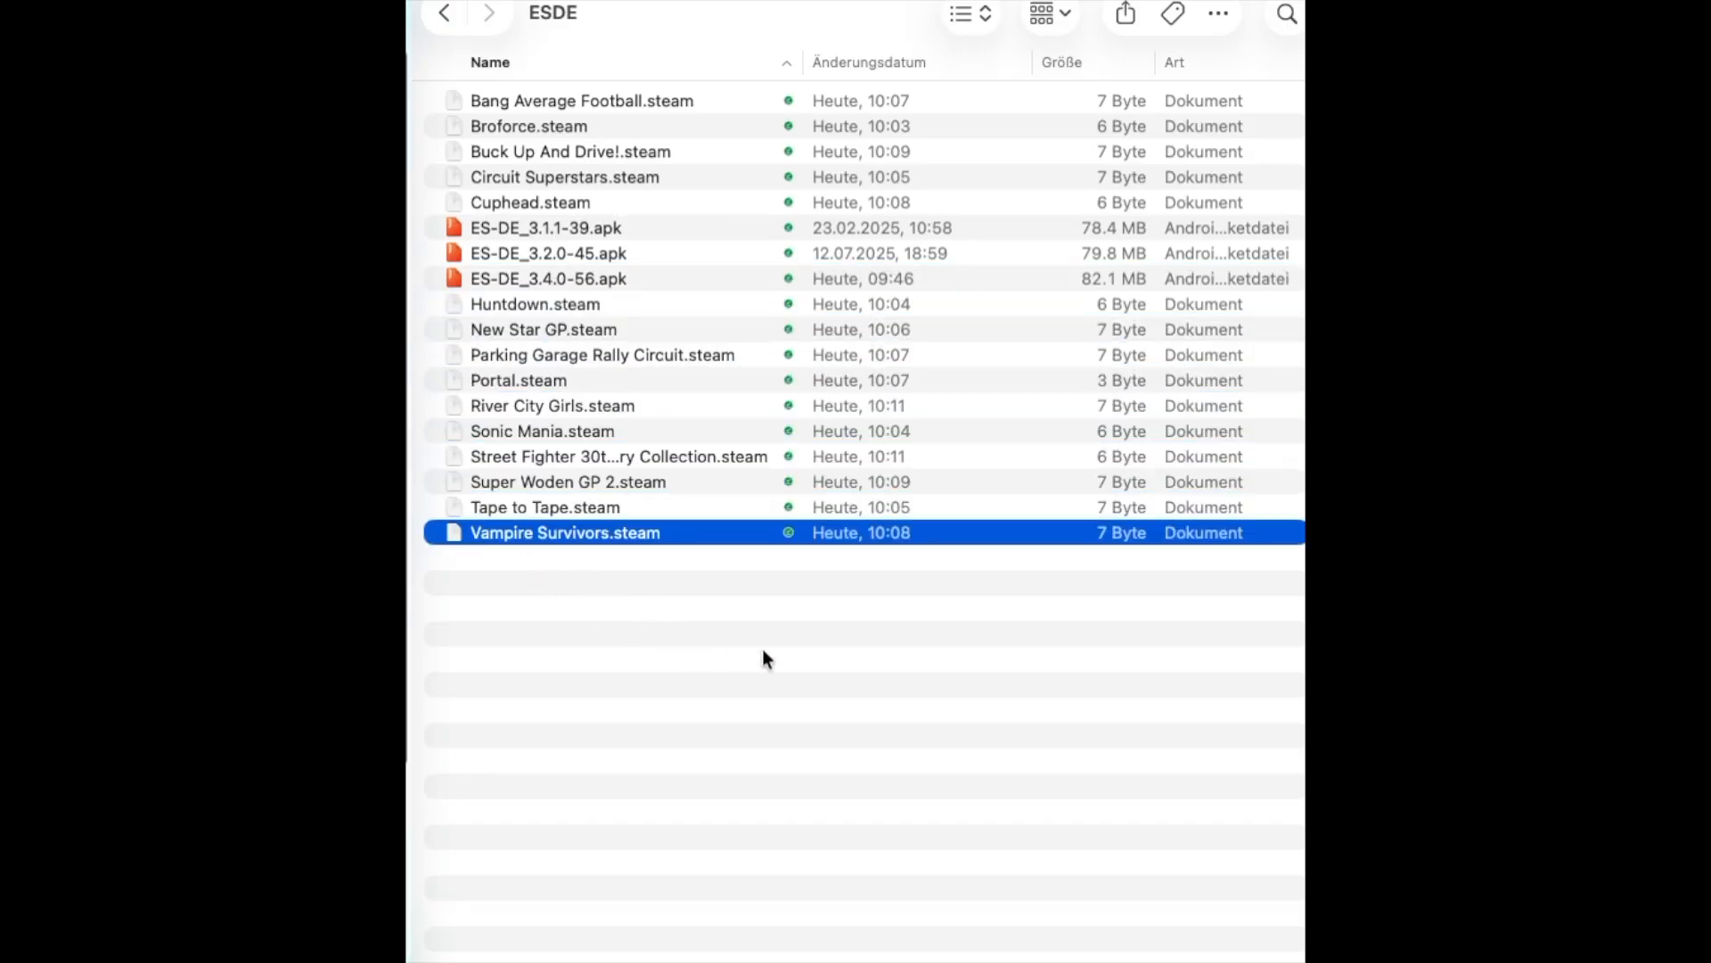
left_click(534, 303)
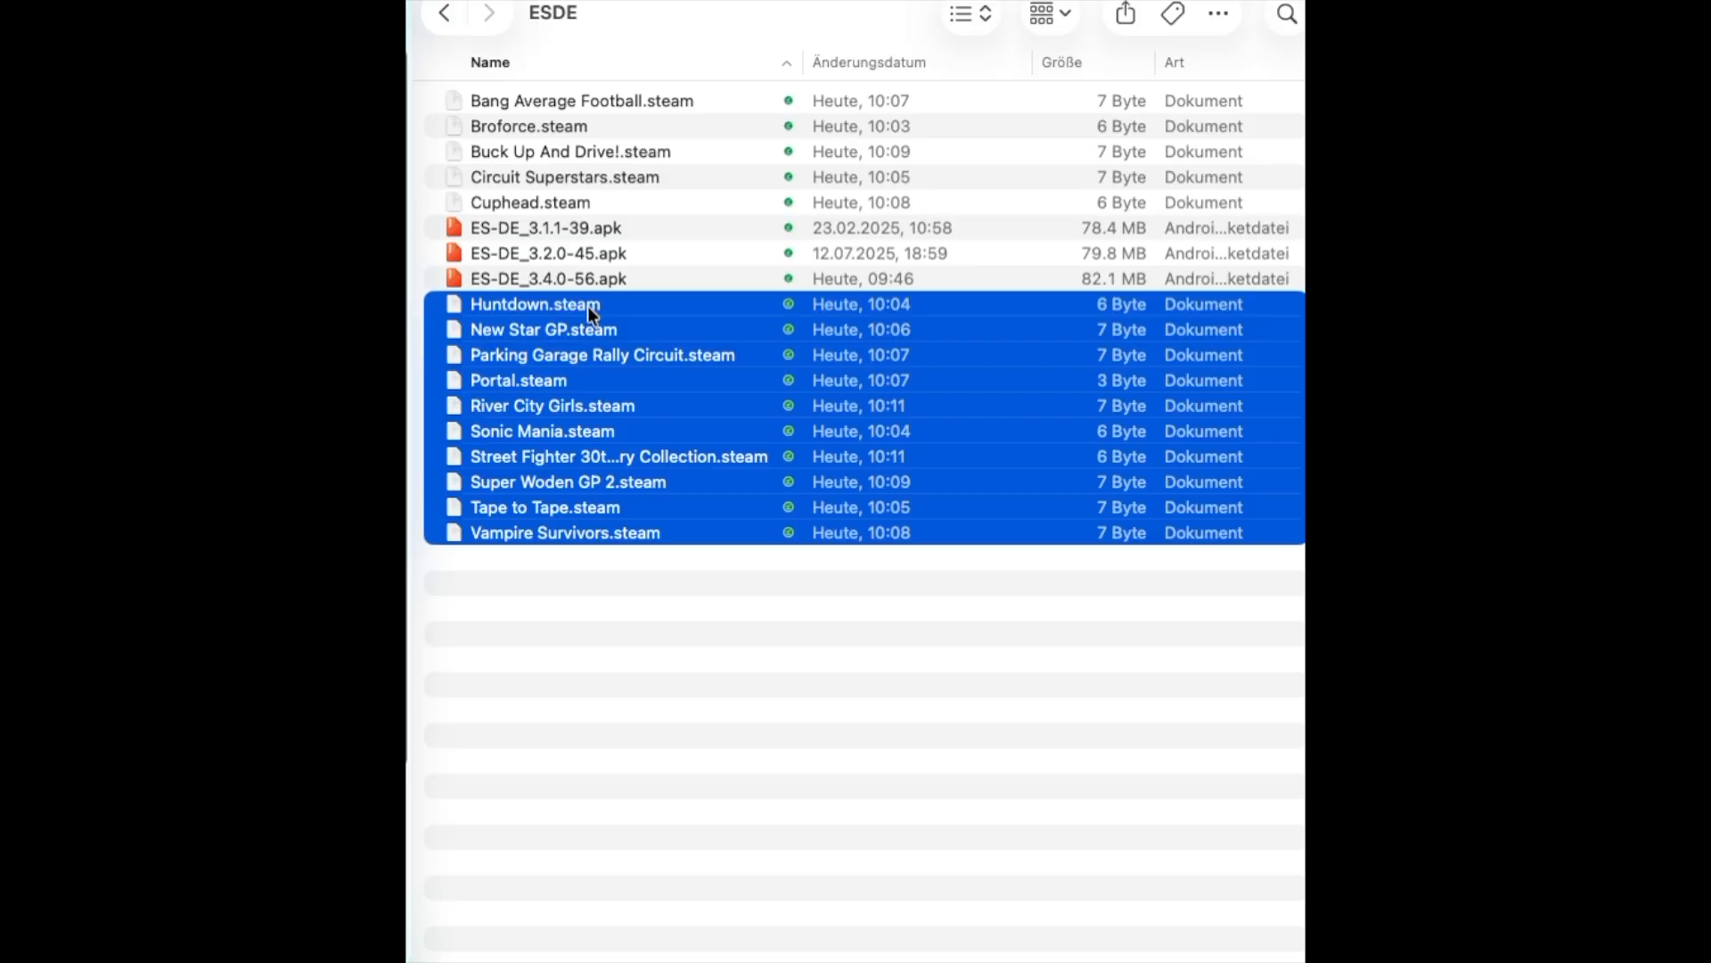
left_click(578, 498)
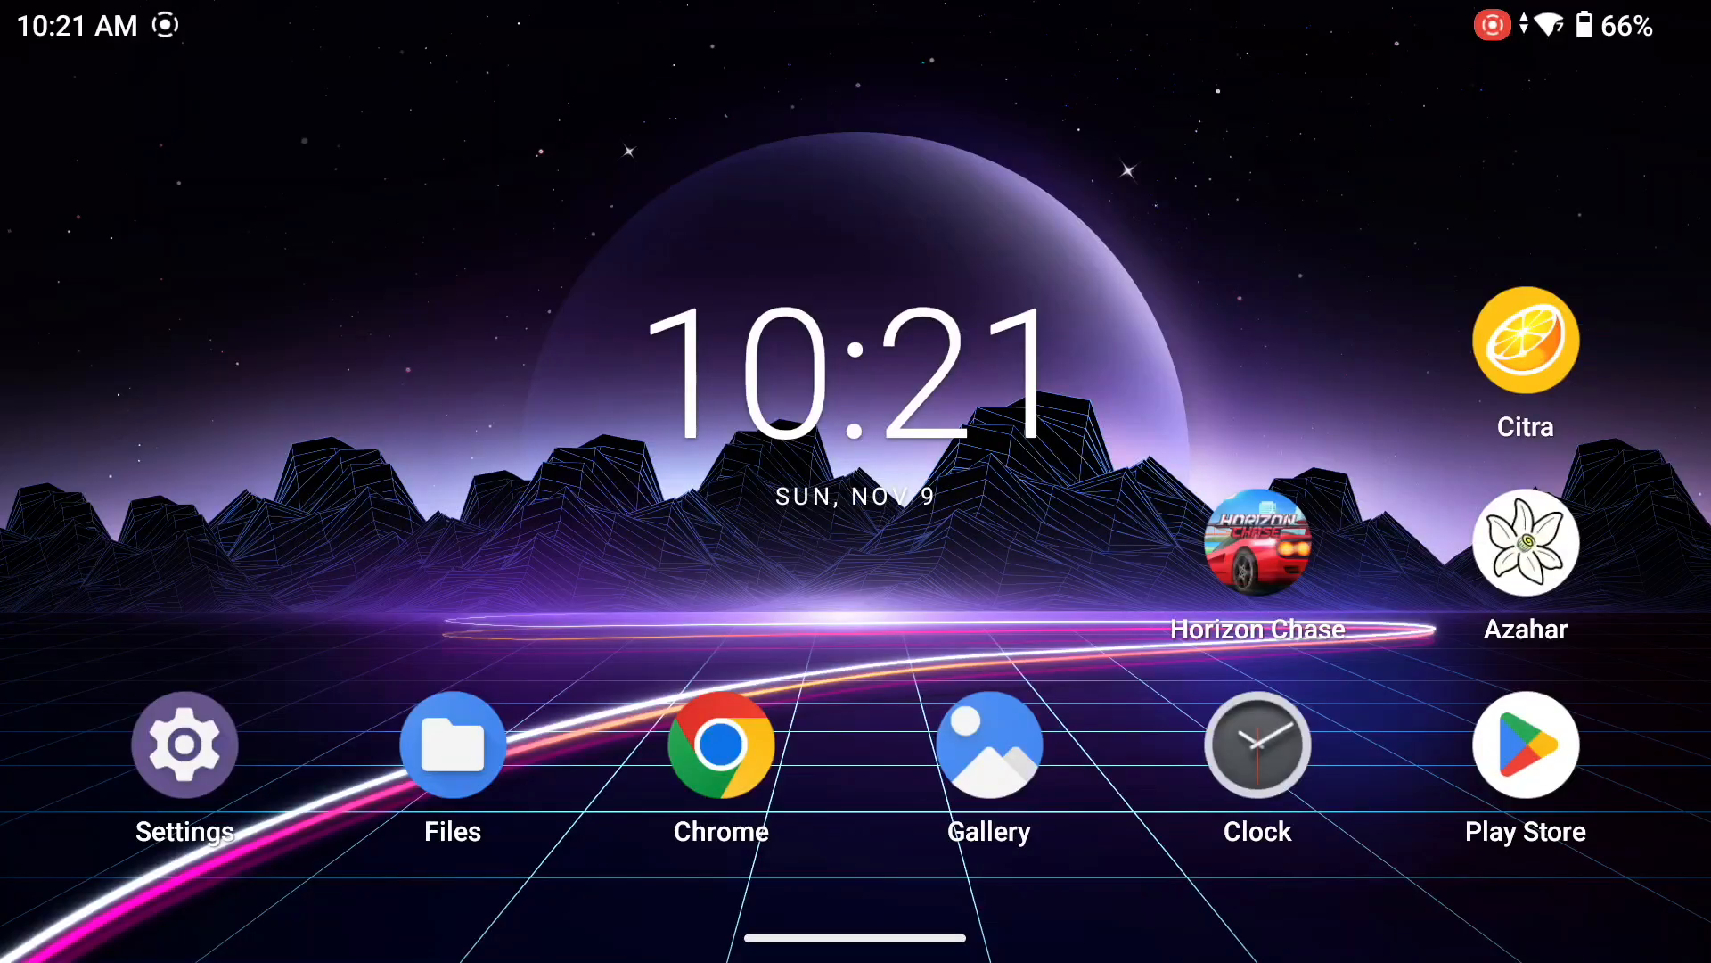
Install ES-DE_3.4.0-56.apk from the Files app, accepting the unknown-app warning, and launch it.
left_click(451, 745)
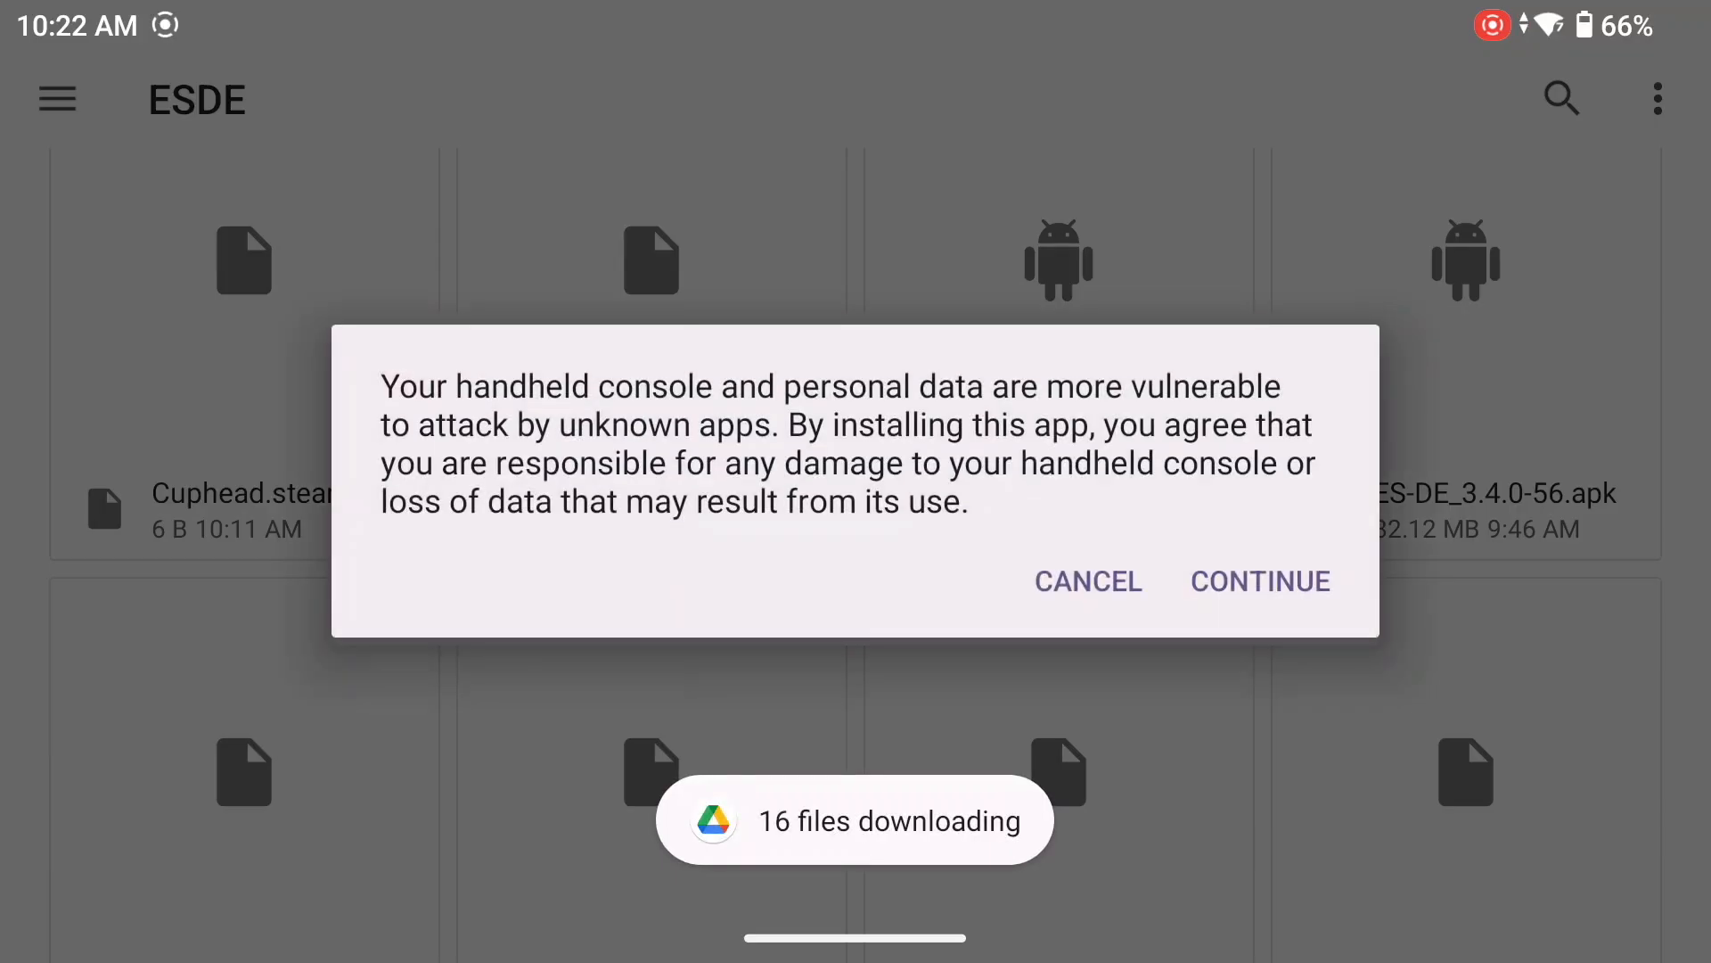
left_click(1258, 580)
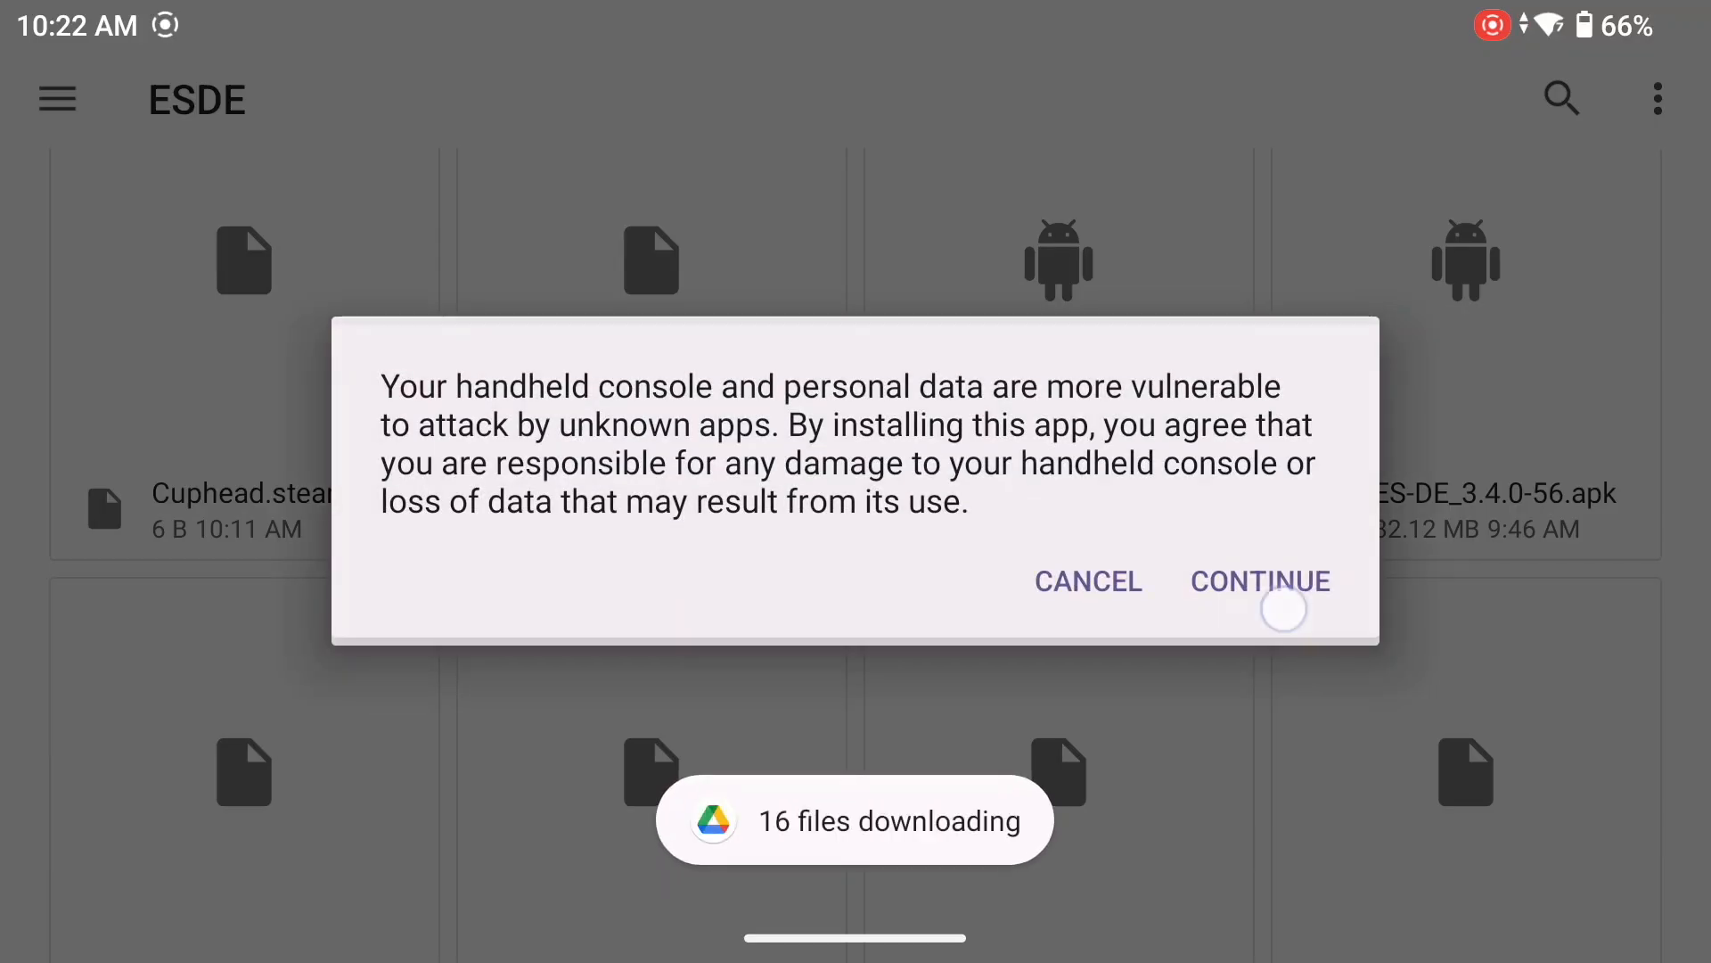
left_click(1258, 579)
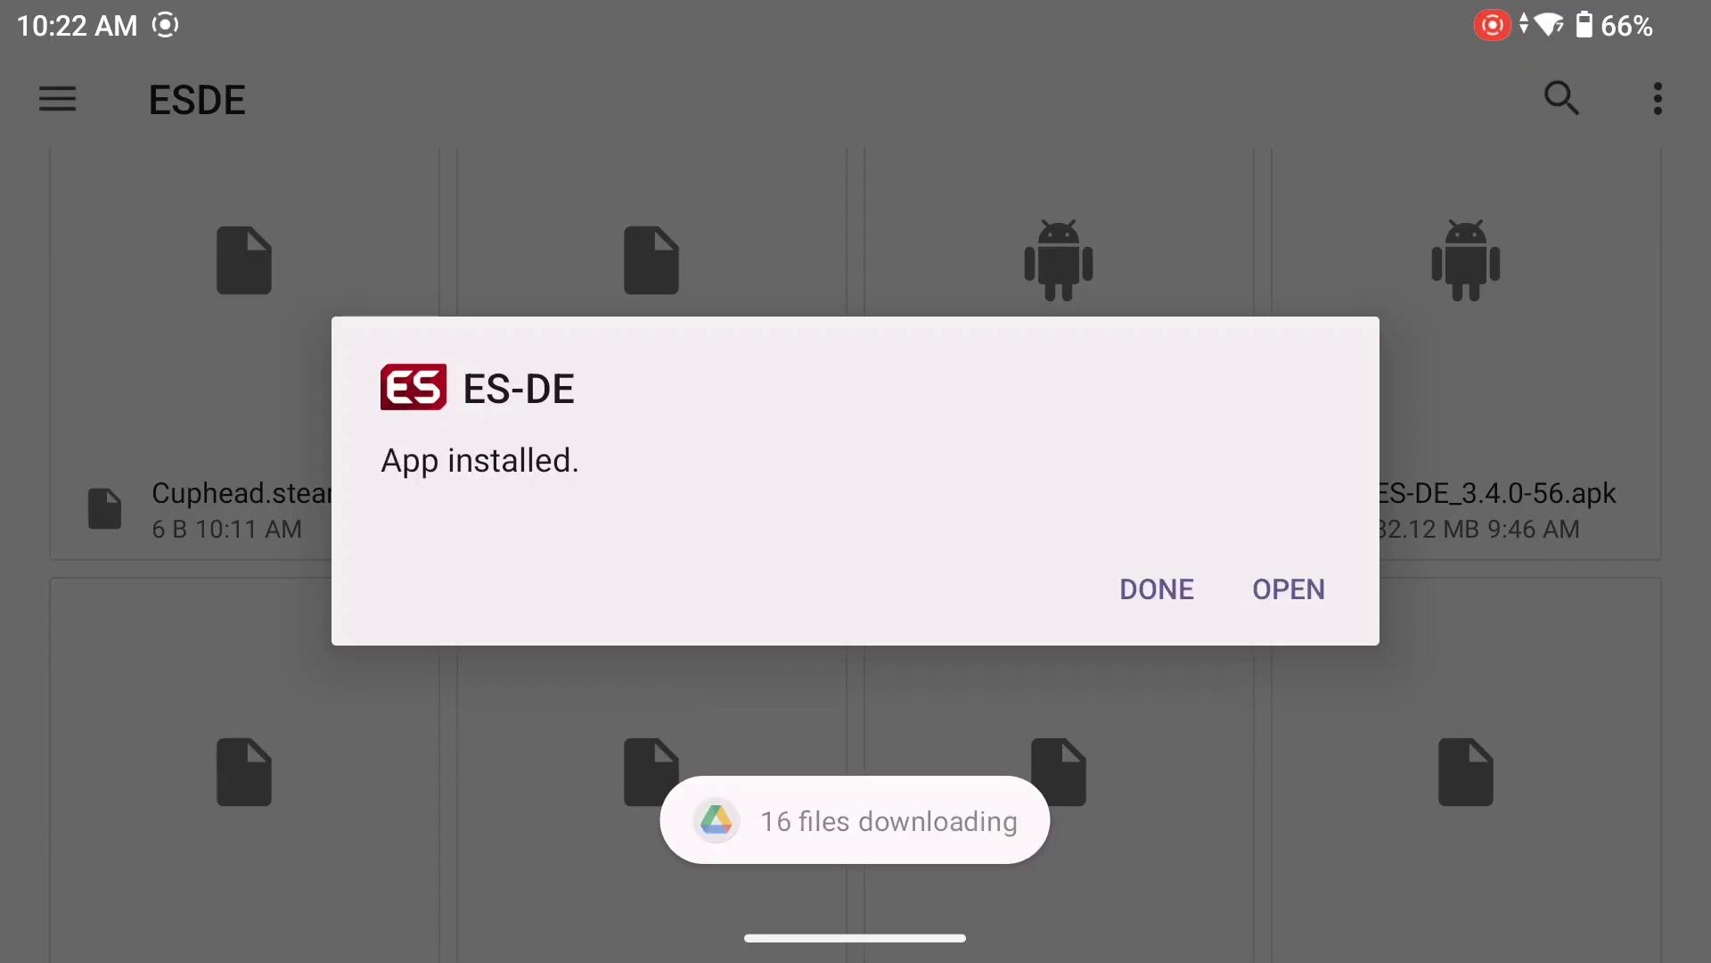
left_click(1287, 588)
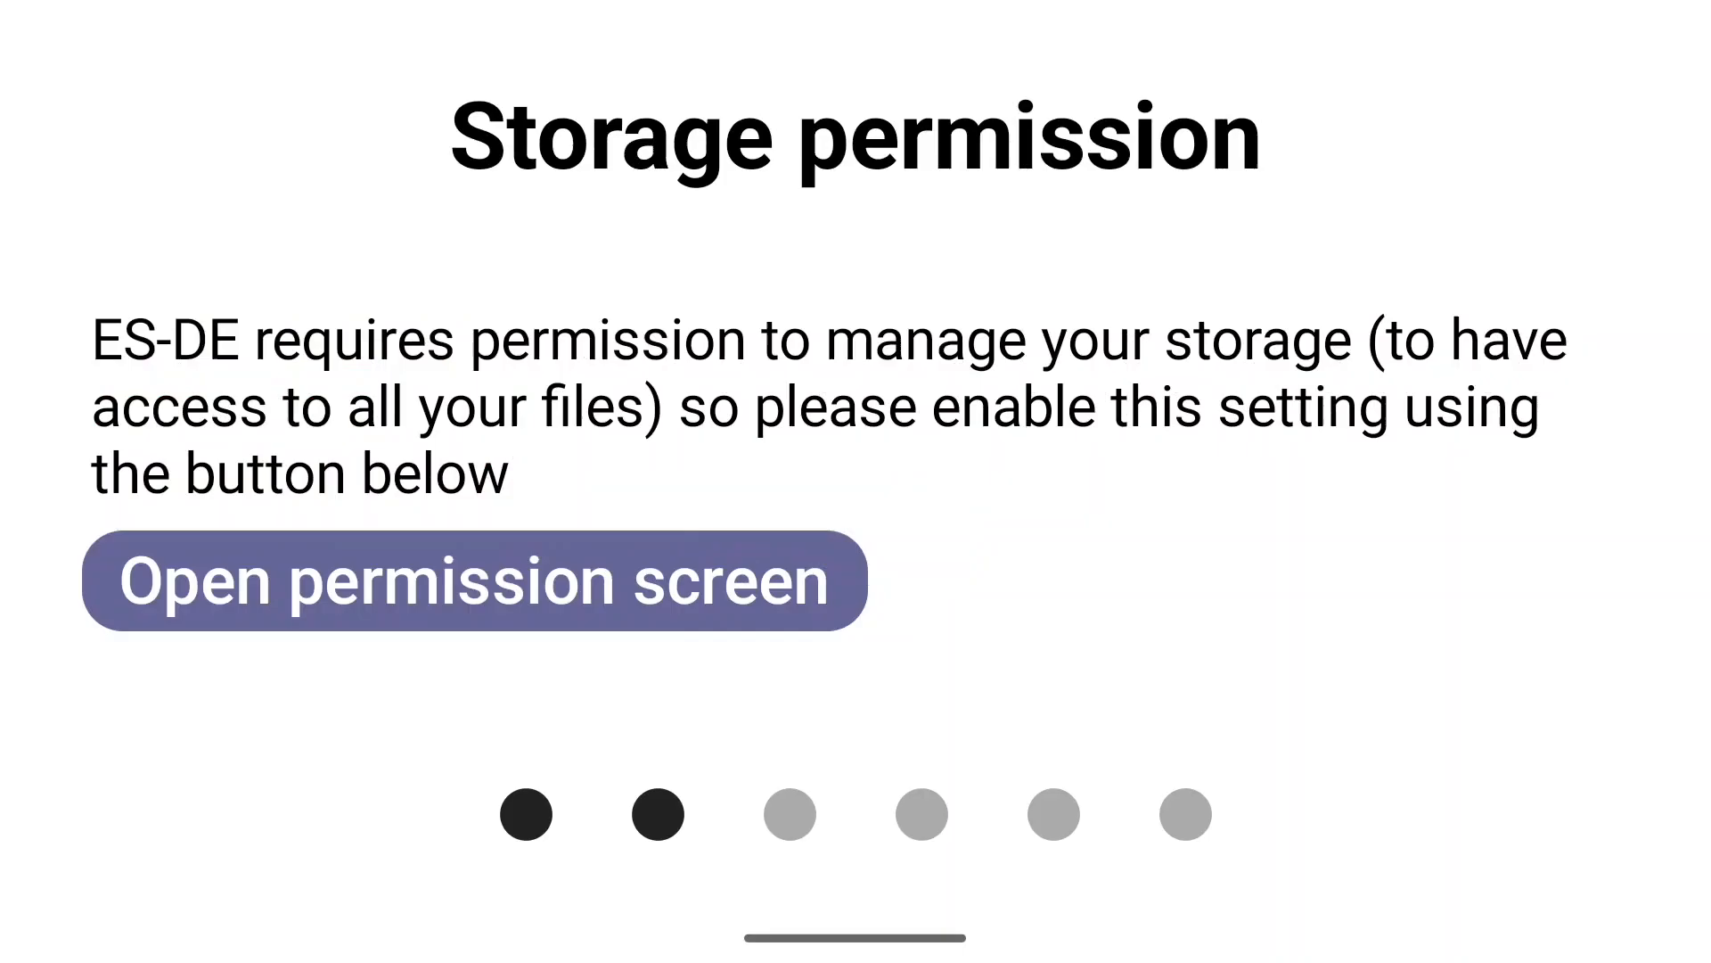
Allow ES-DE to manage all files in its permission settings and return to setup.
left_click(469, 579)
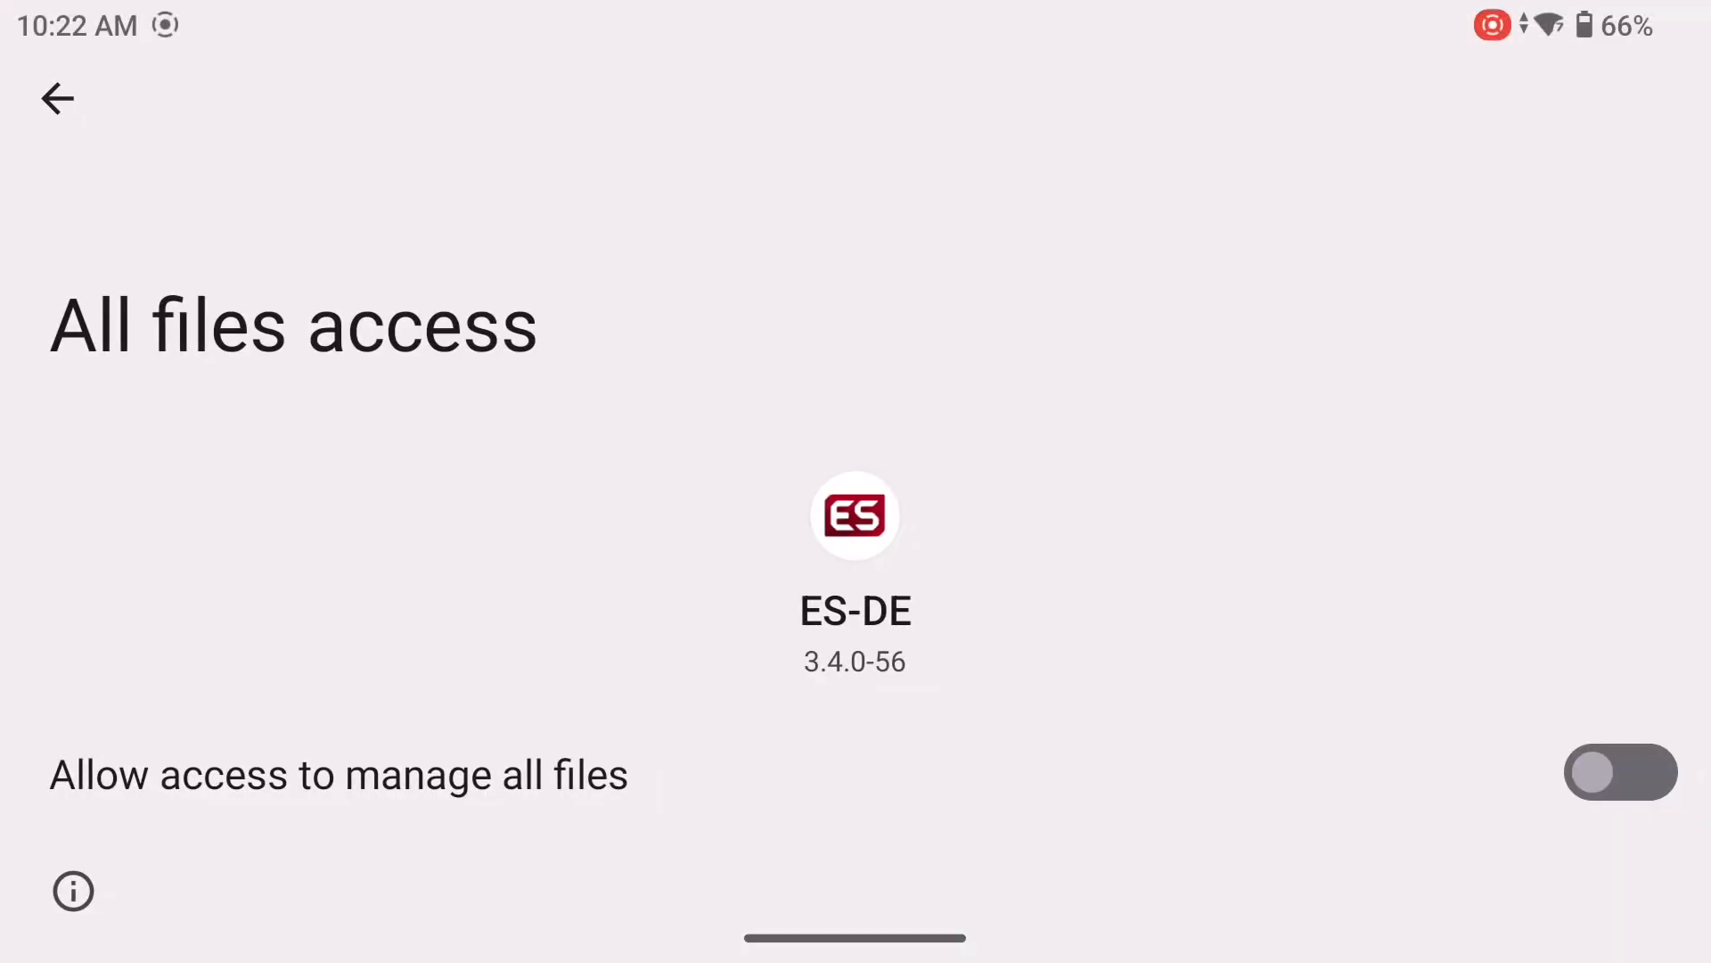
left_click(1621, 772)
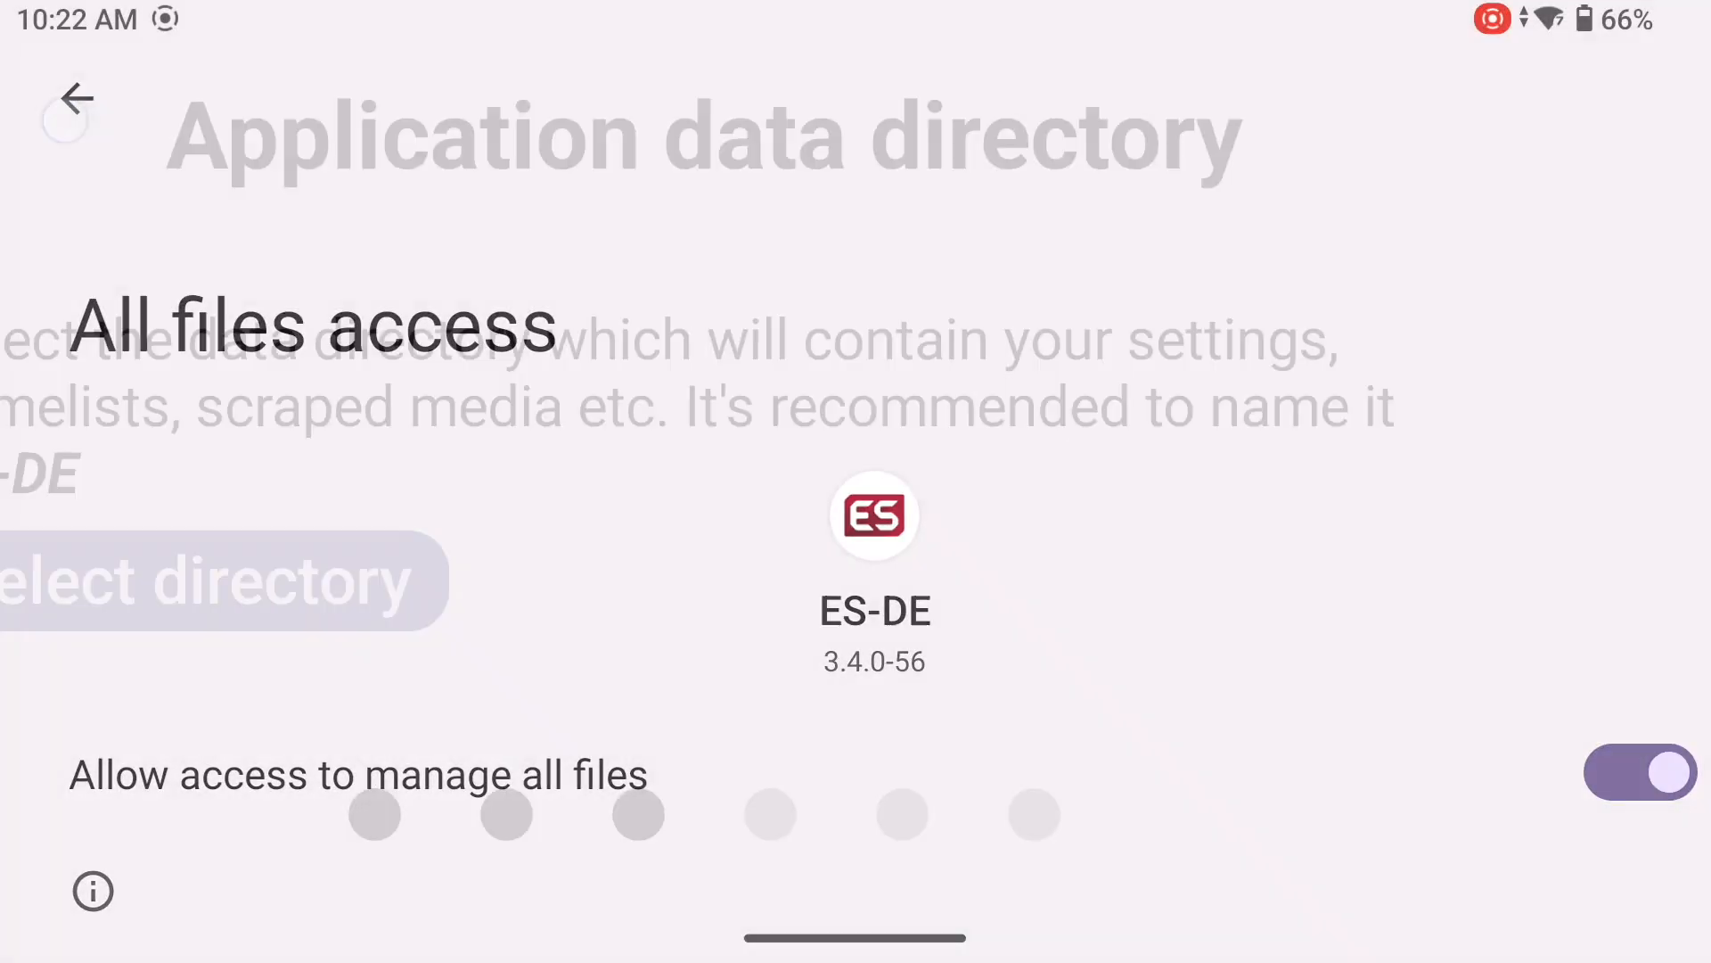
left_click(225, 578)
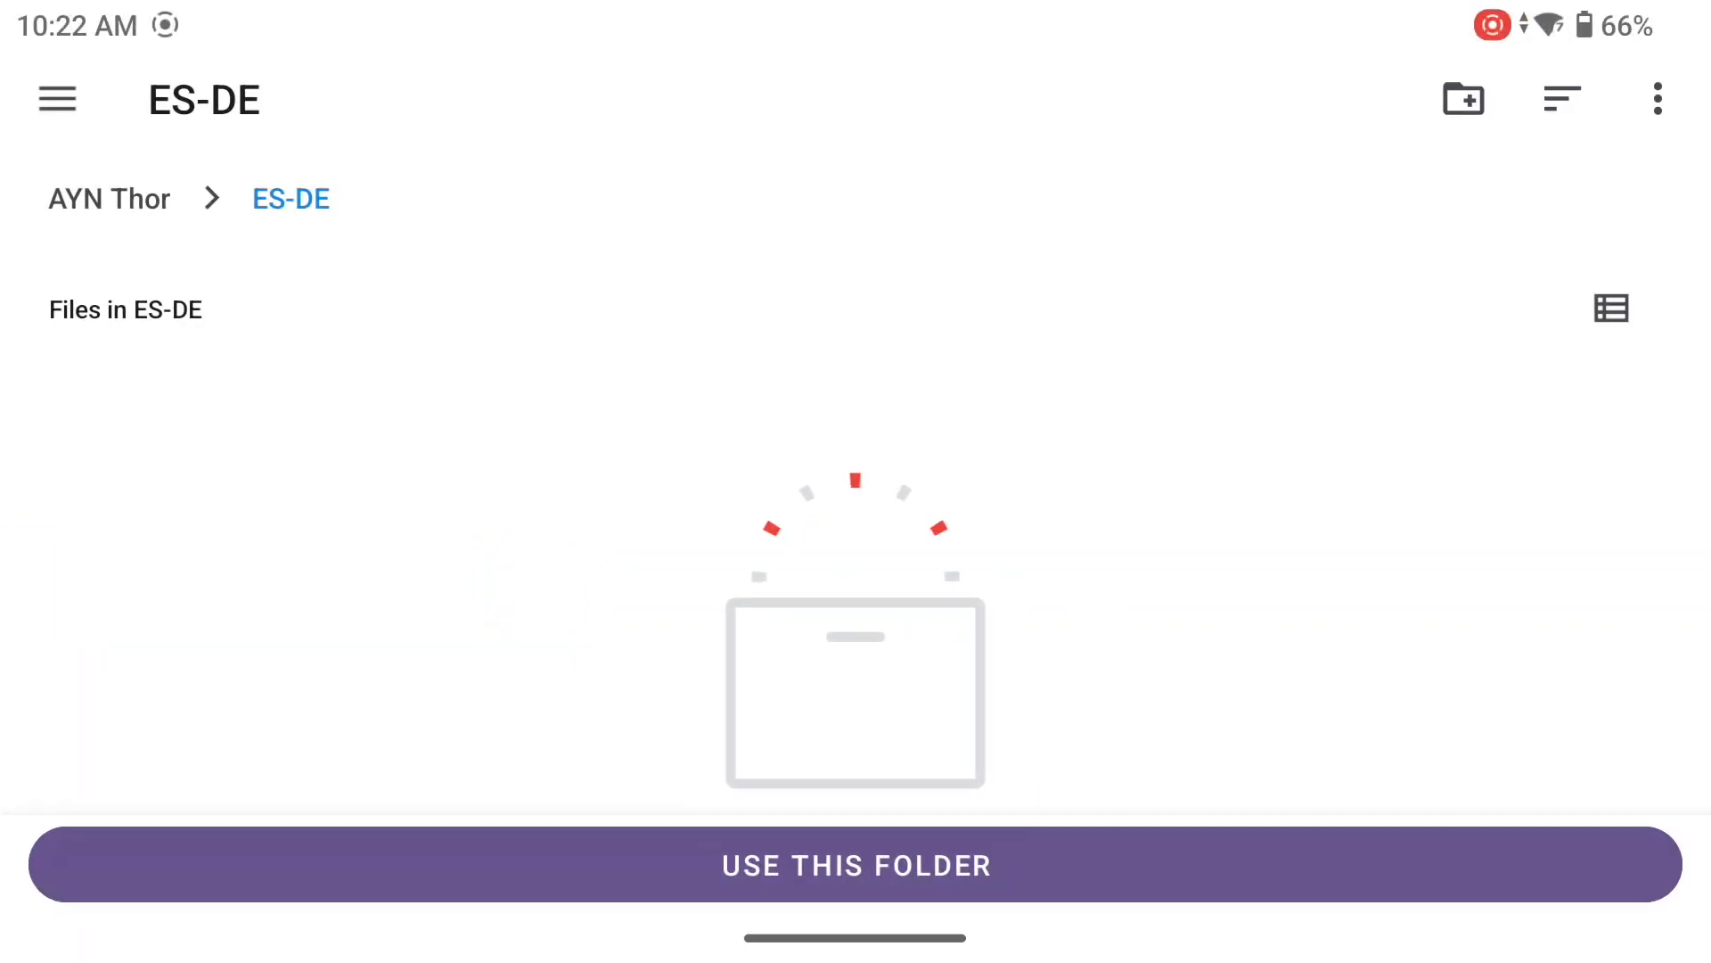
Create a new ES-DE folder on the Thor SD card from the folder picker.
left_click(57, 98)
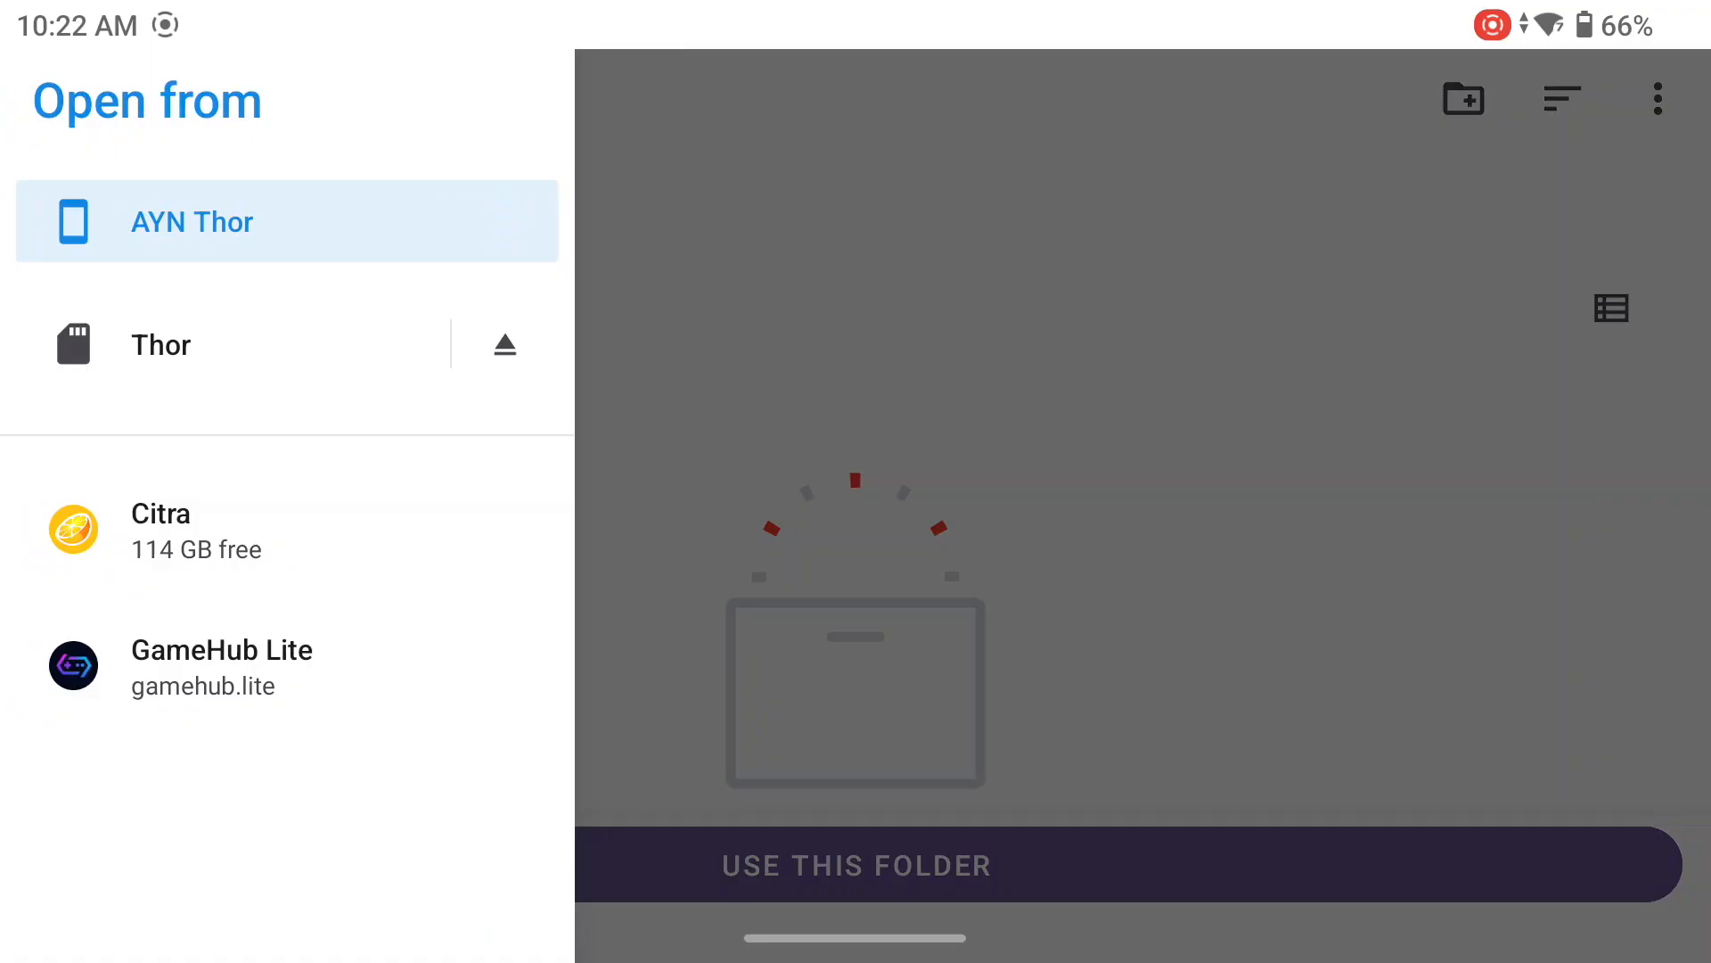
left_click(159, 344)
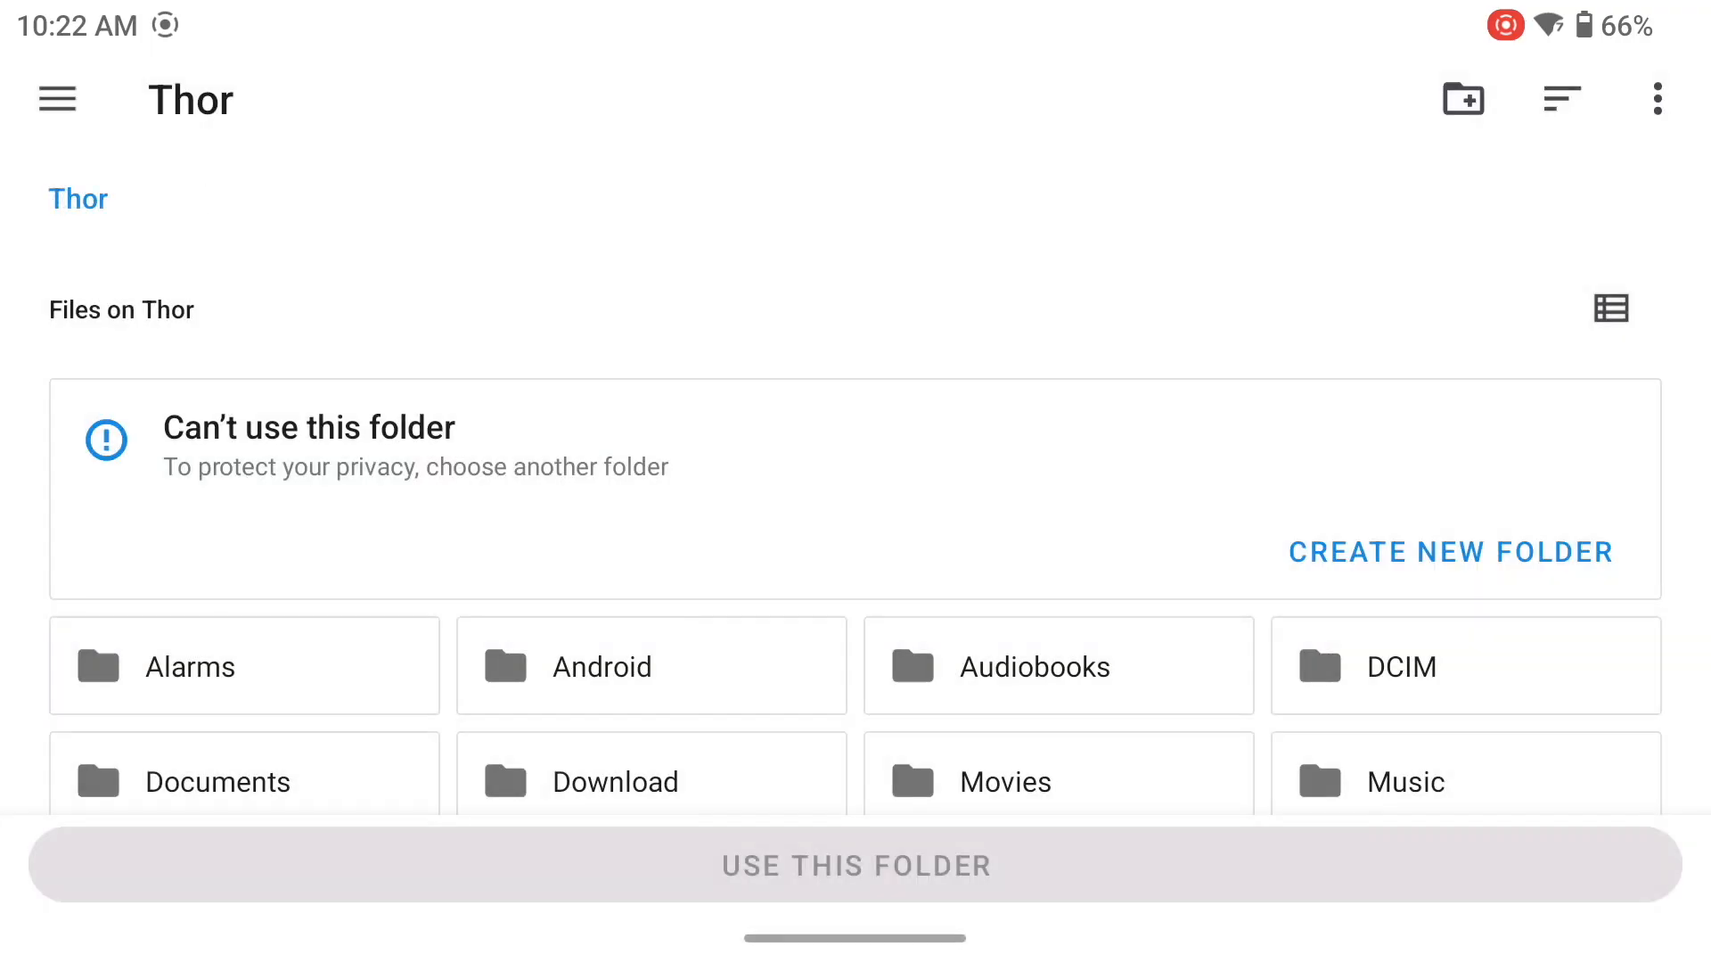
left_click(1450, 551)
type("ES")
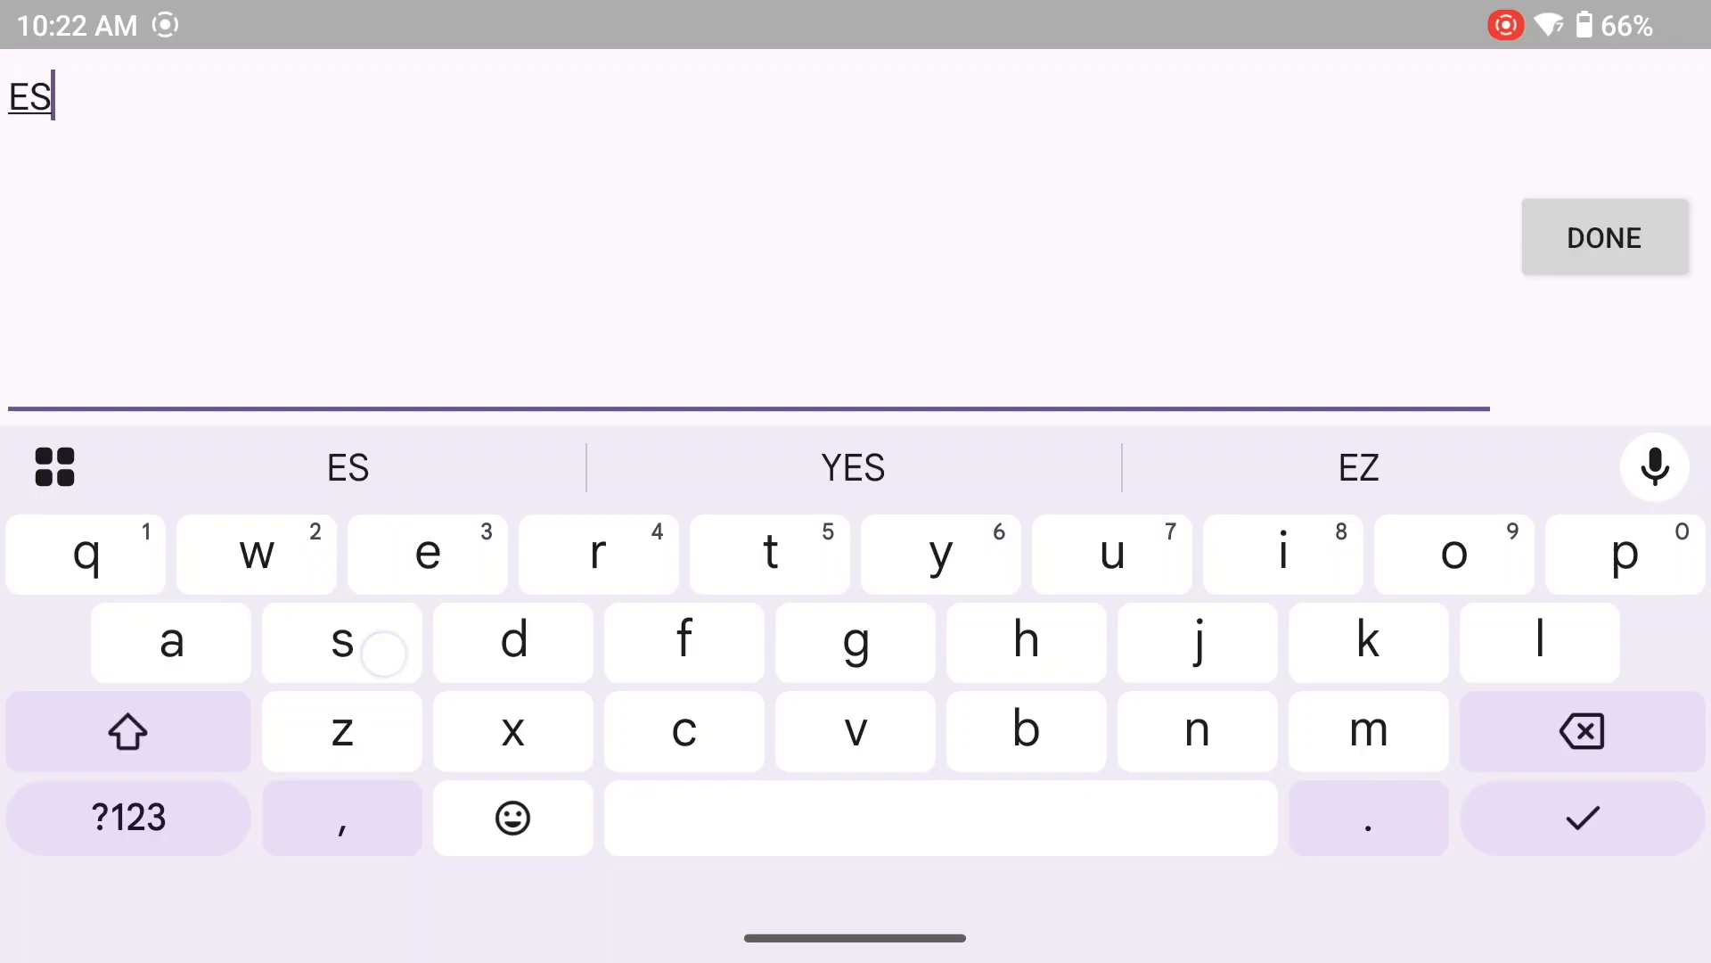
left_click(127, 818)
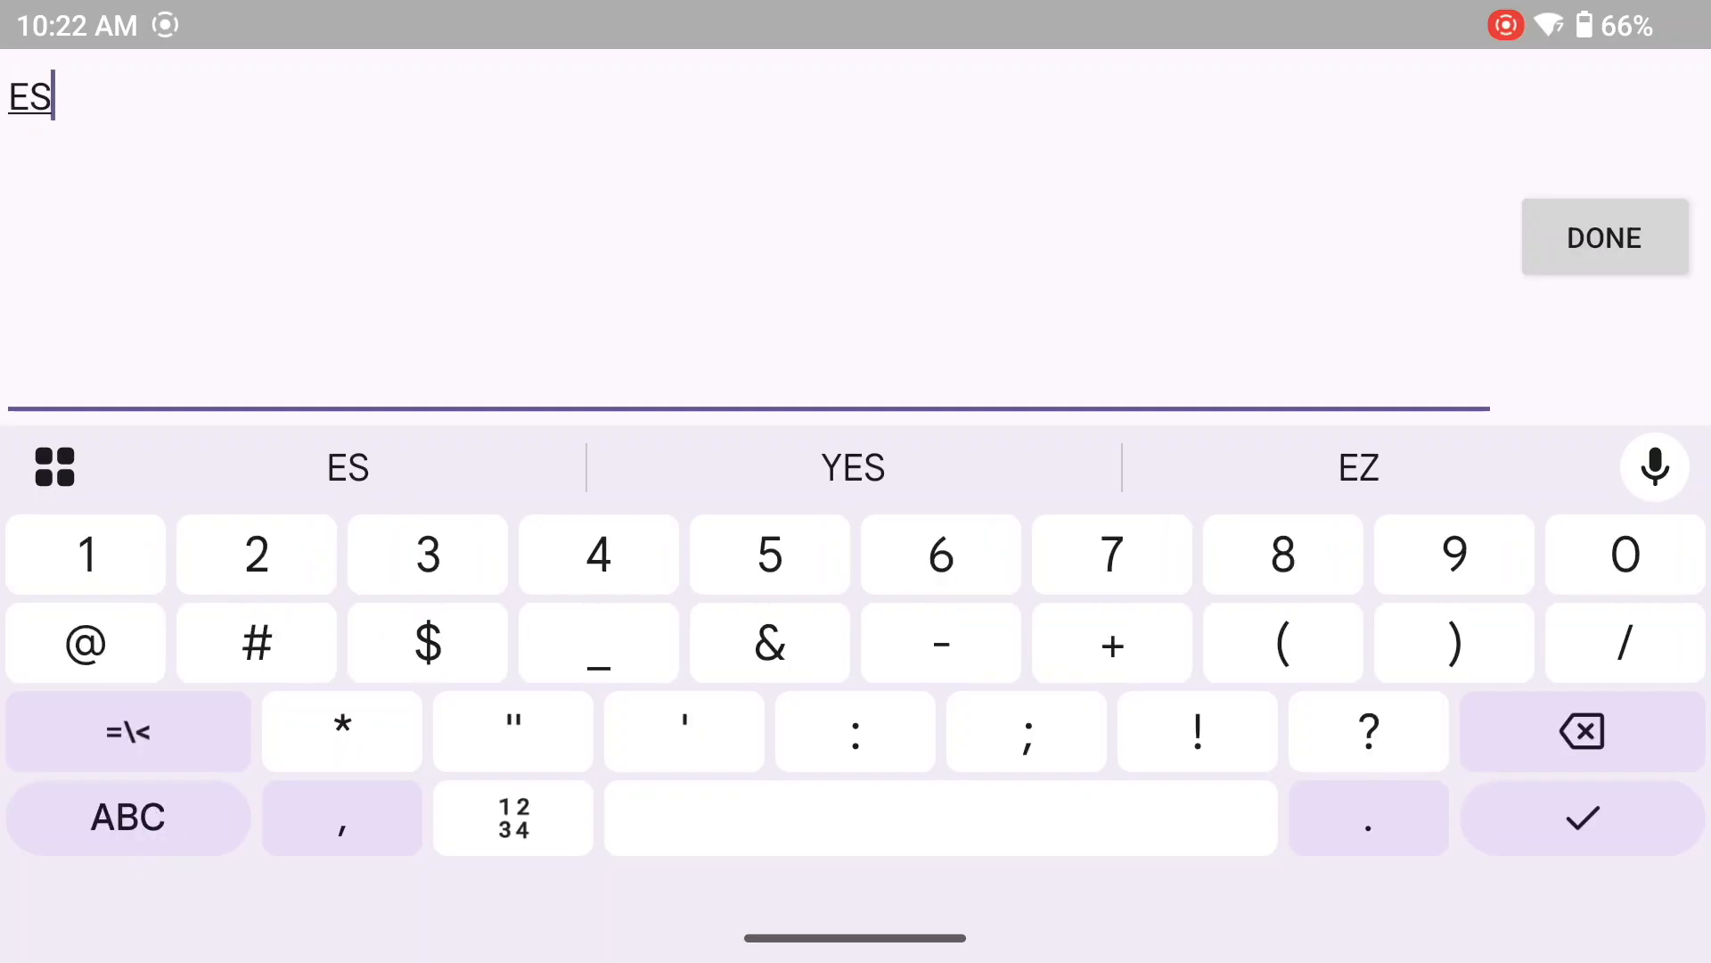
left_click(939, 642)
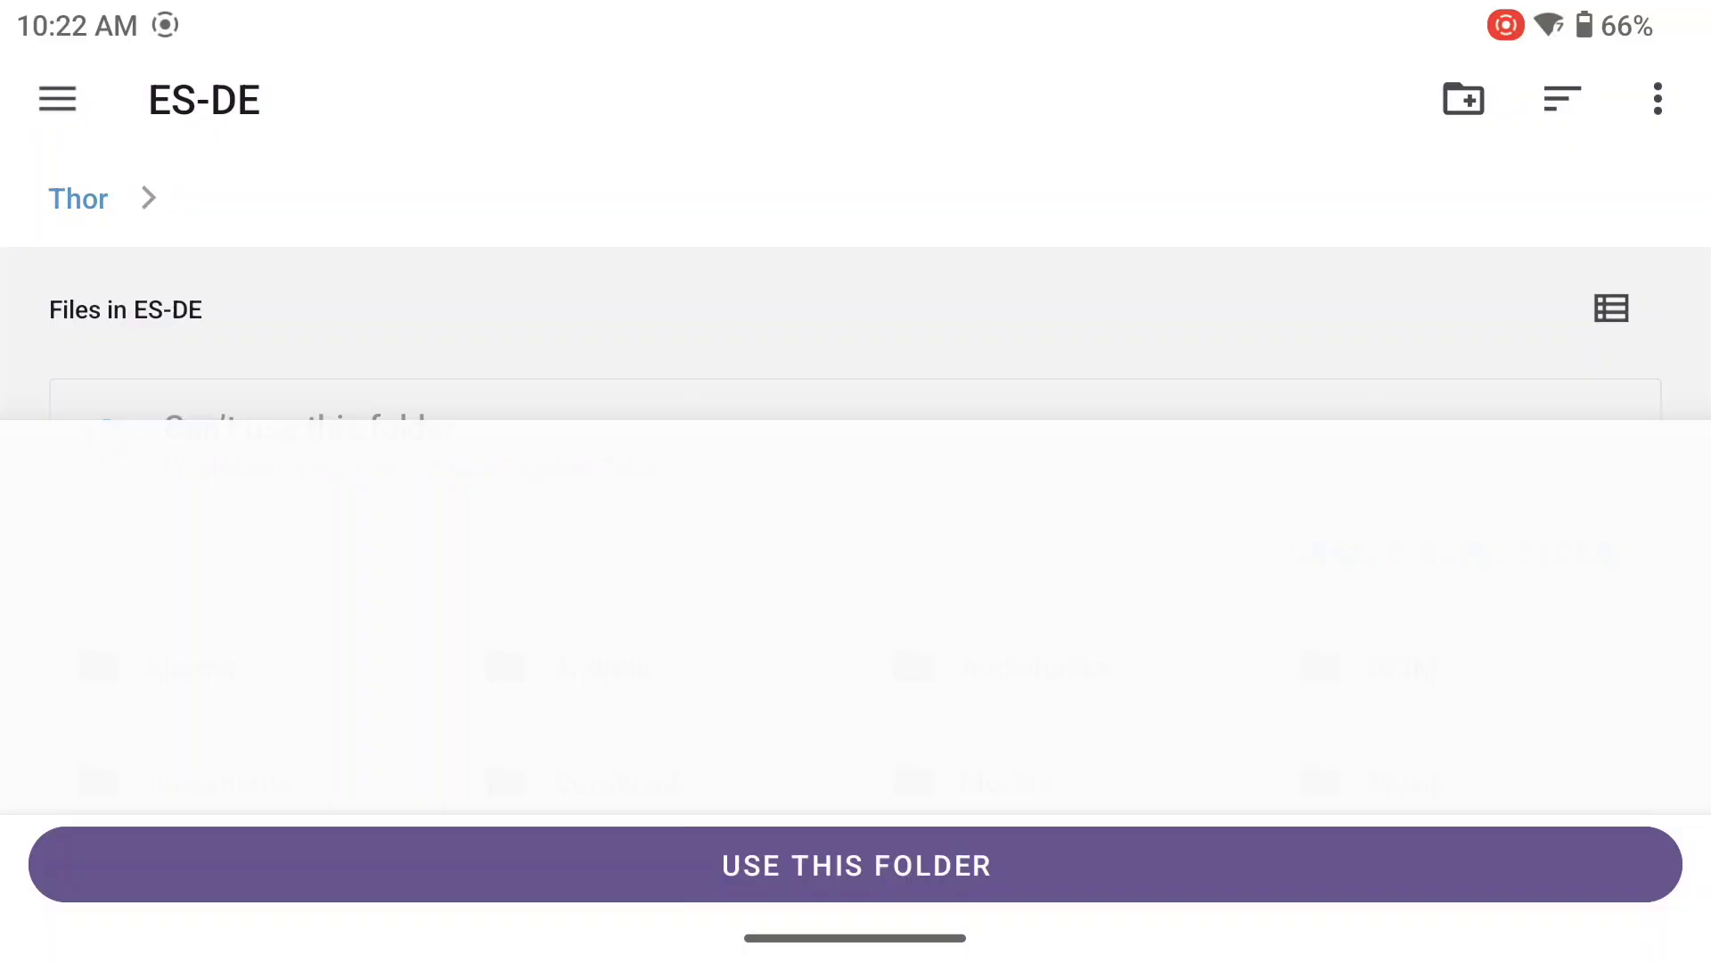
Grant ES-DE access to the new ES-DE folder as its data directory, then pick the Roms folder.
left_click(854, 865)
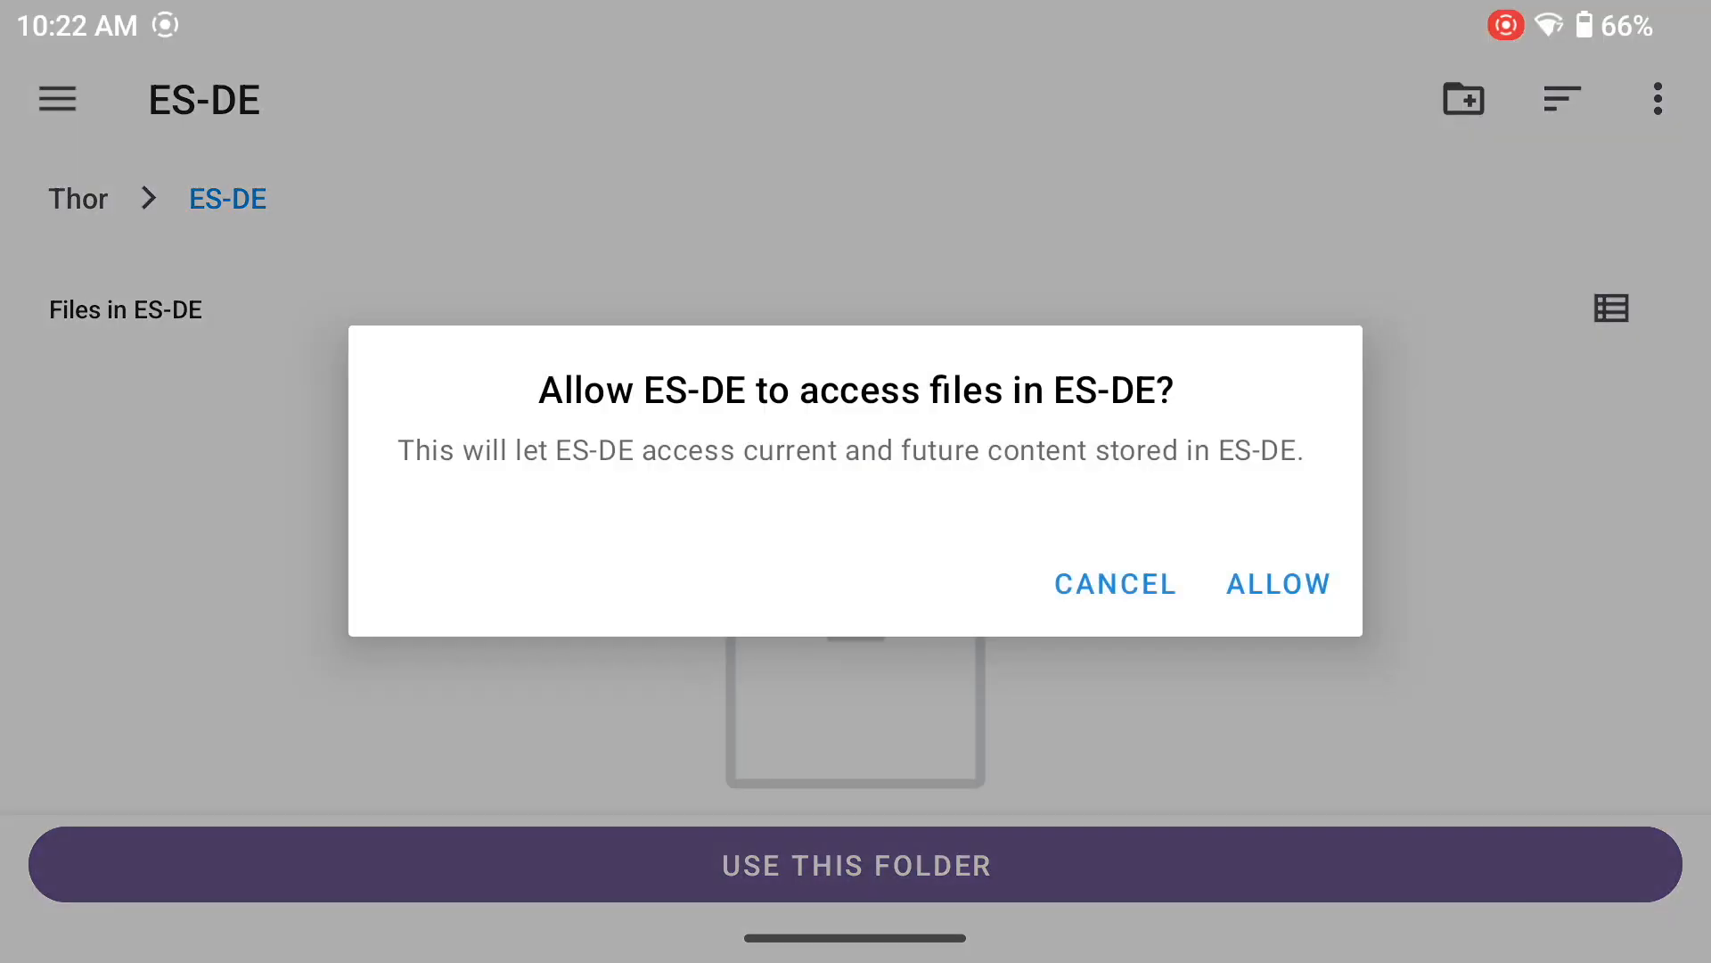
left_click(1277, 582)
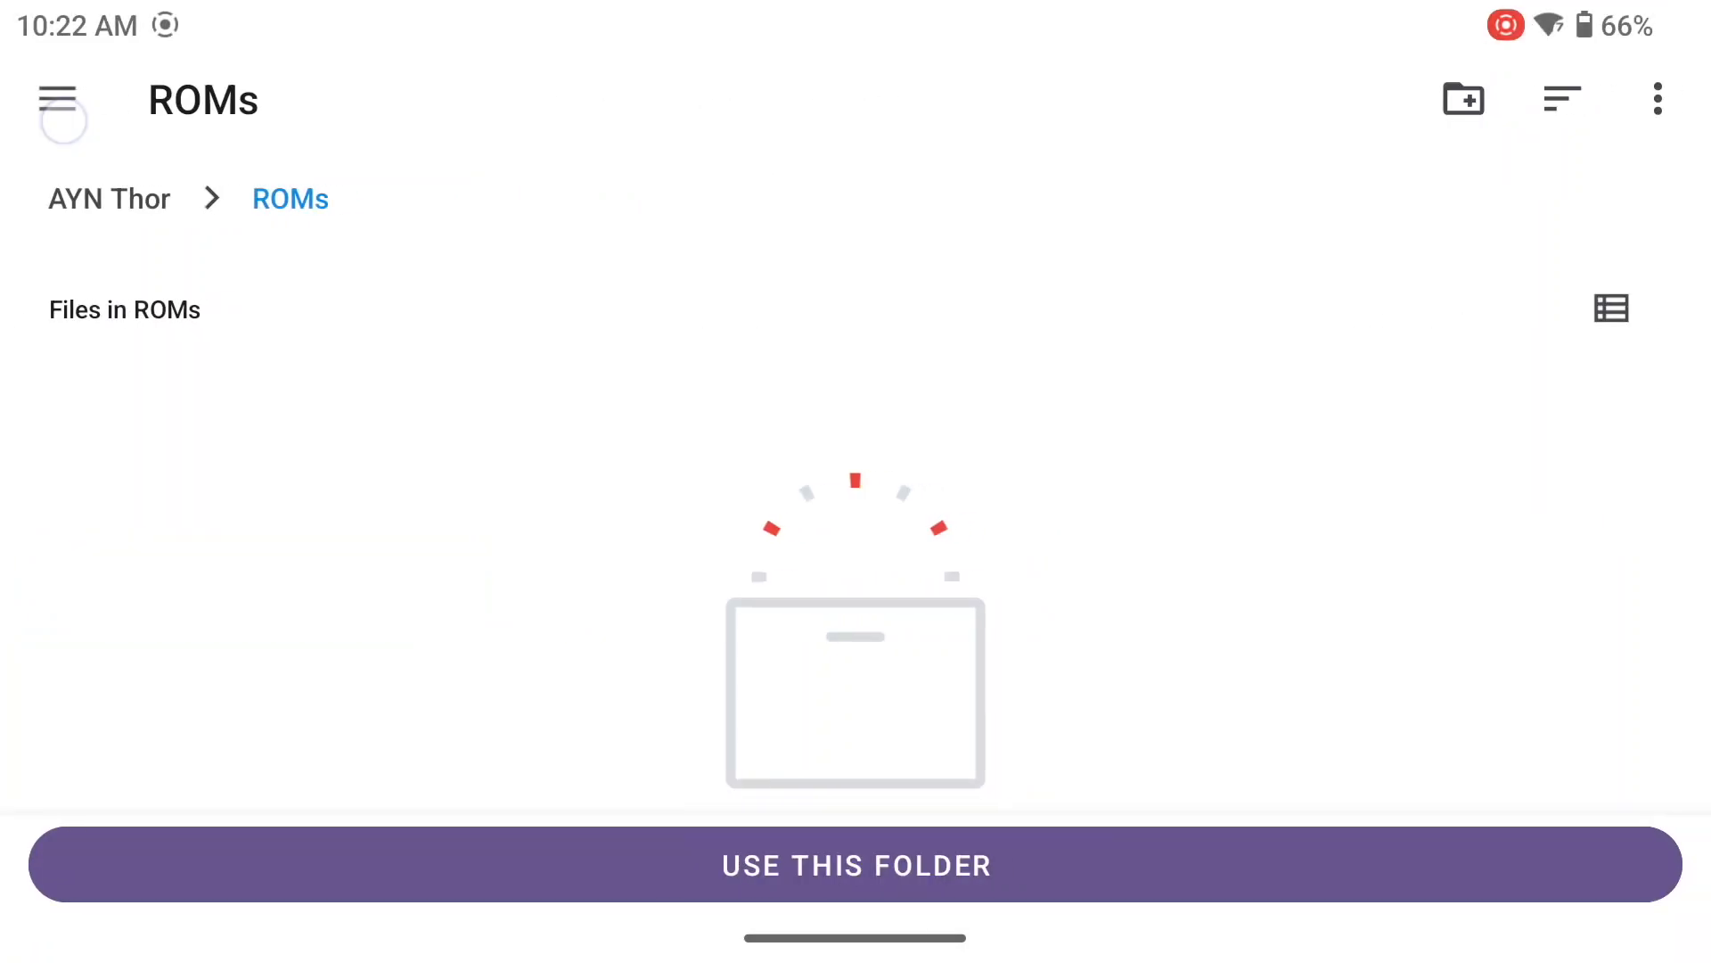
left_click(109, 198)
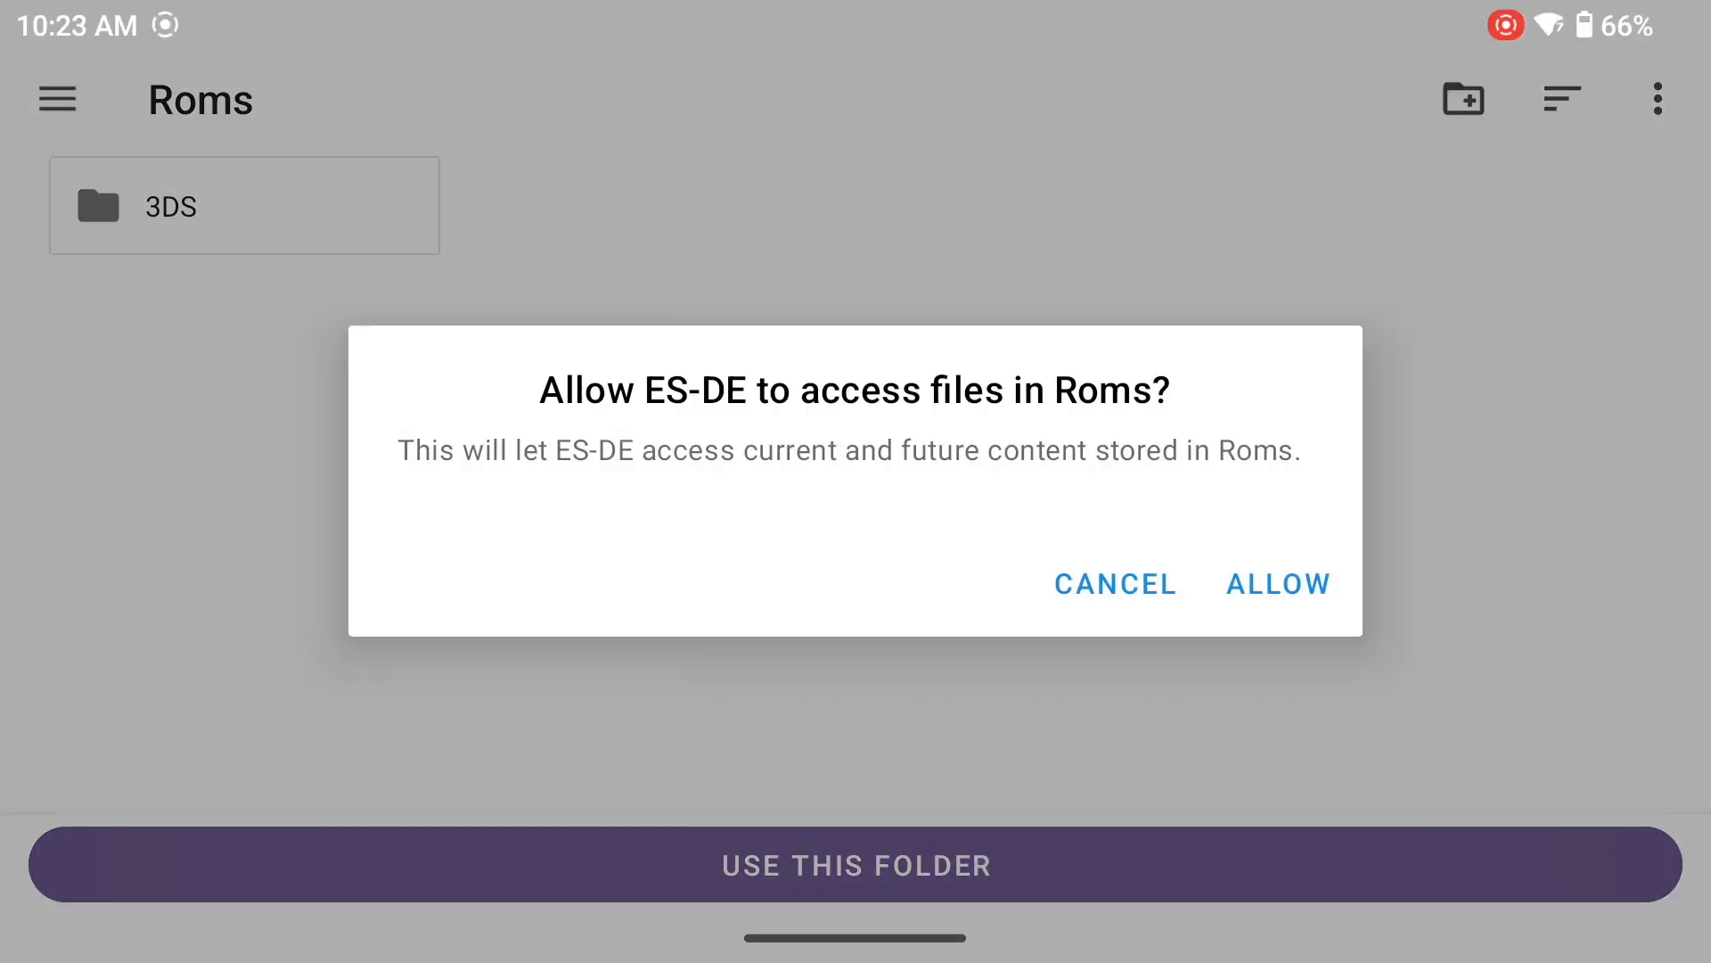
Allow ES-DE access to the Roms folder as its ROM directory.
left_click(1277, 583)
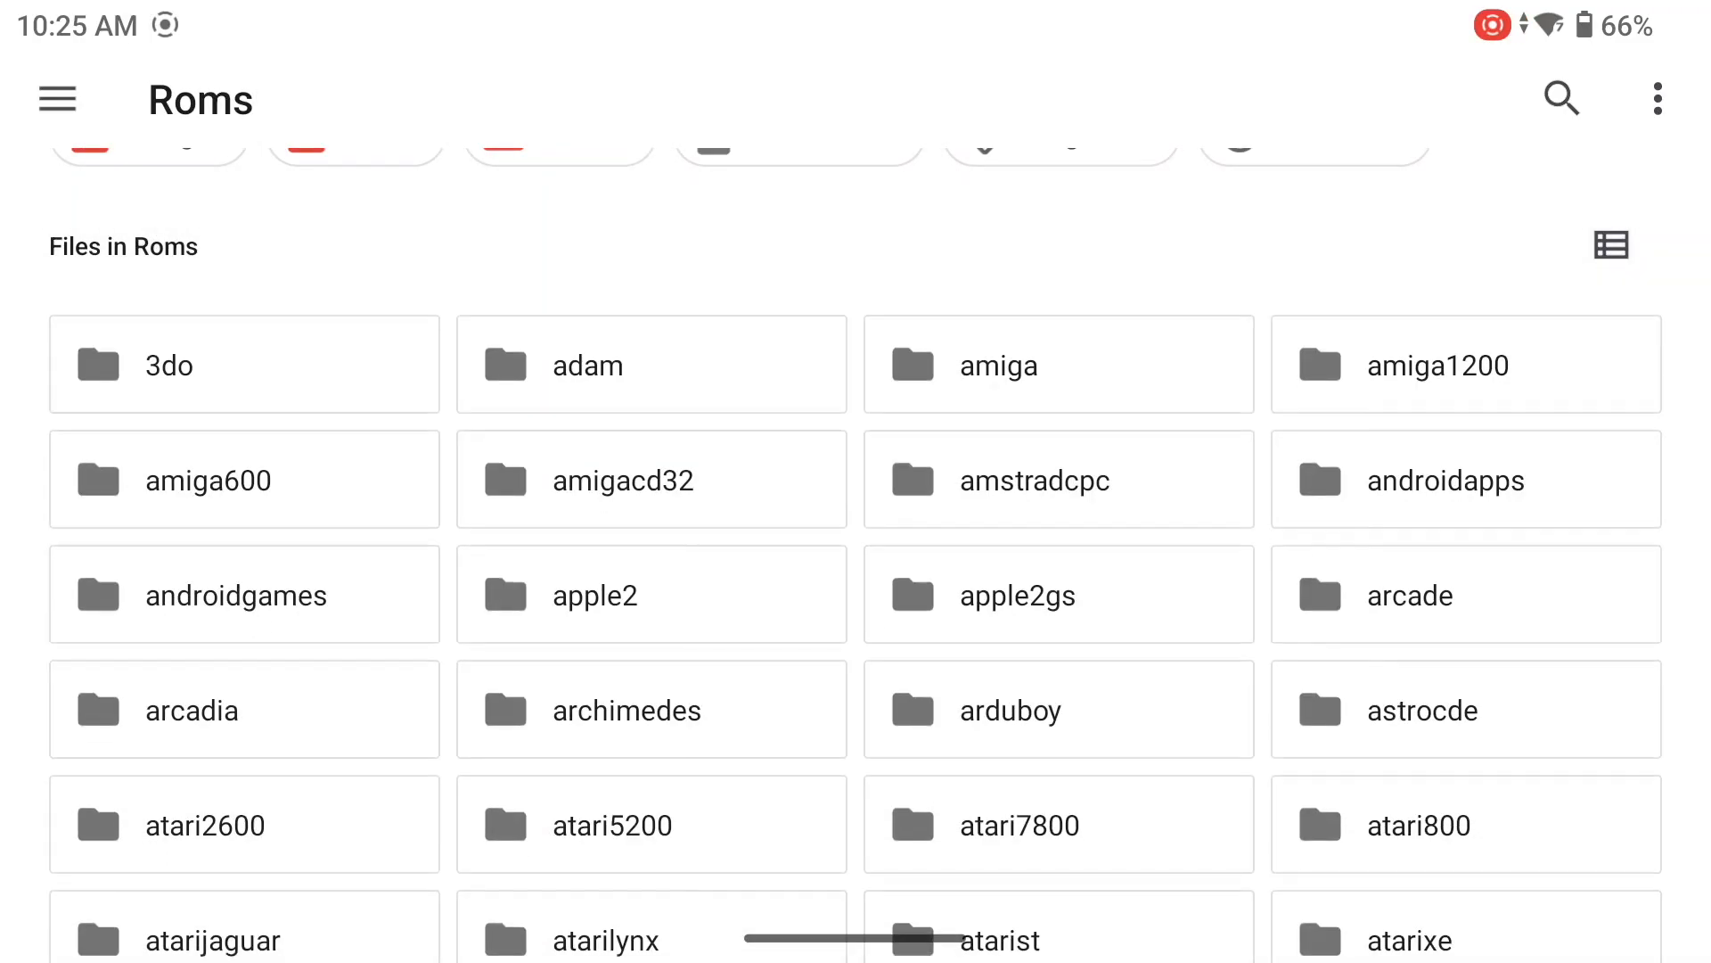
Scroll the Roms folder to the new steam subfolder and go to the .steam game files.
scroll("down", 3)
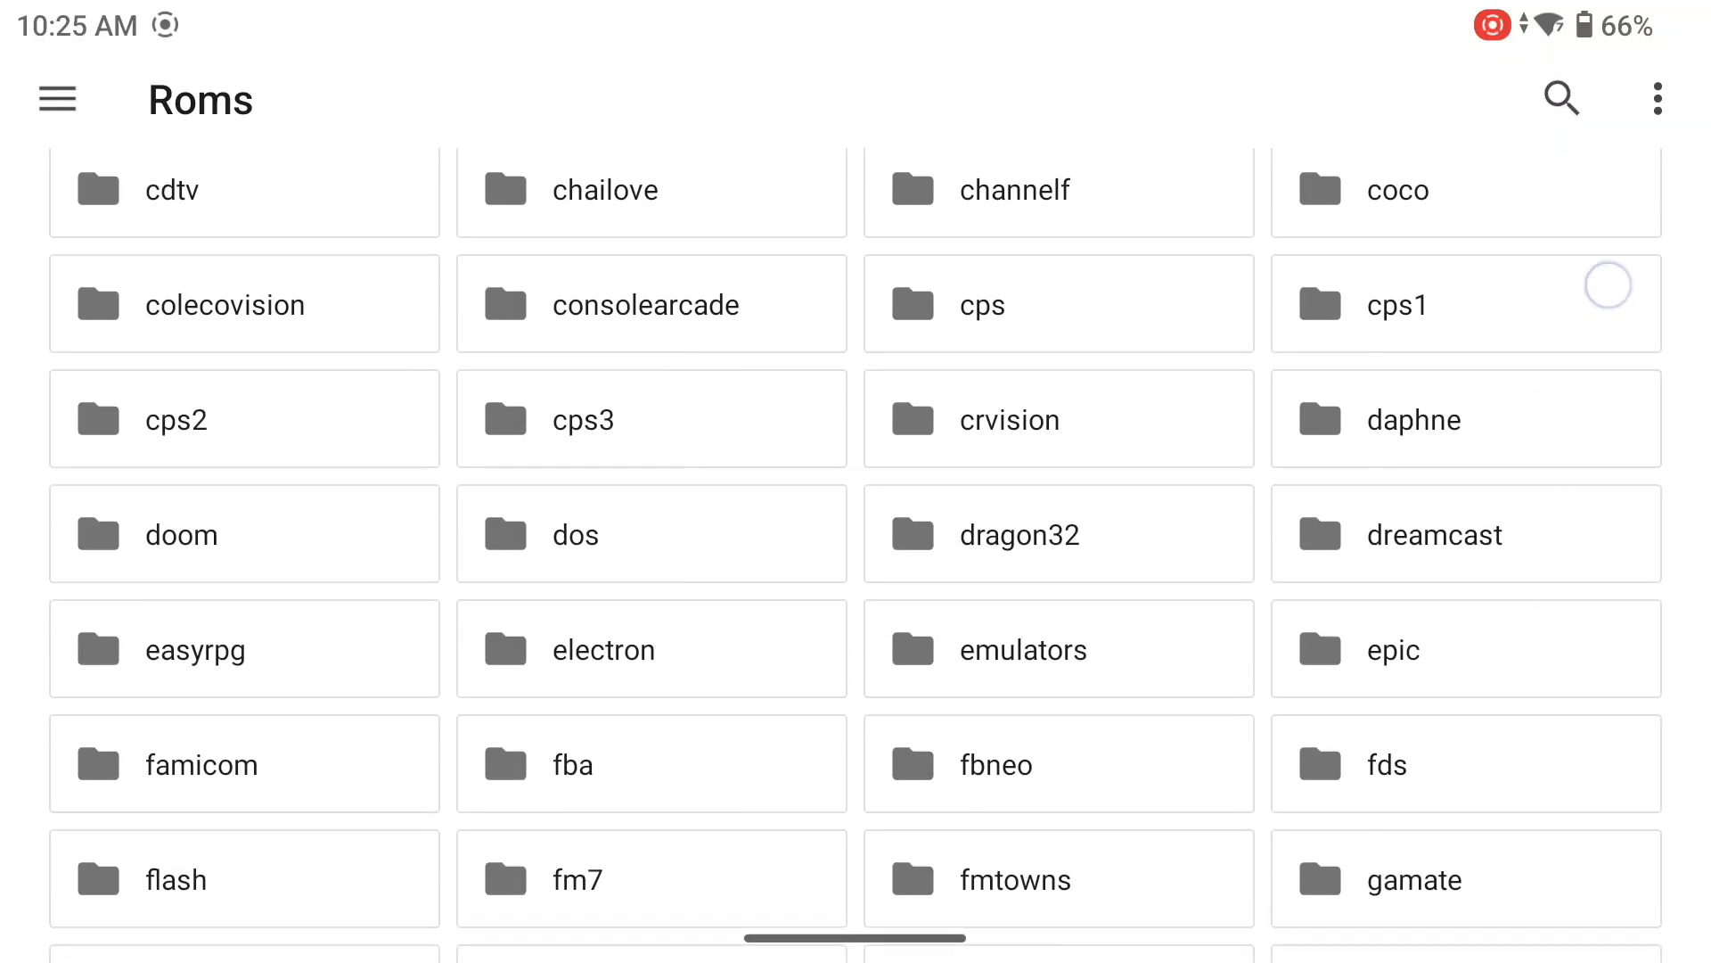
scroll("down", 3)
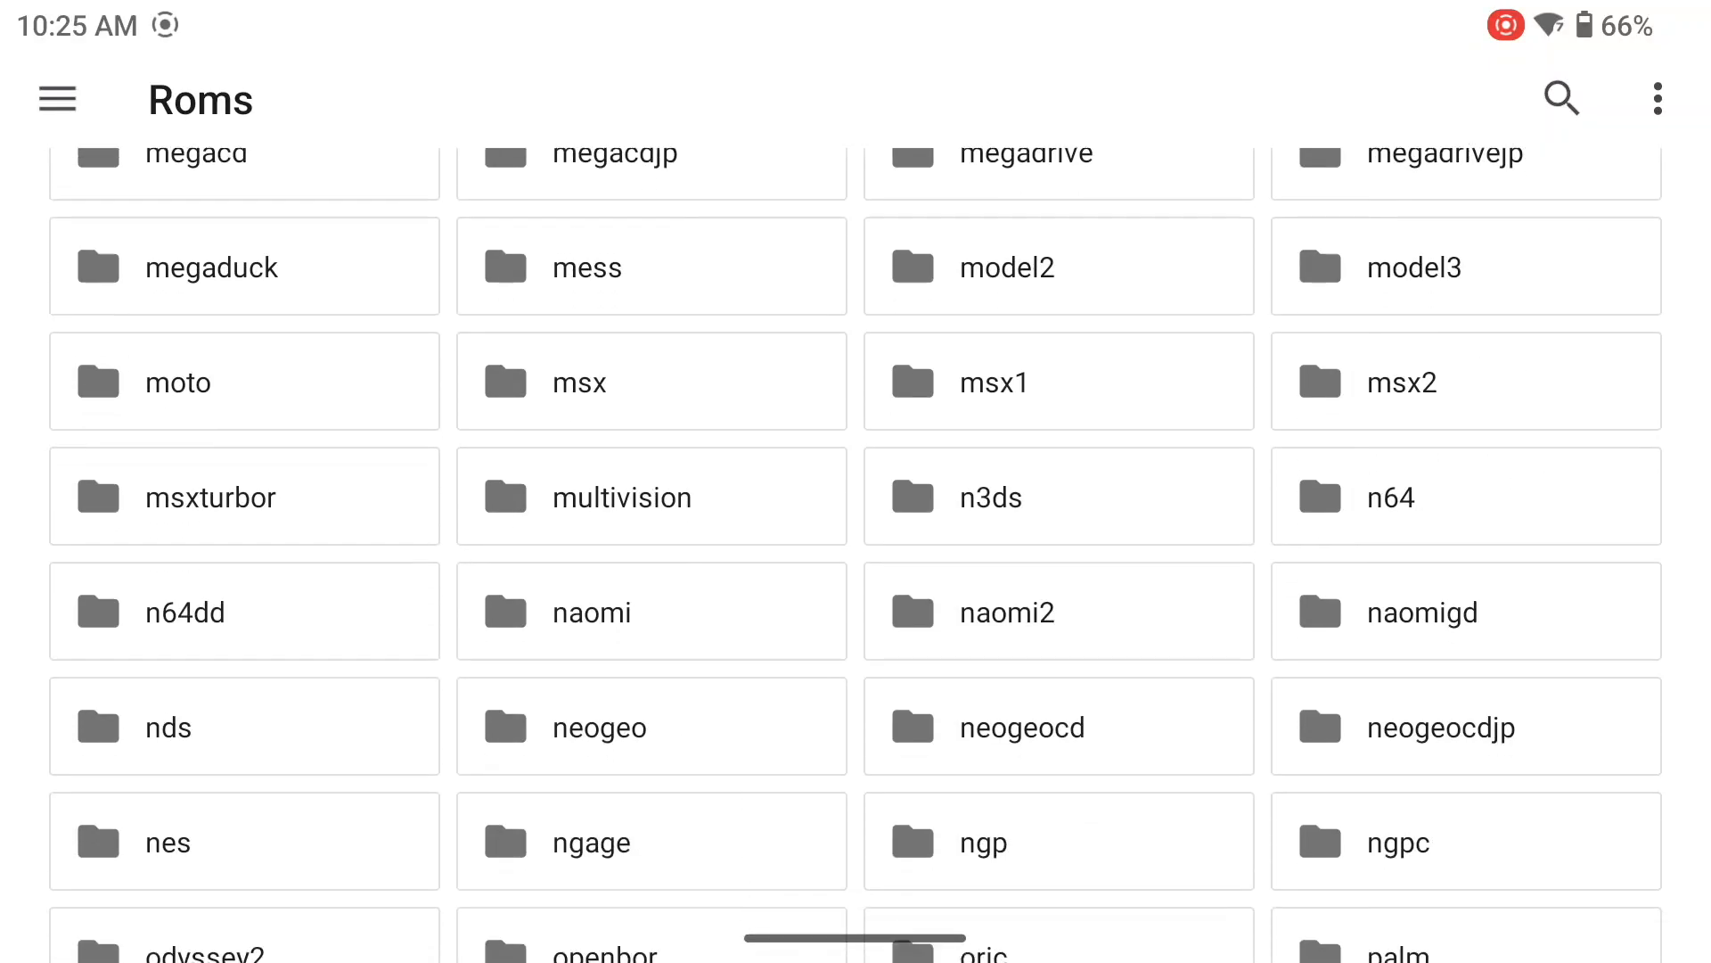
scroll("down", 3)
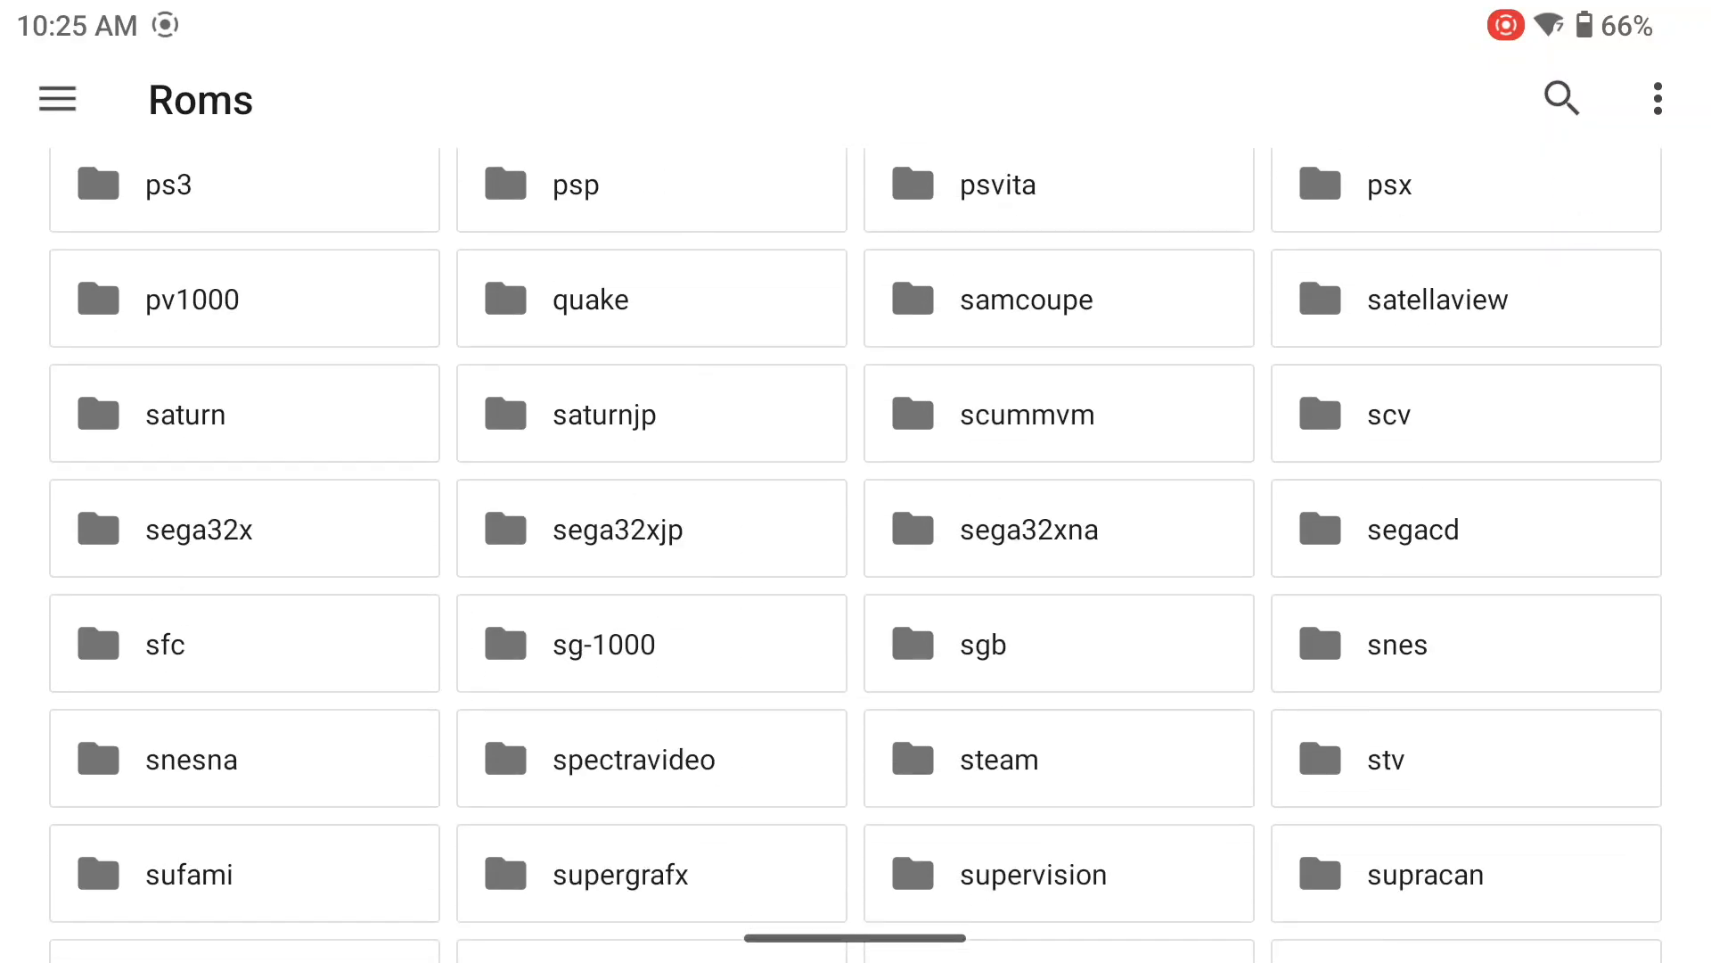
scroll("down", 3)
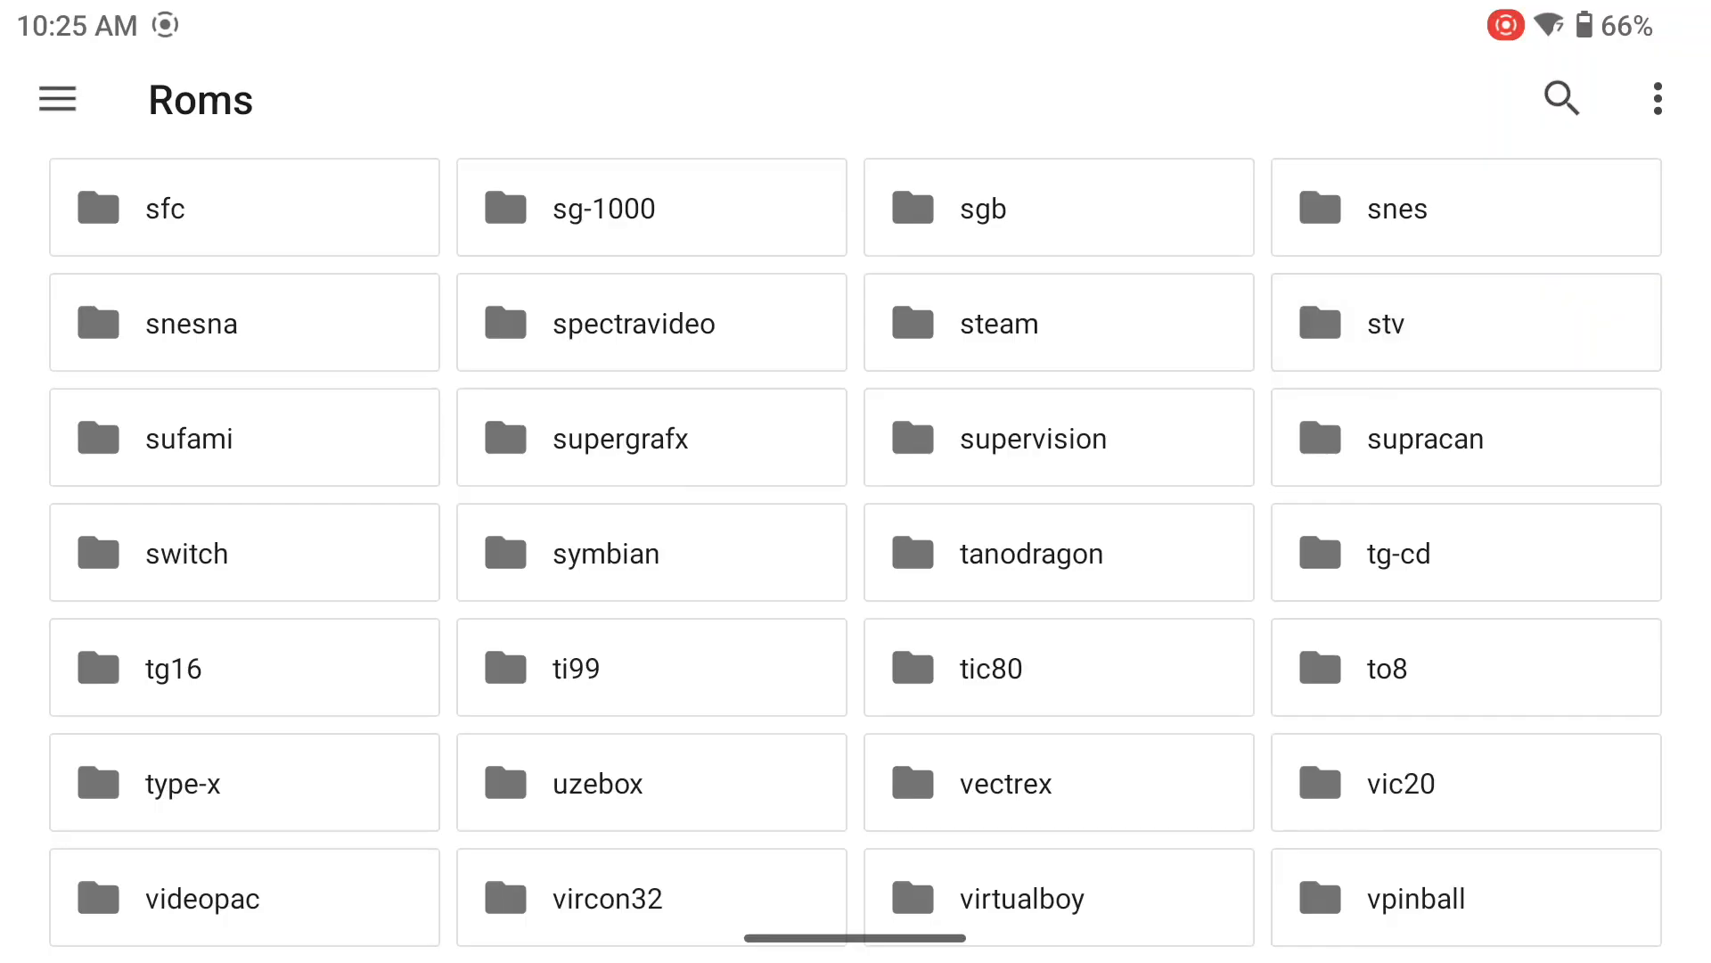
left_click(57, 98)
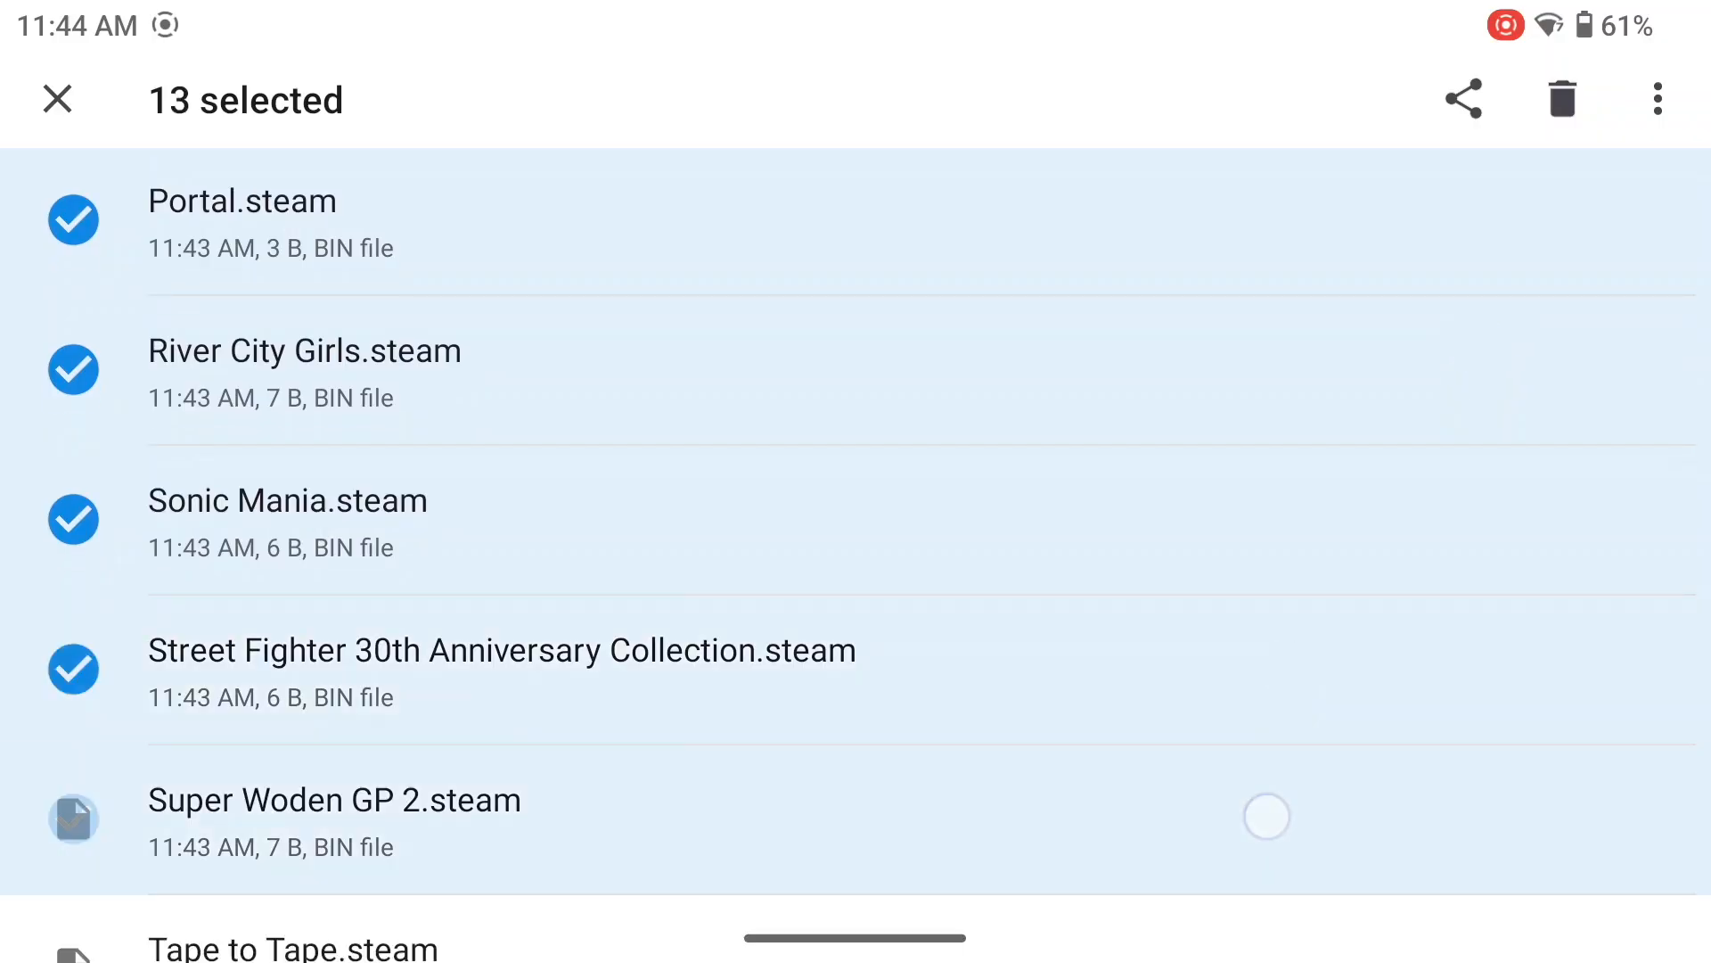
Move the 15 selected .steam files into the Roms/steam folder via Move to….
scroll("down", 3)
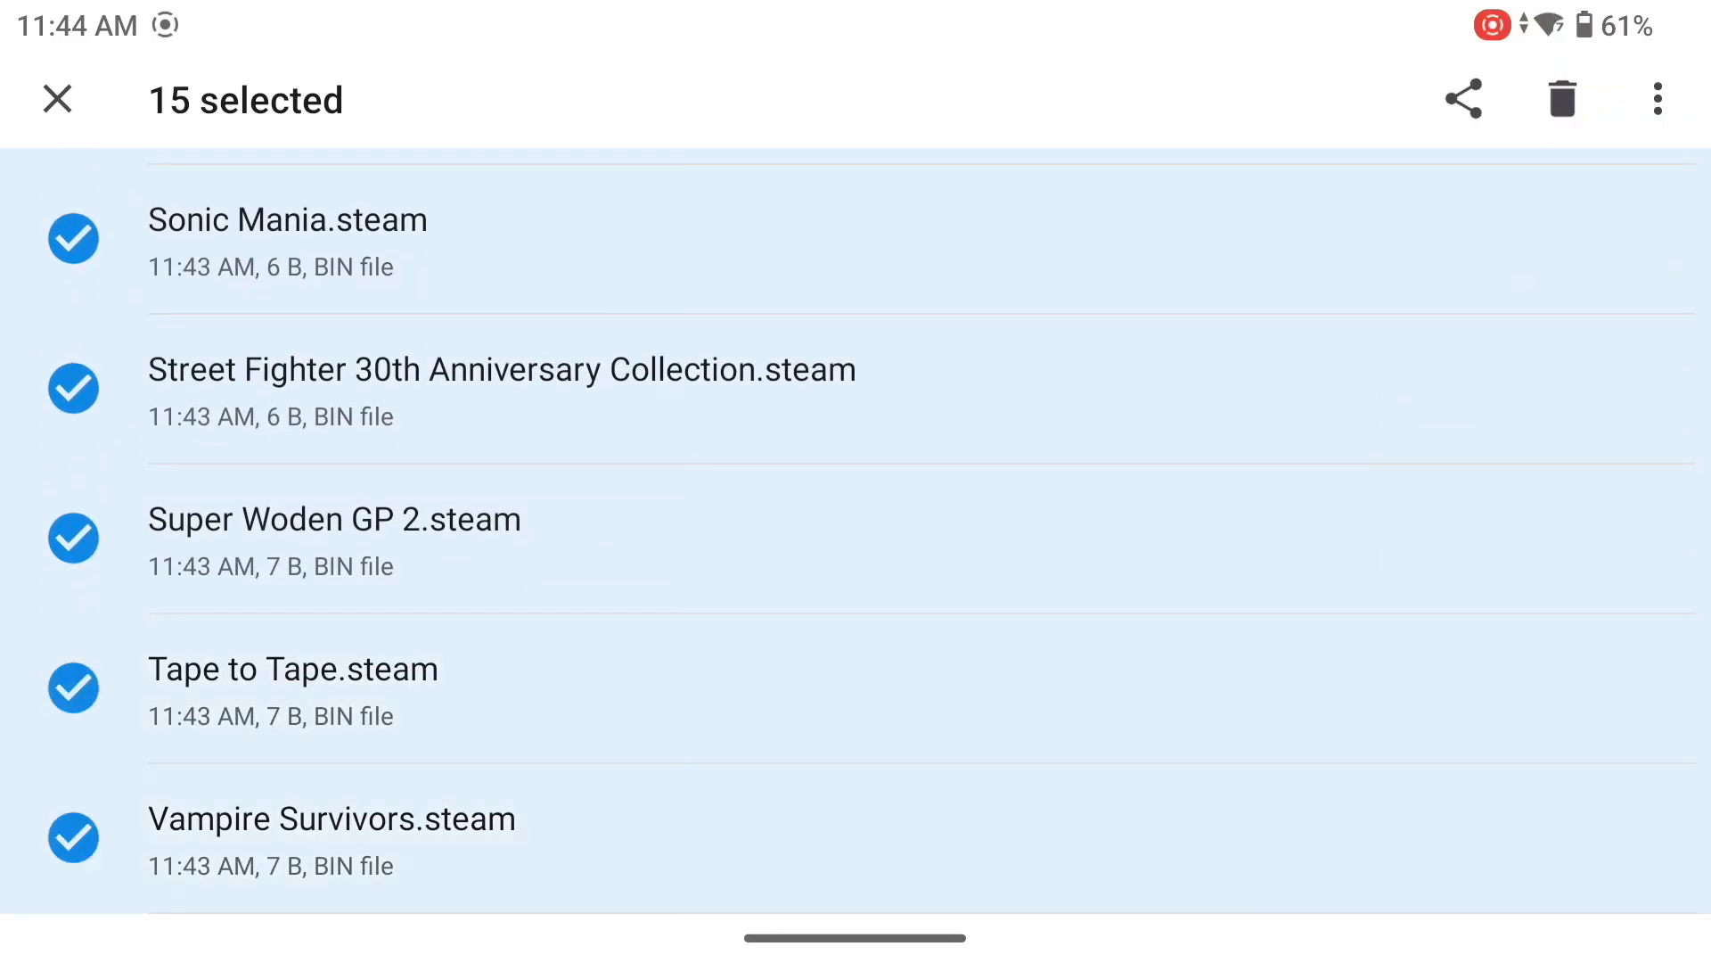
left_click(1658, 100)
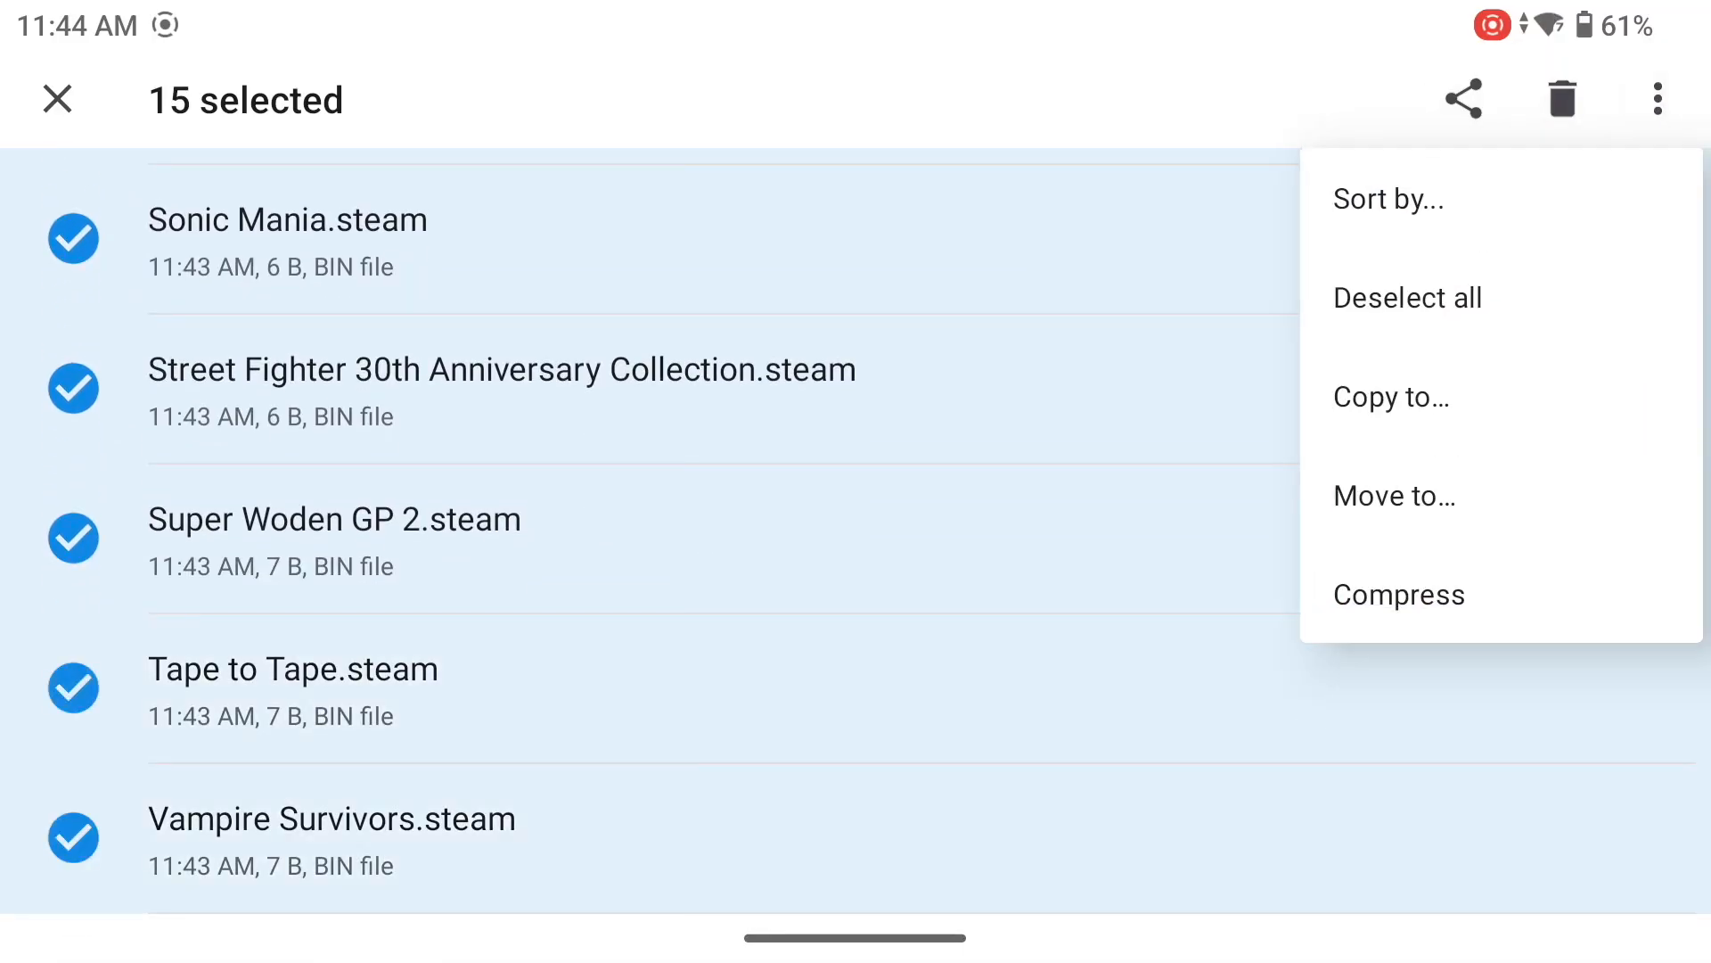
left_click(1392, 496)
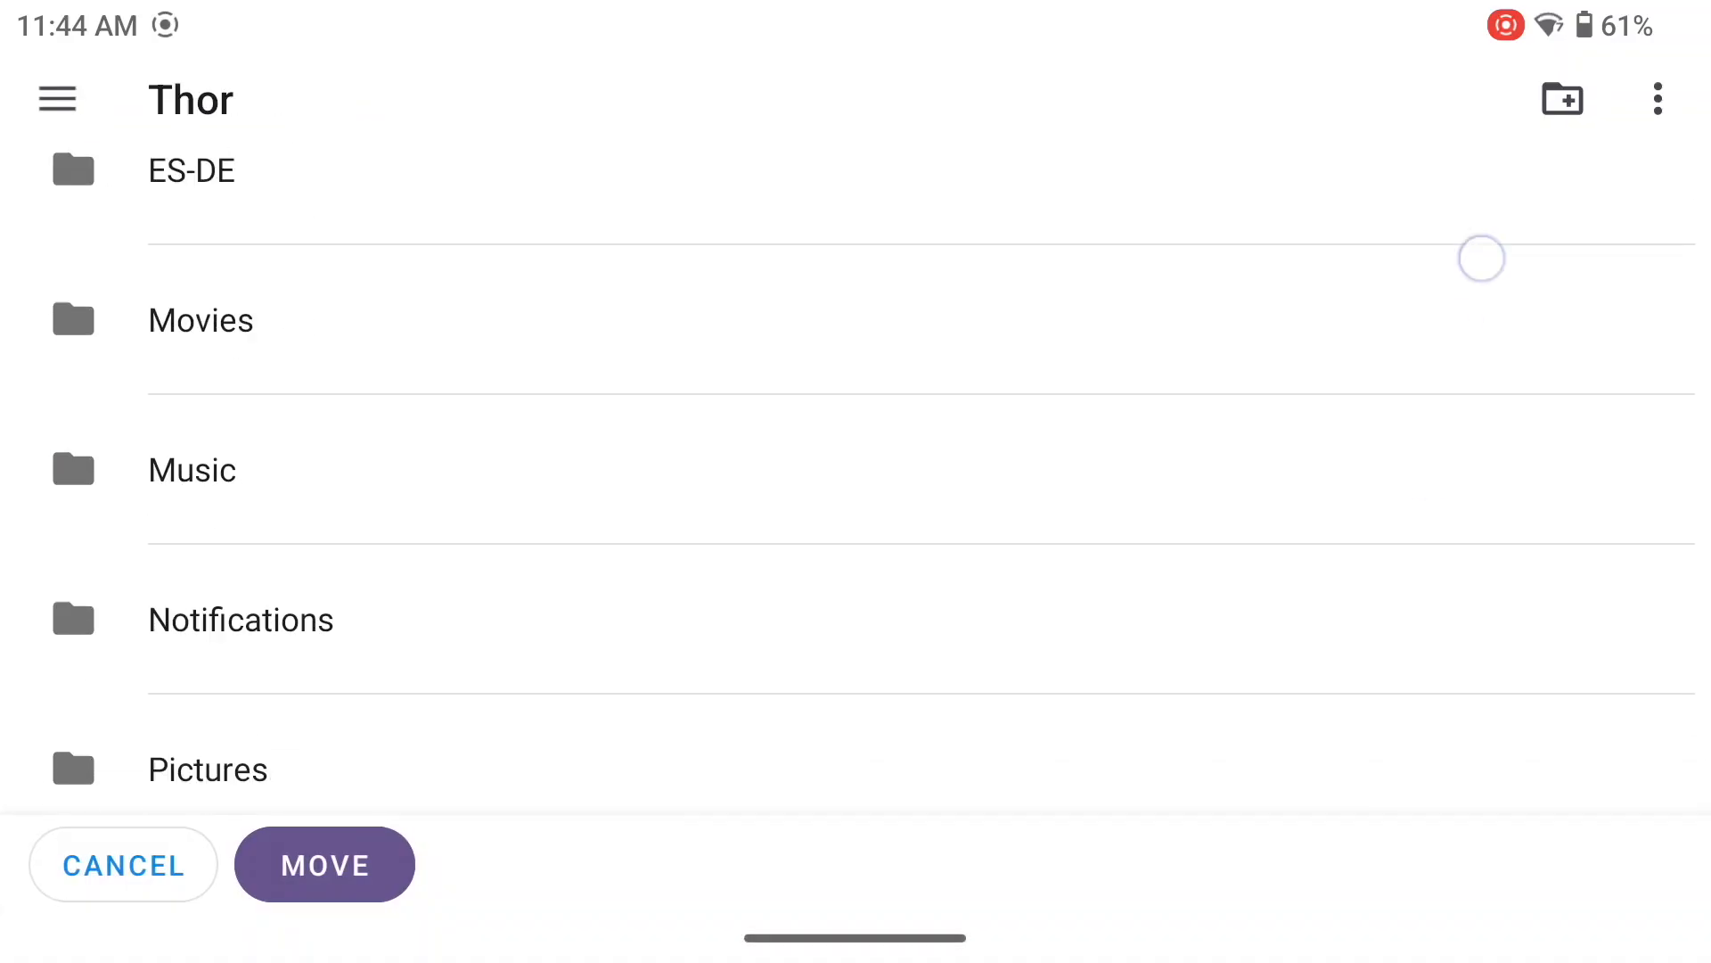
scroll("down", 3)
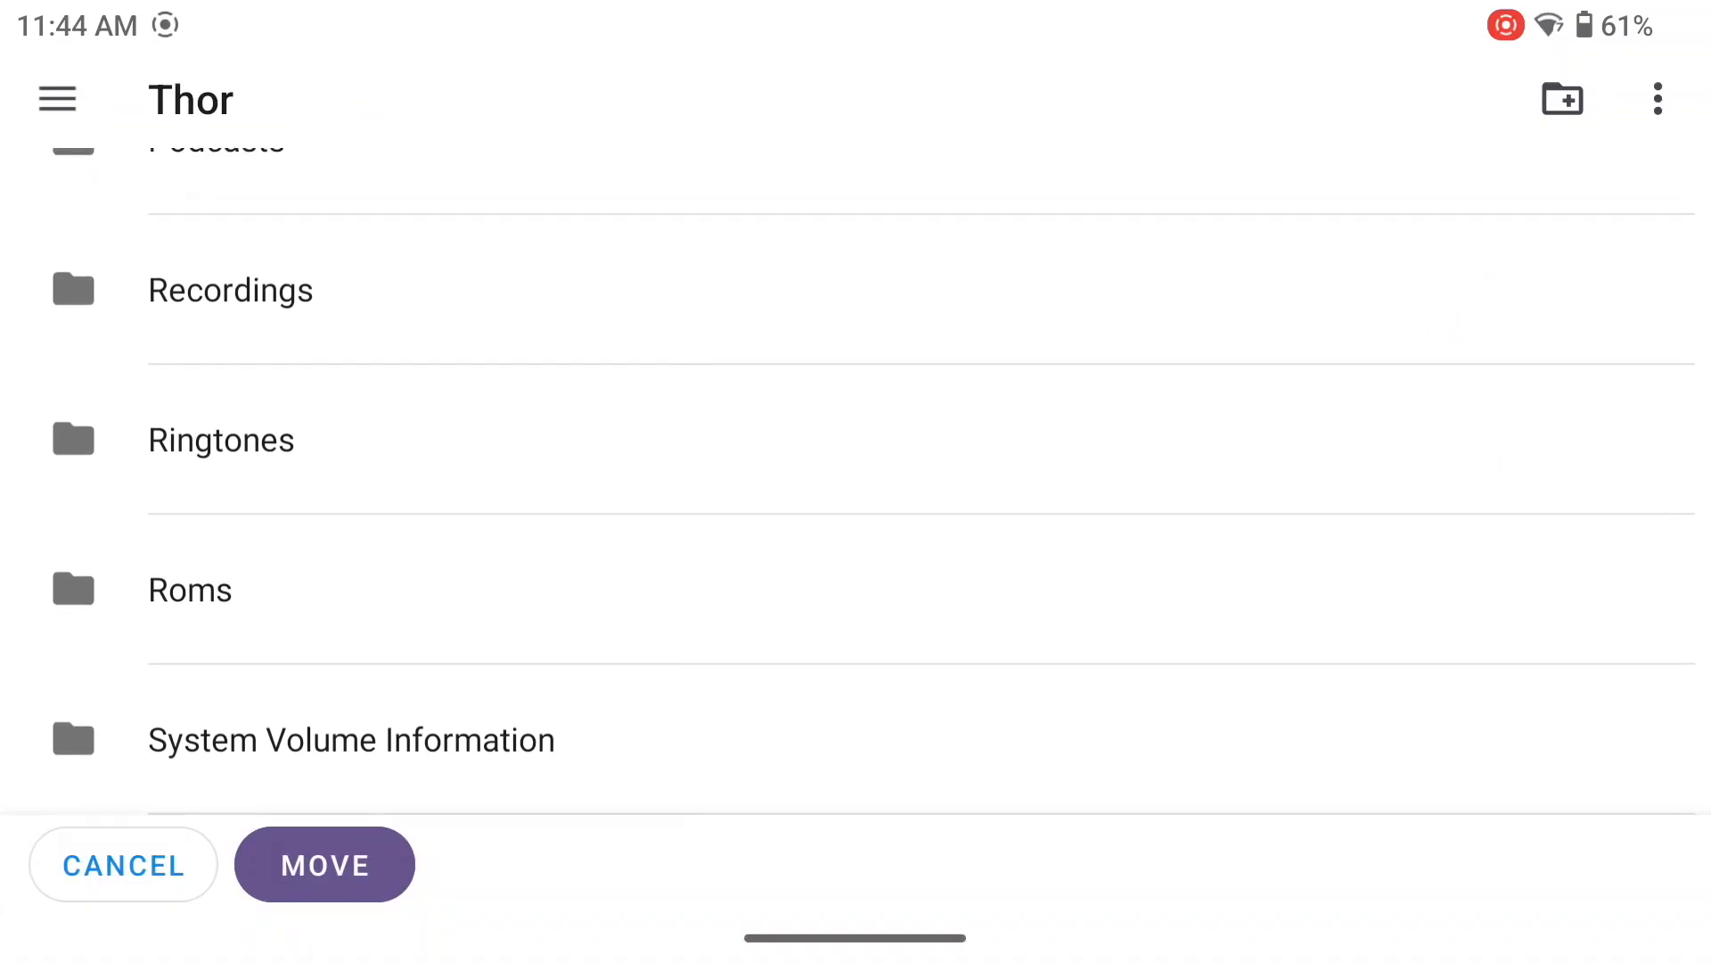
left_click(191, 590)
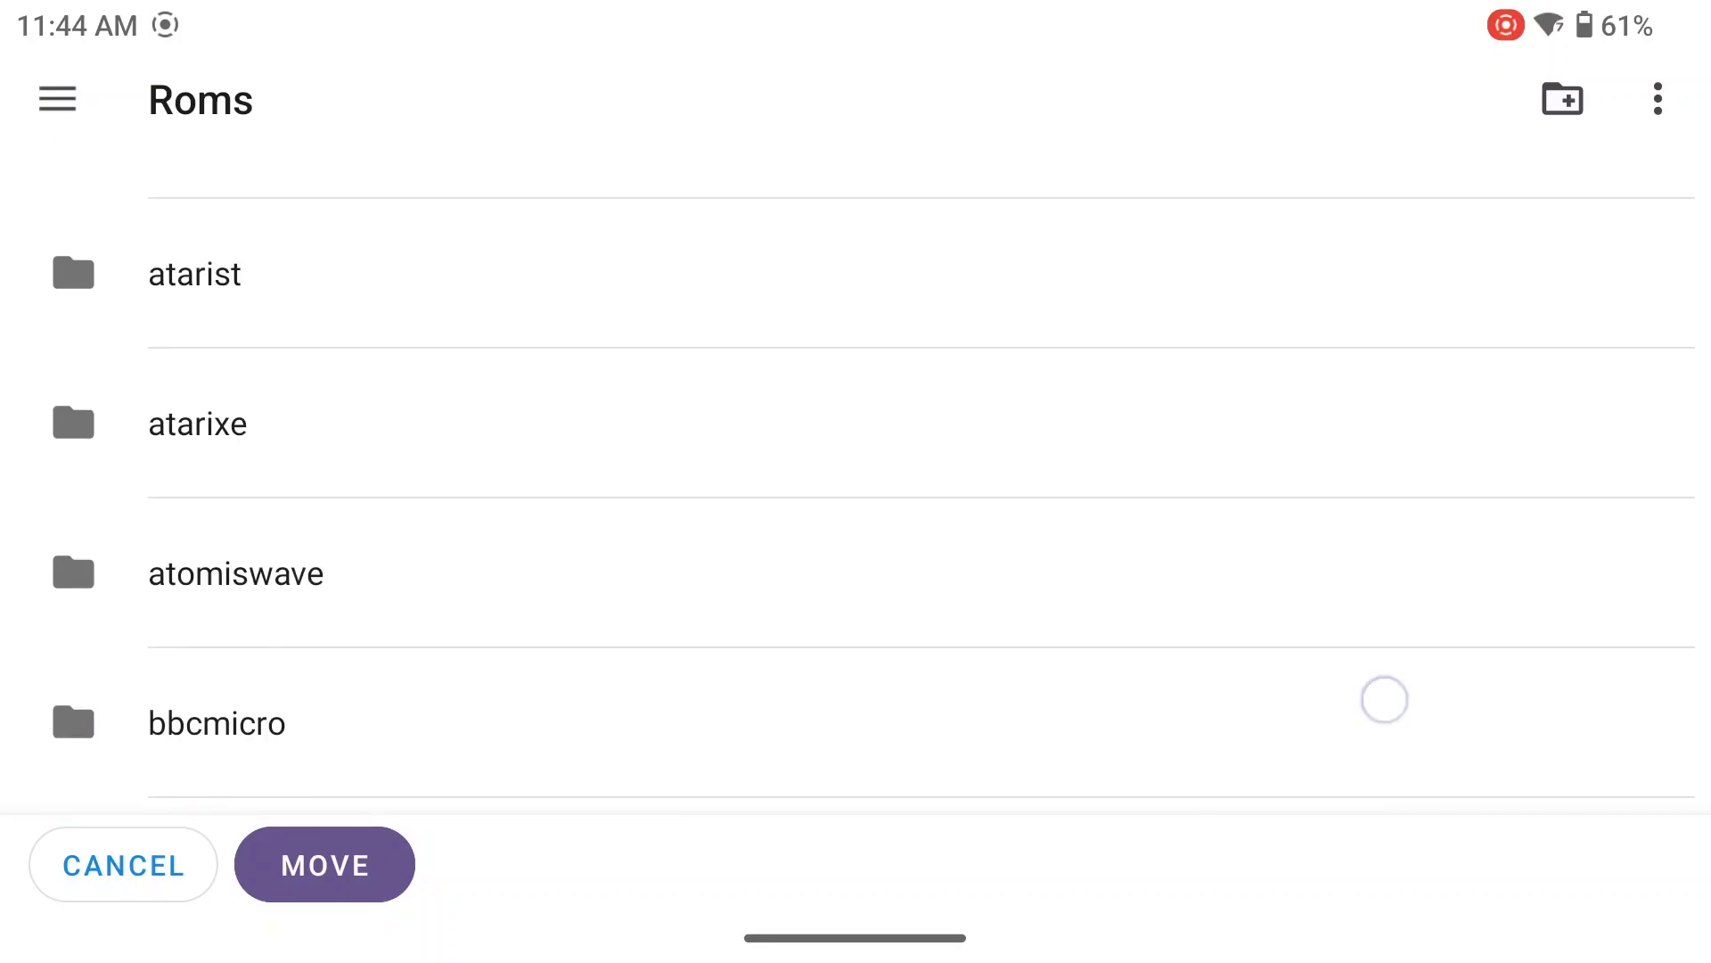
scroll("down", 3)
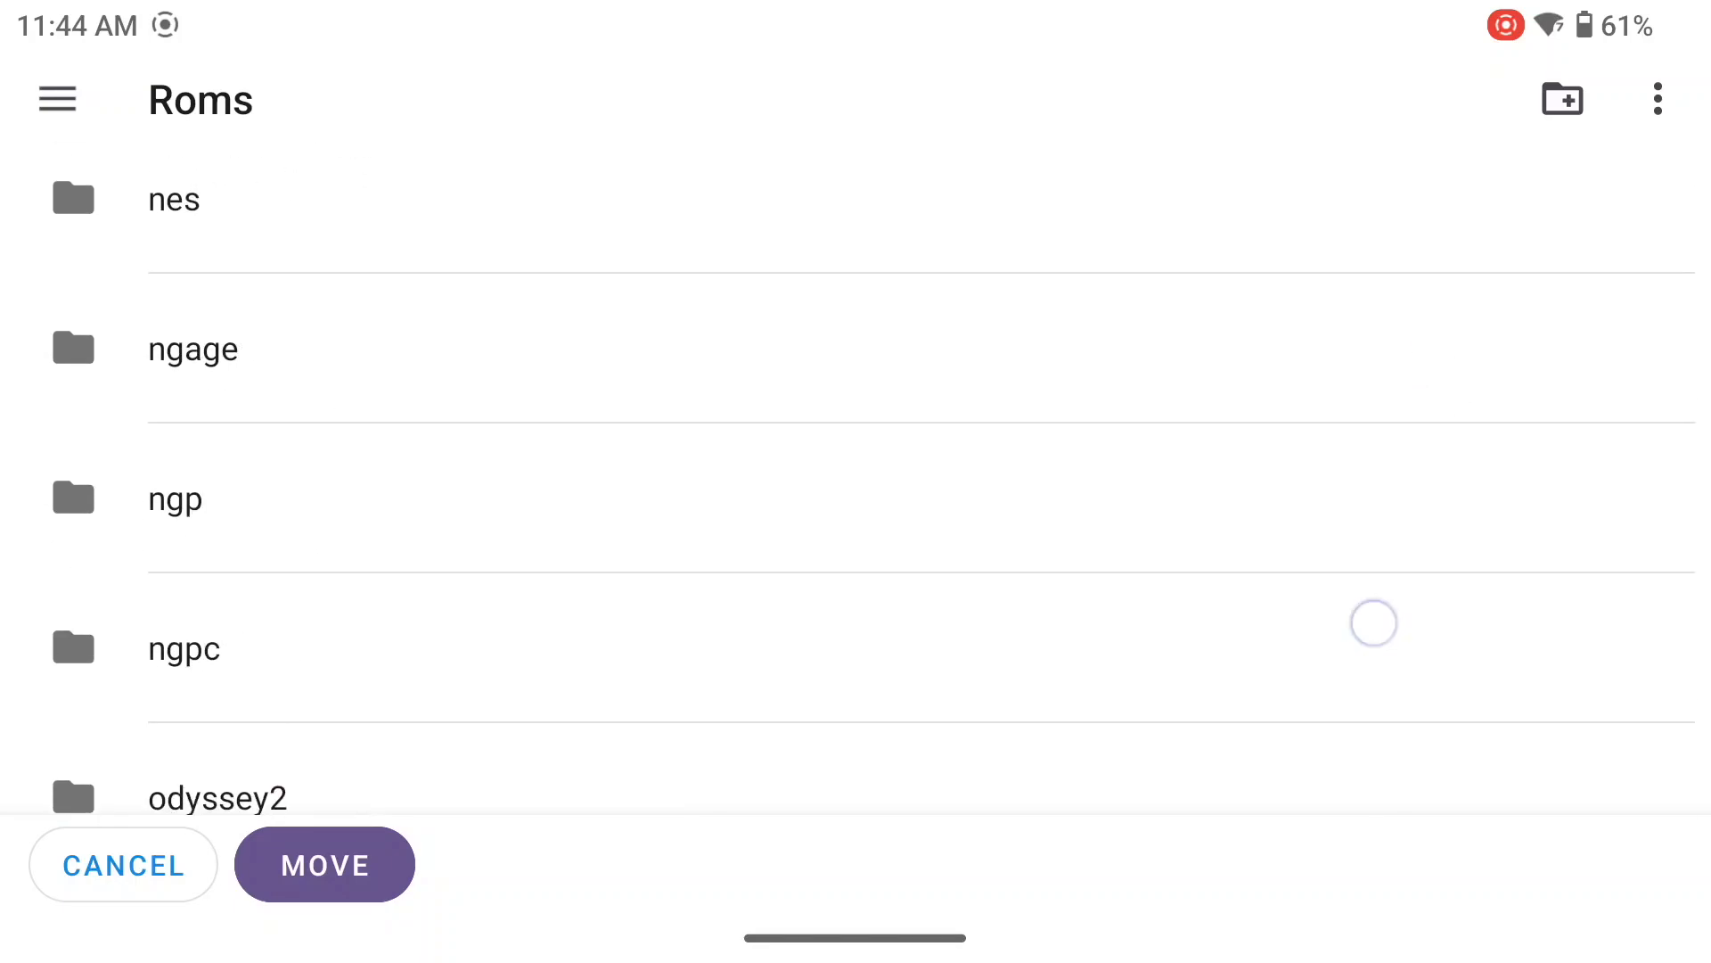
scroll("down", 3)
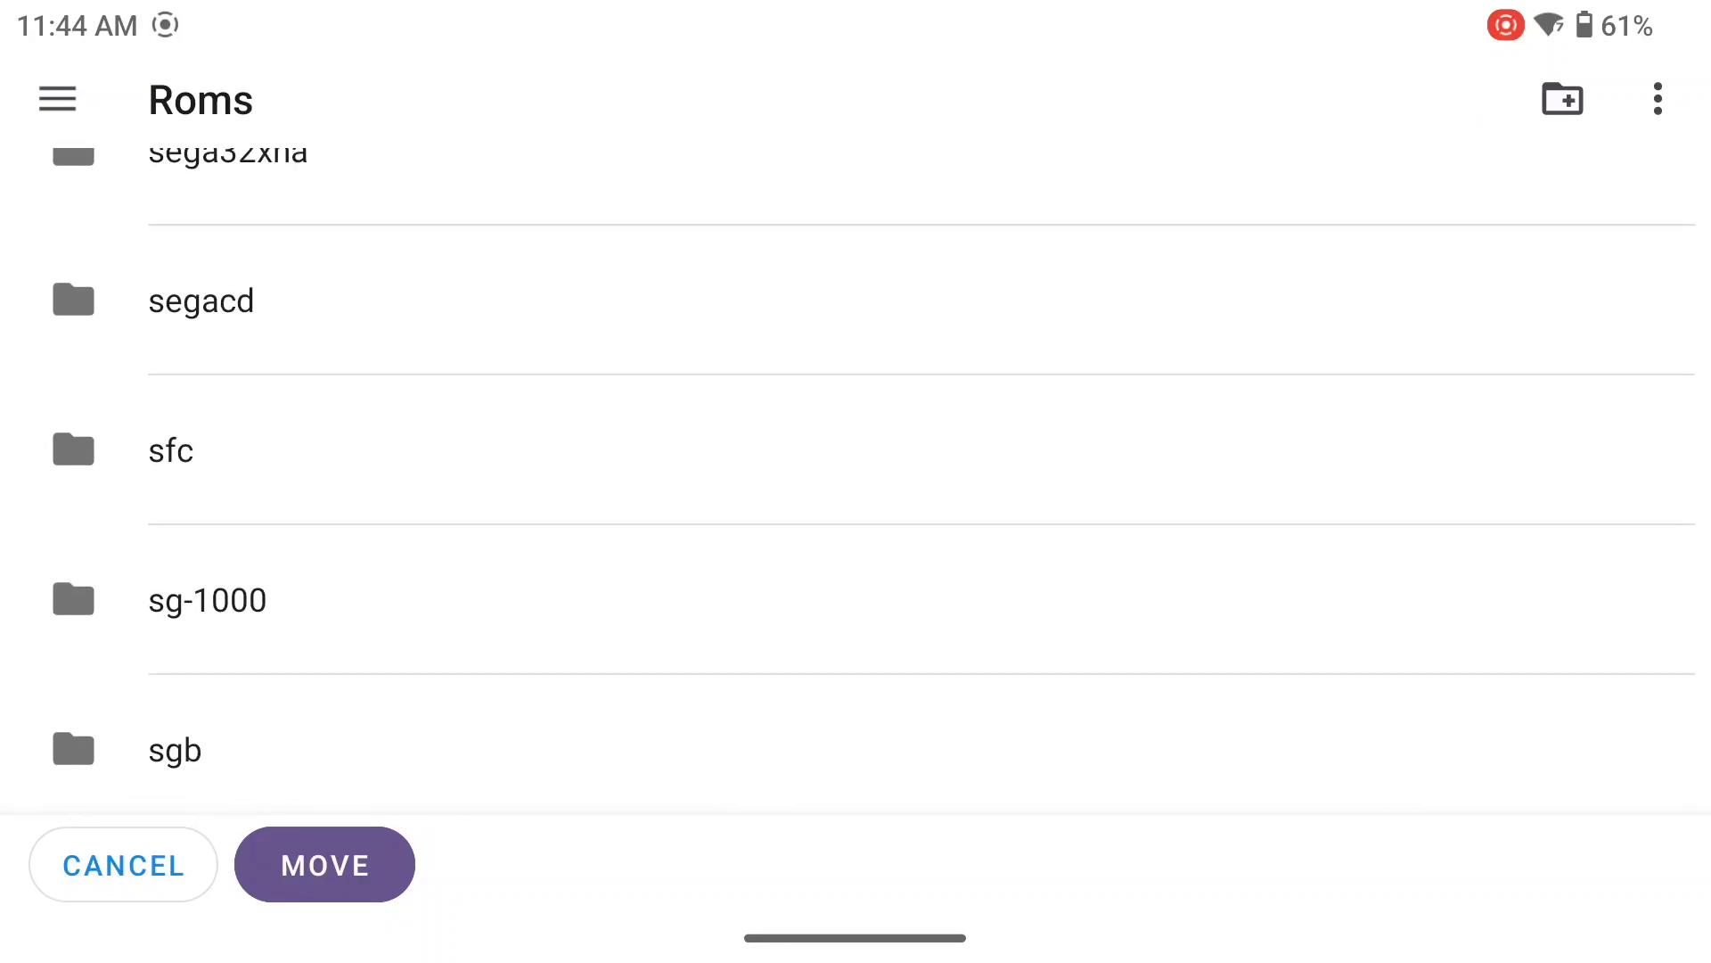
scroll("down", 3)
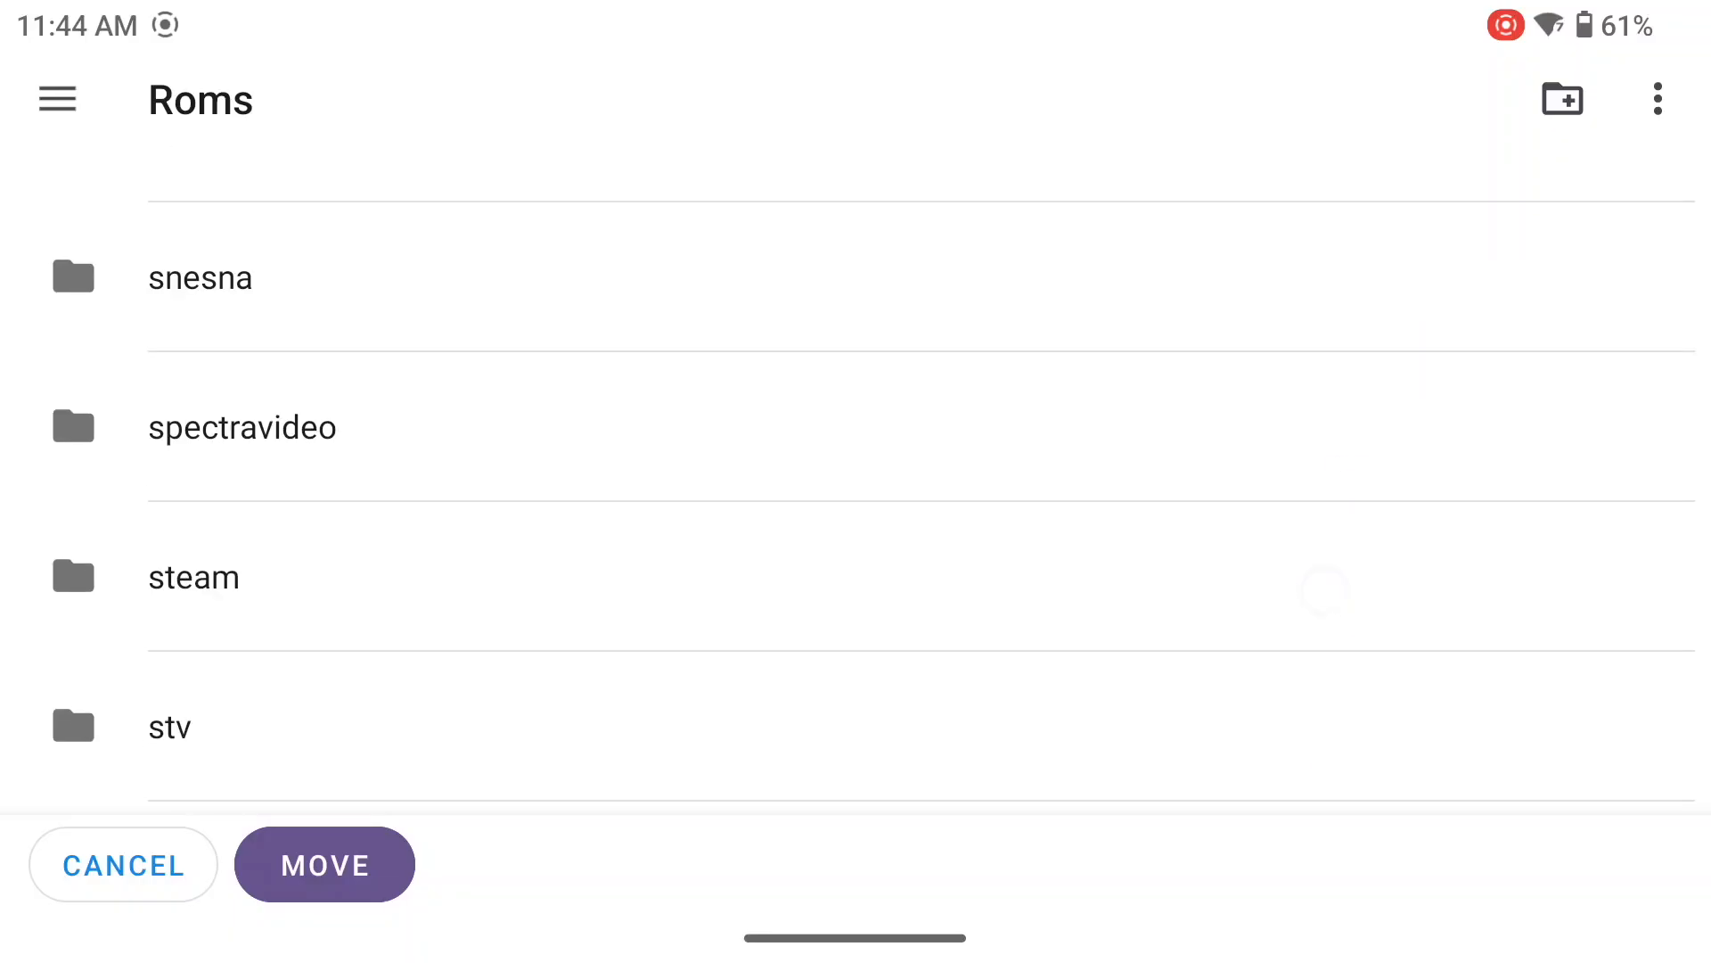
left_click(194, 575)
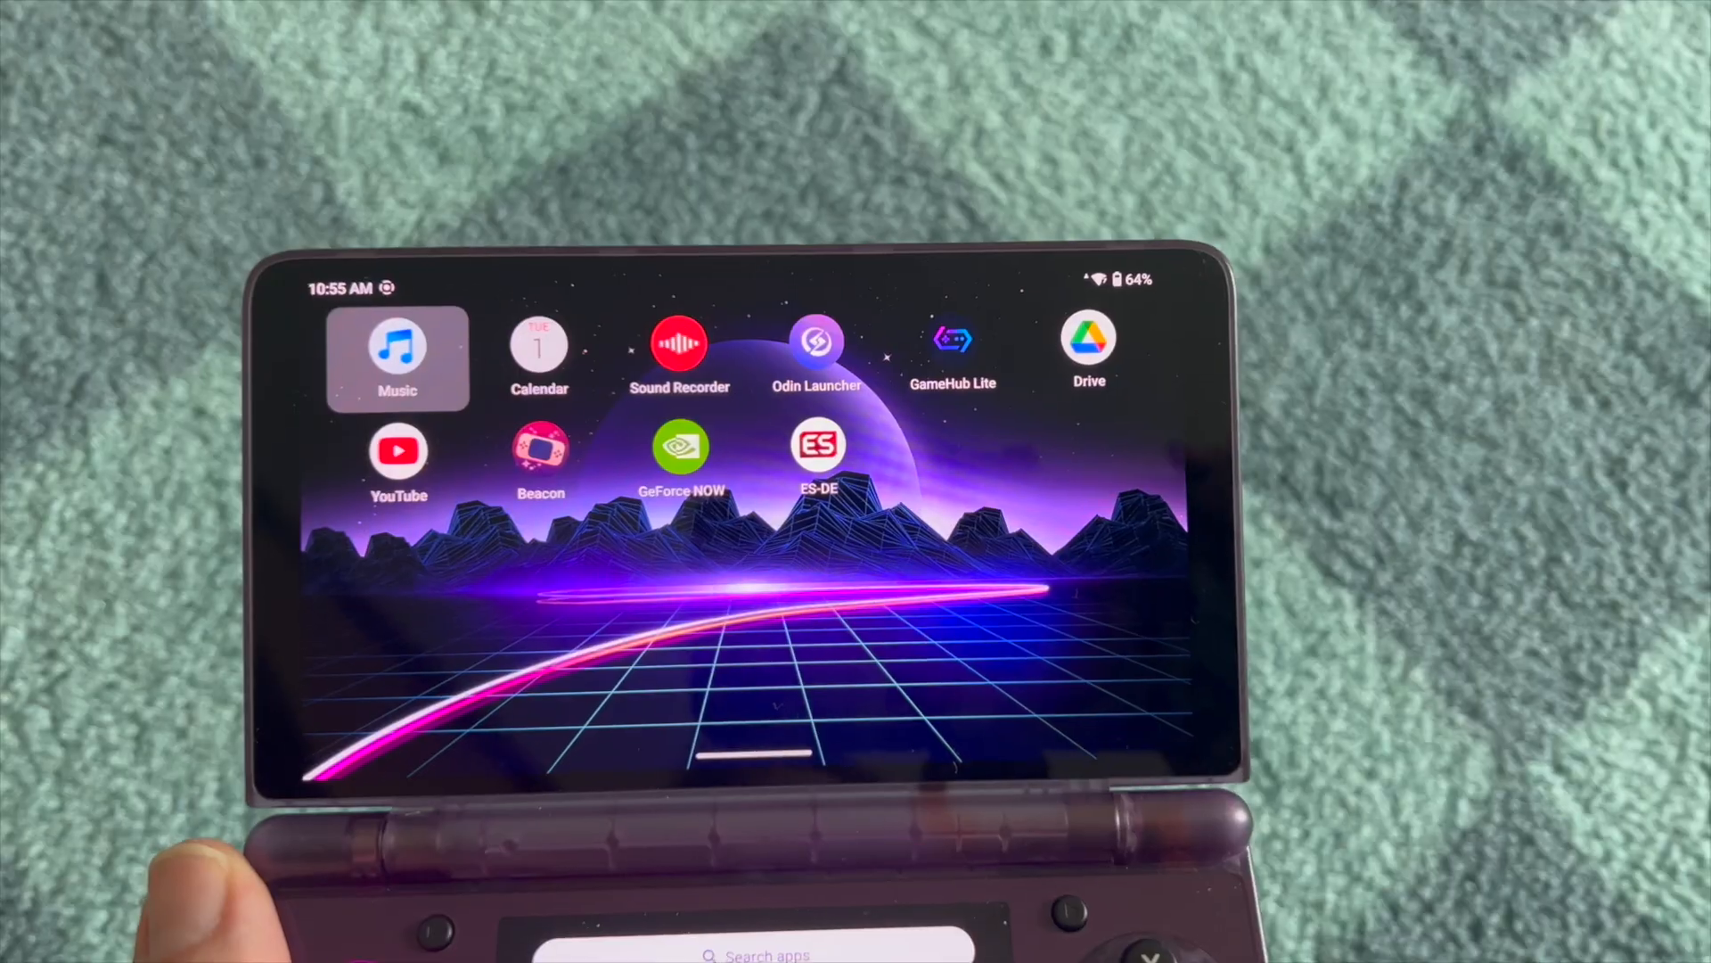
Launch ES-DE from the home screen so its main menu shows.
left_click(818, 448)
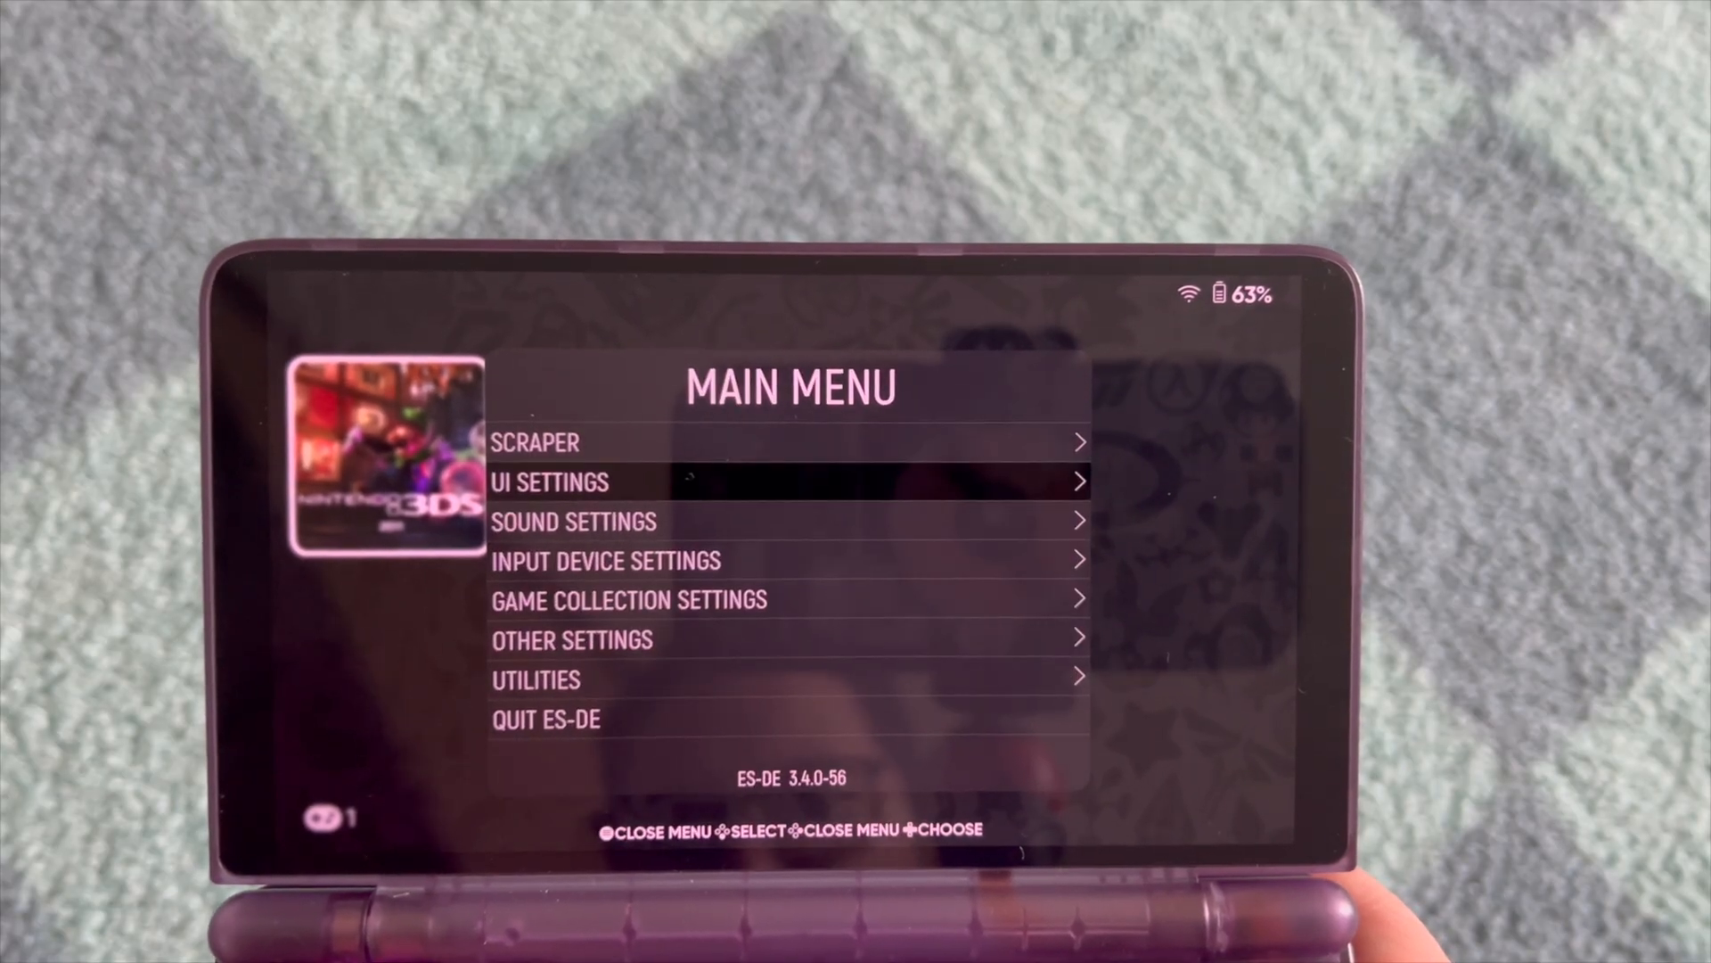
Go to Other Settings in the main menu and review the hidden files, hidden games and other-screen toggles.
key("Down")
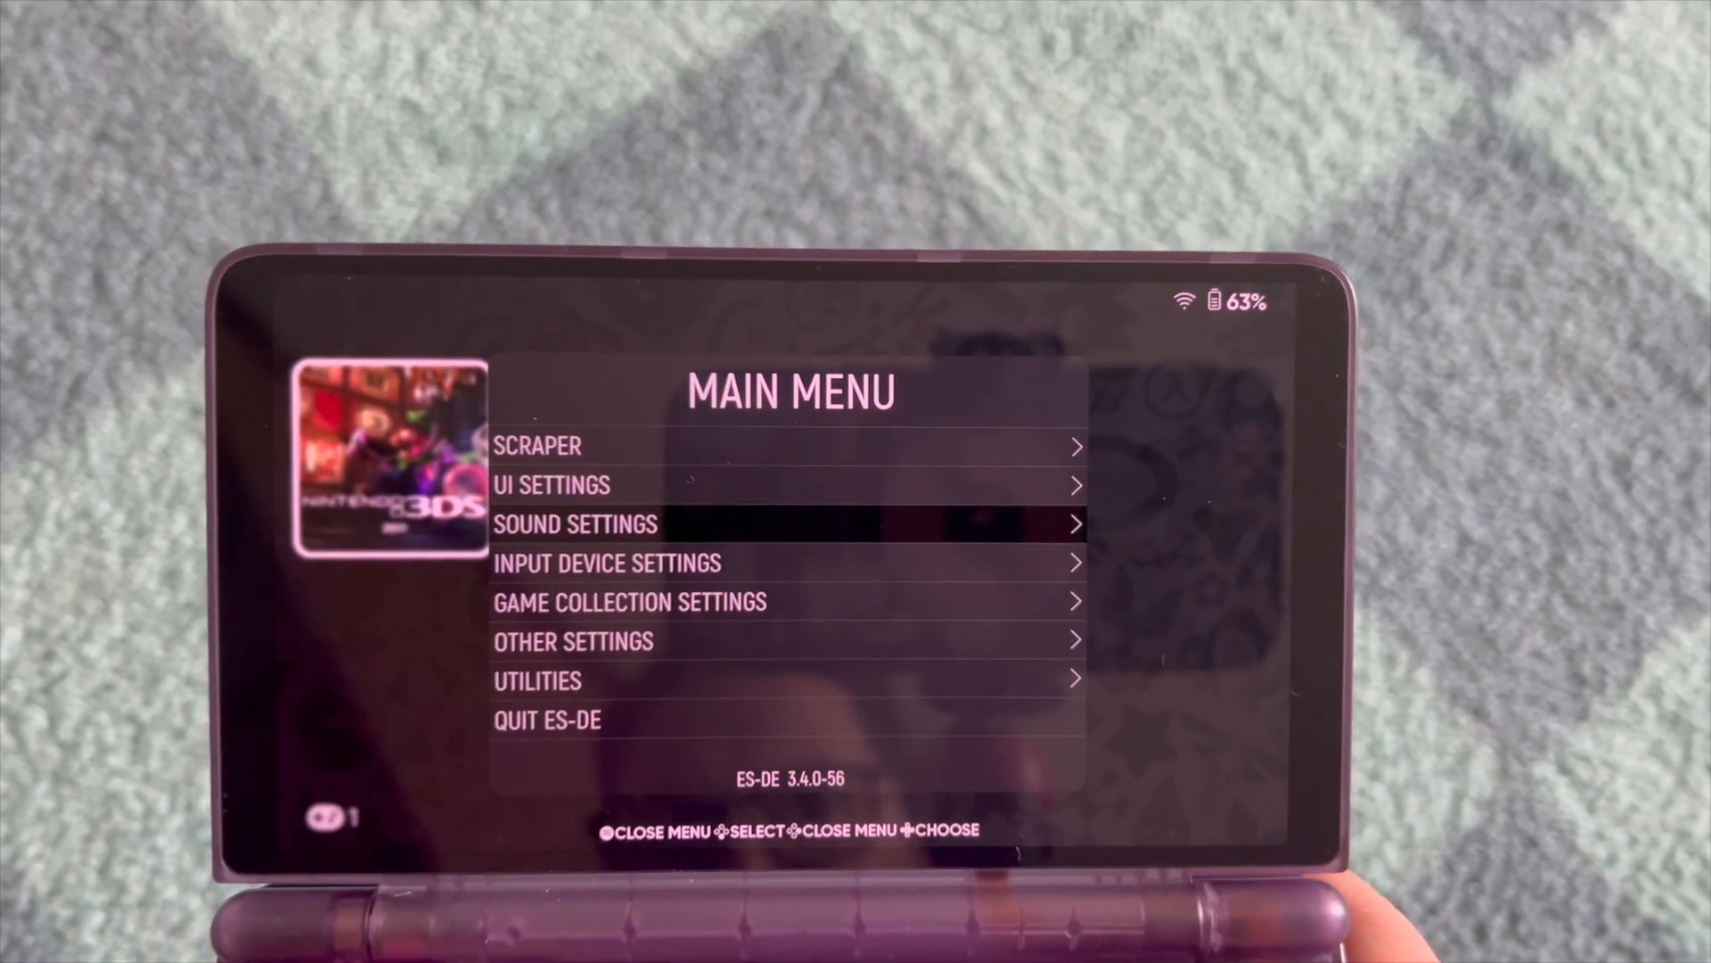
left_click(606, 561)
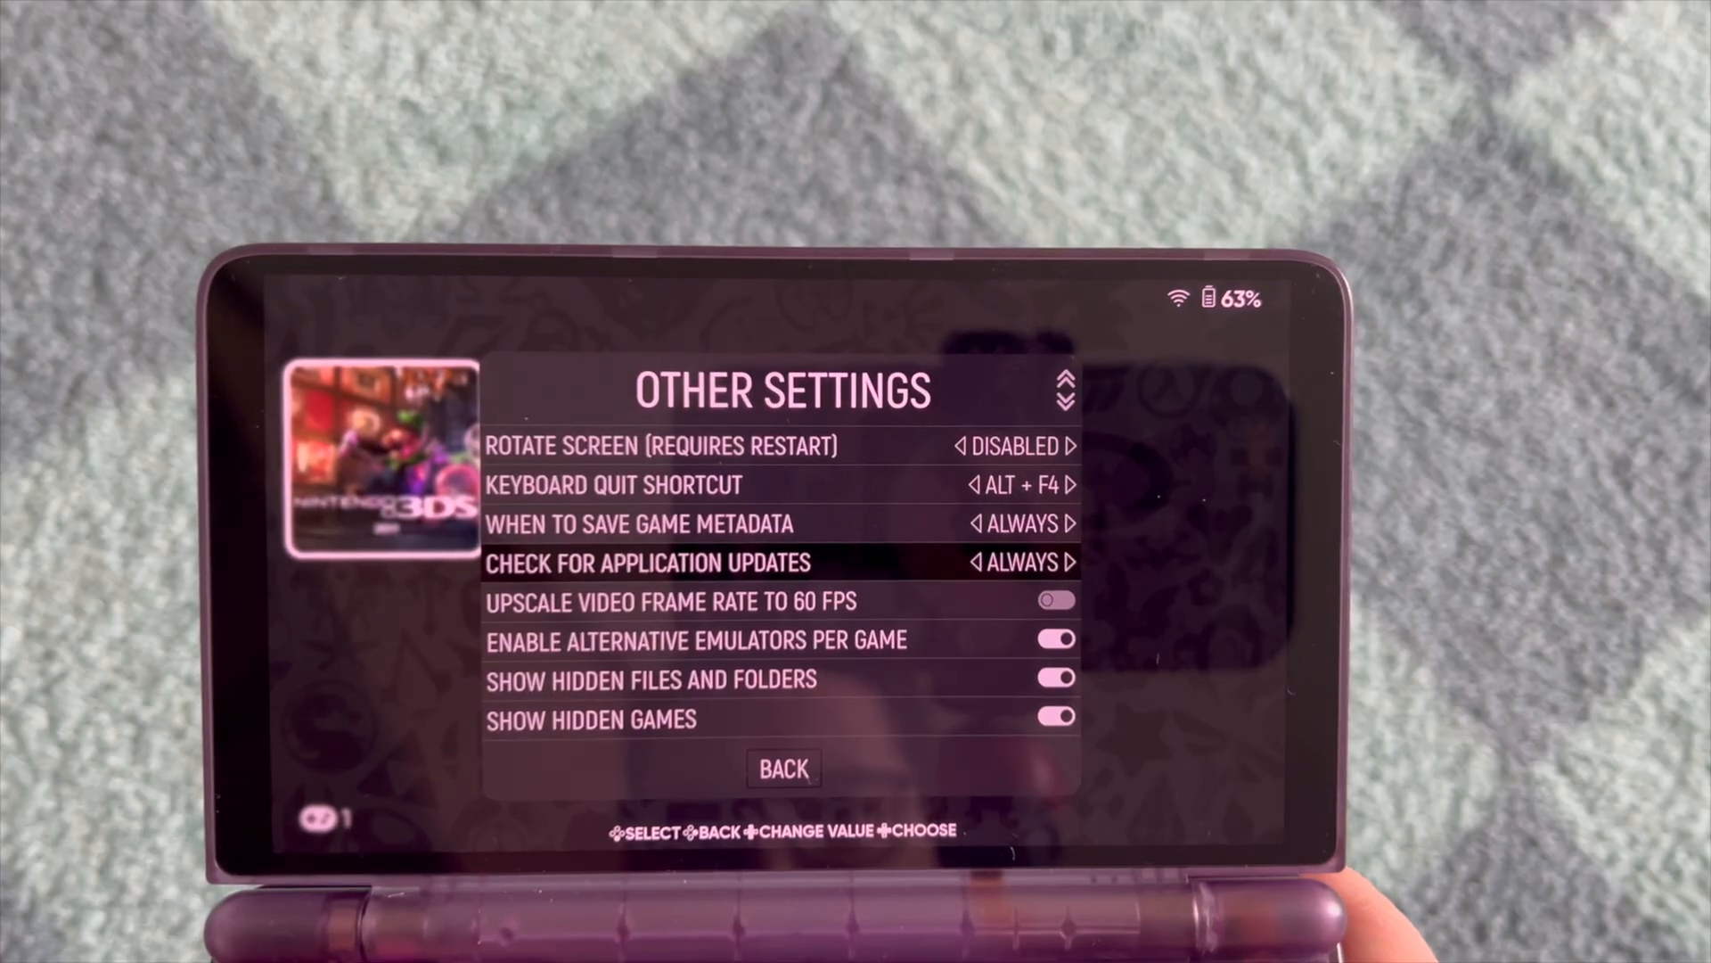
scroll("down", 3)
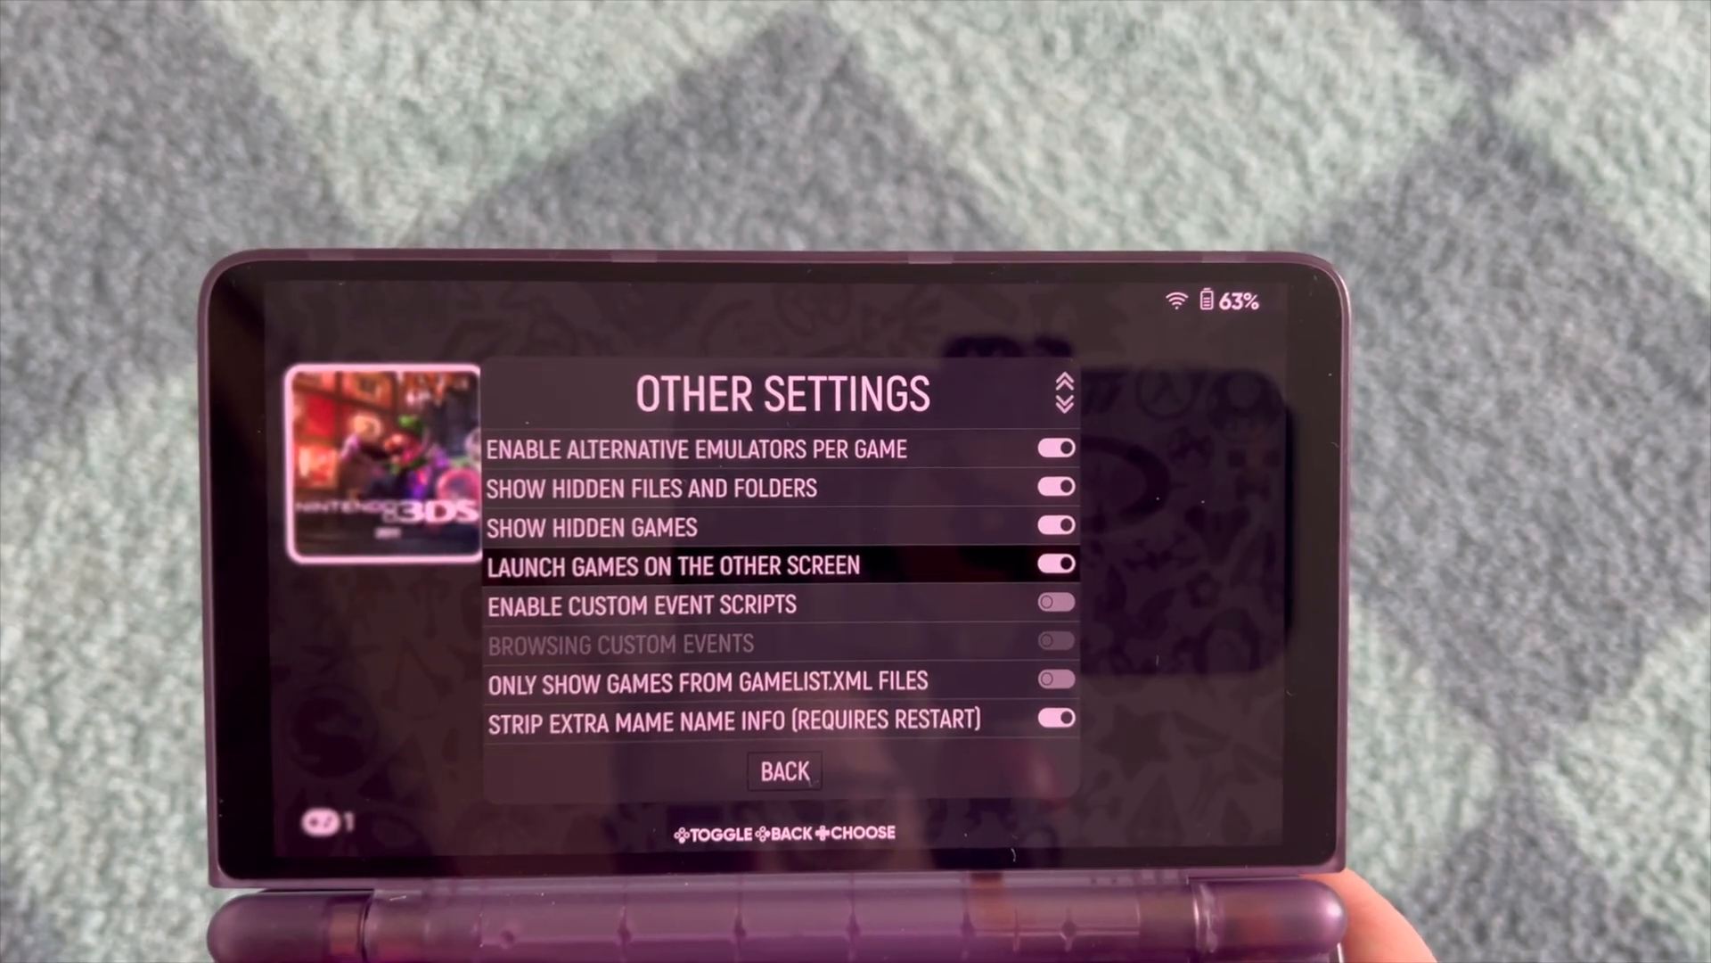
scroll("down", 3)
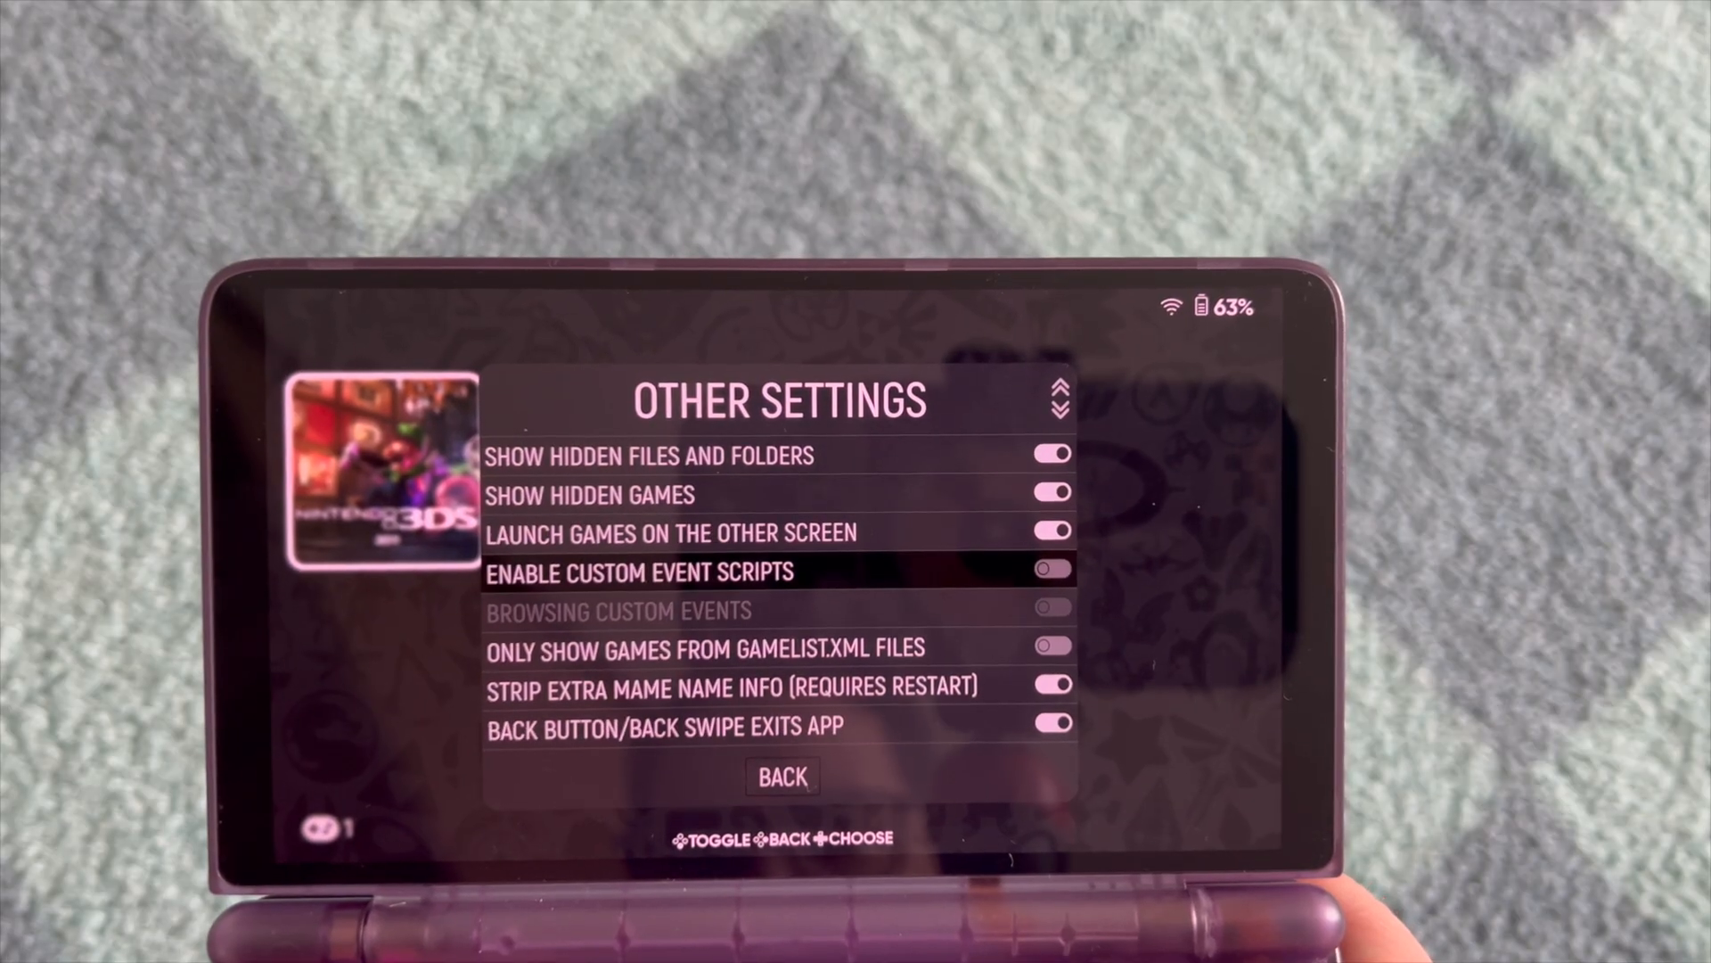